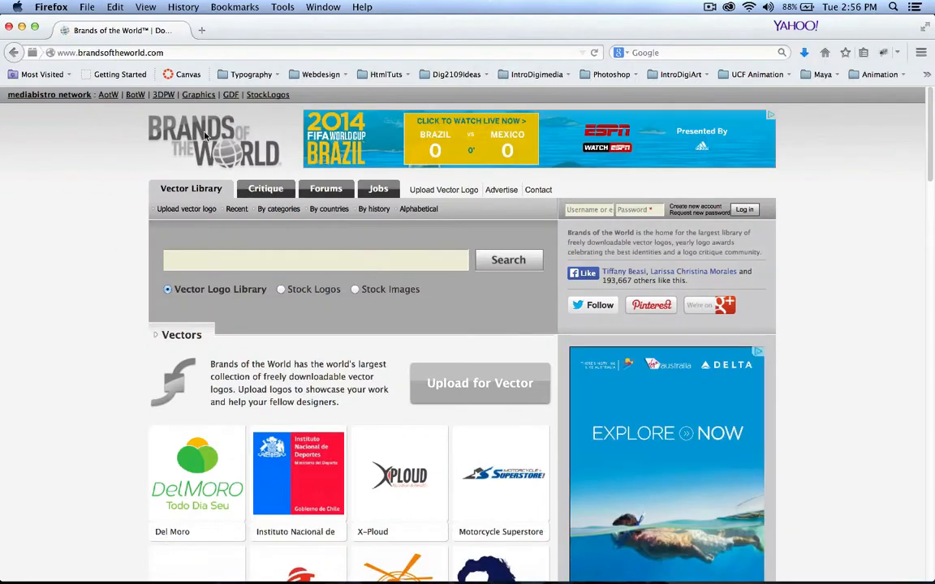
pyautogui.moveTo(240, 258)
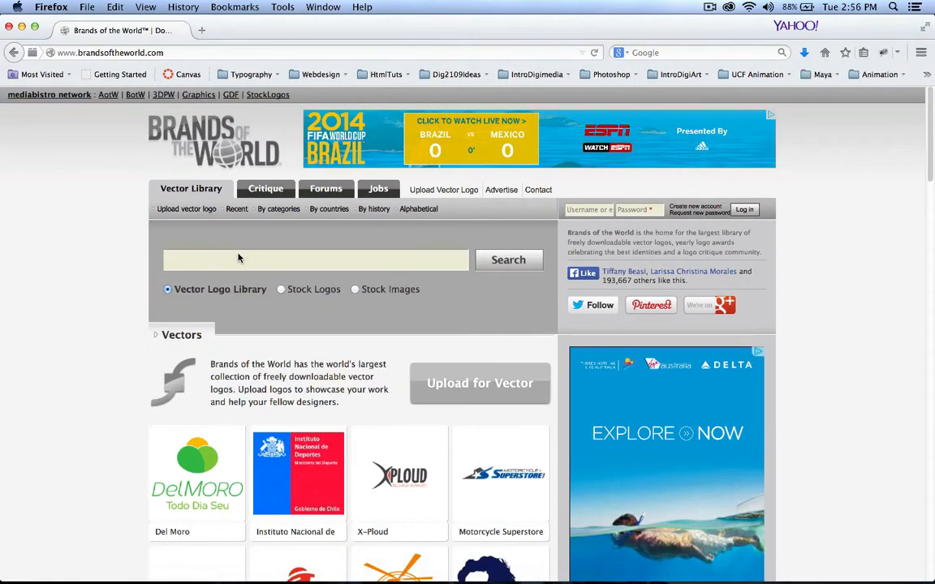
# Step: Search the vector logo library for 'subway' and go to the Subway logo's page
pyautogui.click(315, 260)
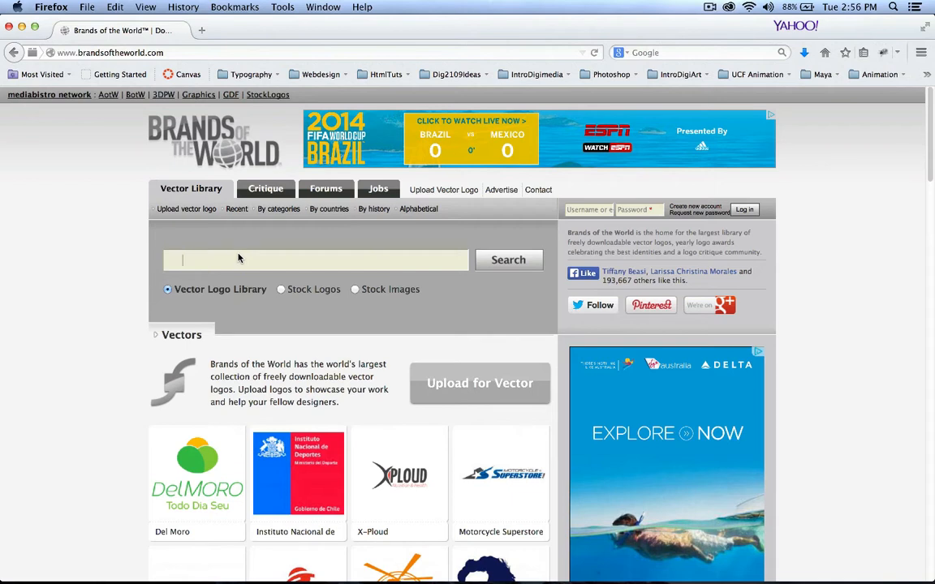
pyautogui.write('s')
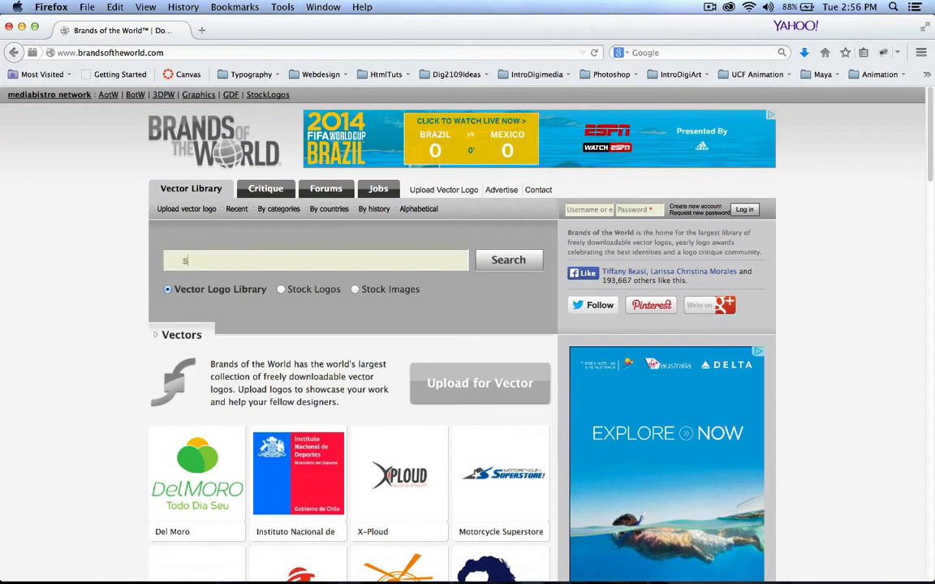
pyautogui.write('ubway')
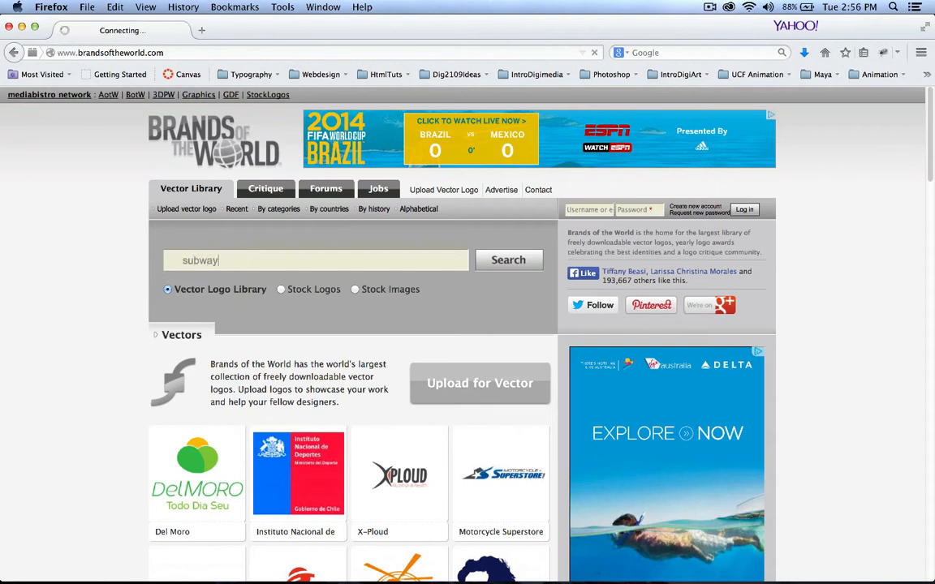
pyautogui.click(508, 260)
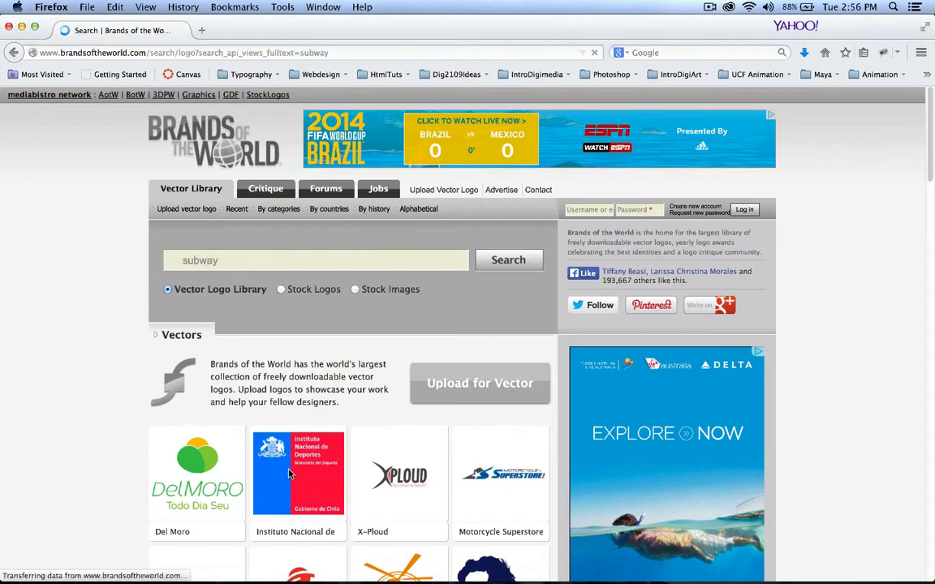
pyautogui.click(508, 260)
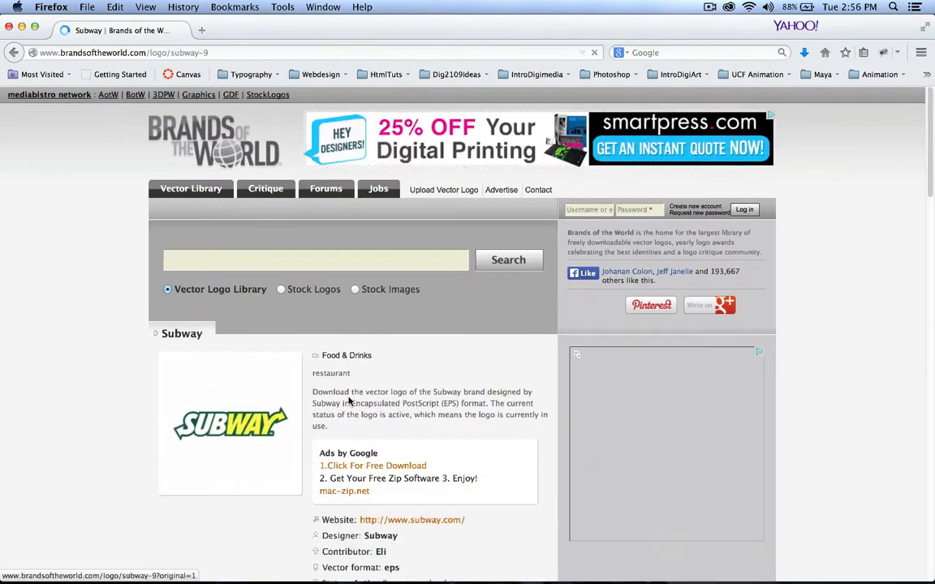
# Step: Agree to the download terms for the EPS and select Subway.eps on the desktop
pyautogui.scroll(-3)
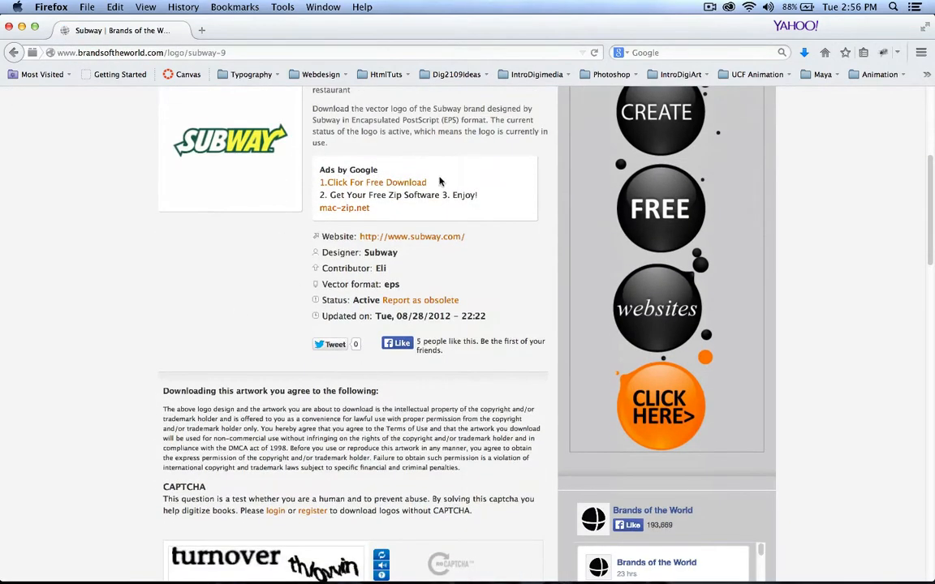
pyautogui.scroll(-3)
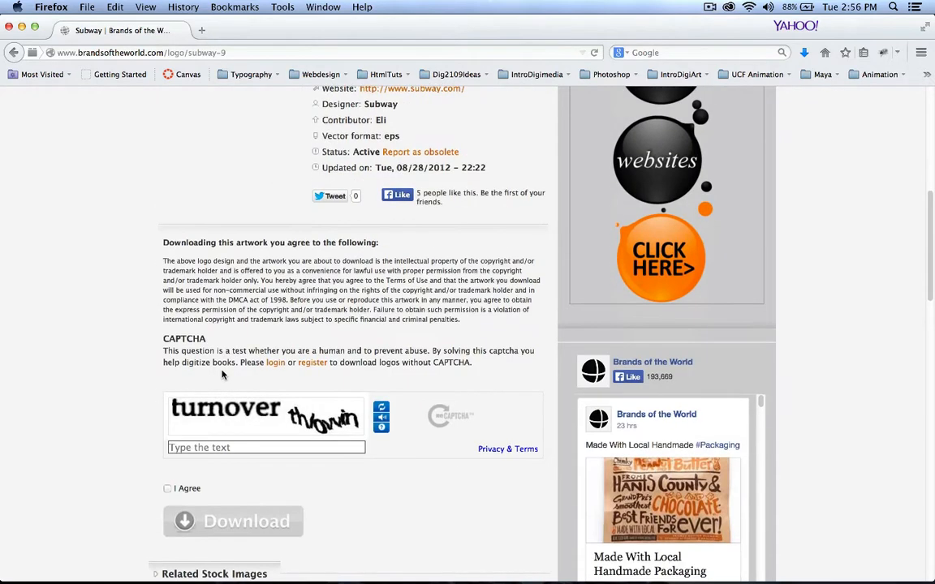
pyautogui.scroll(-3)
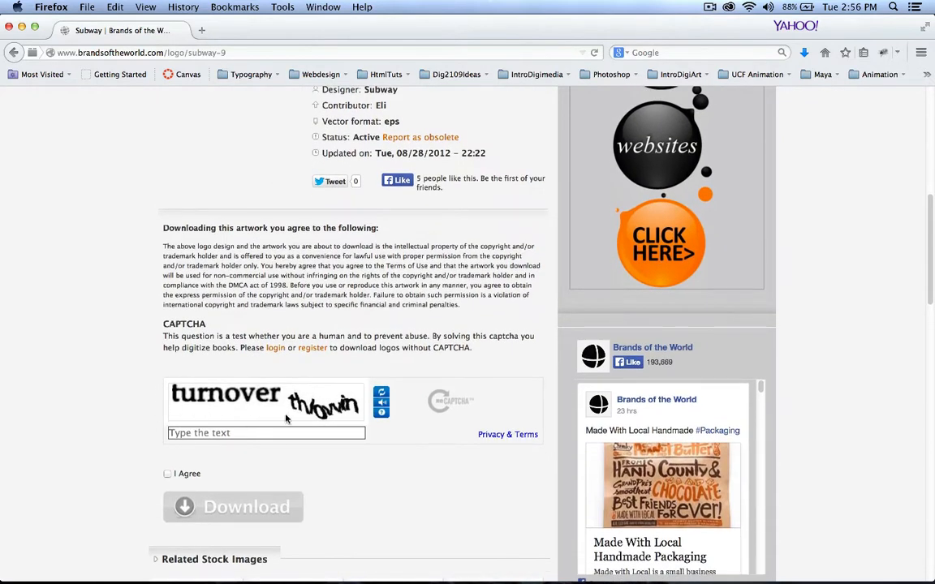
pyautogui.click(169, 474)
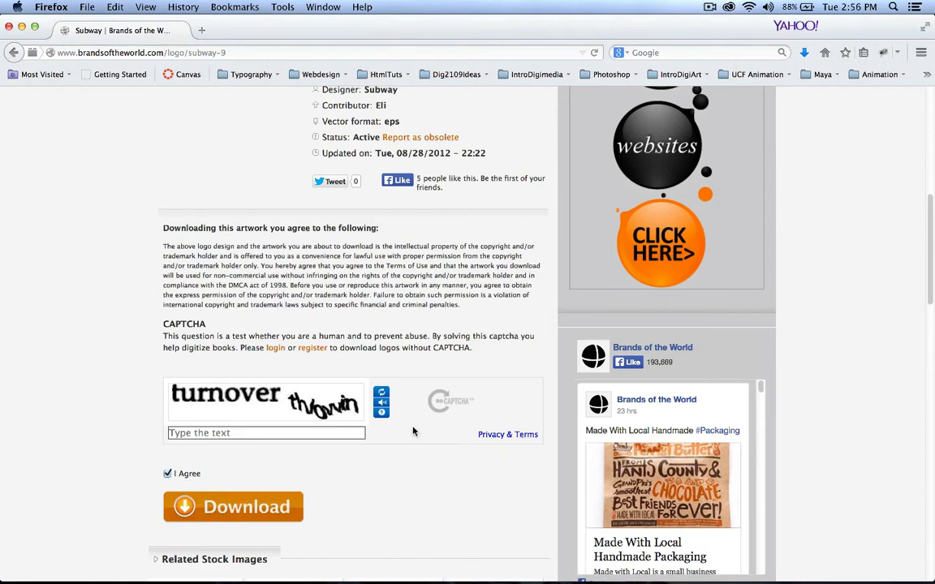
pyautogui.moveTo(289, 292)
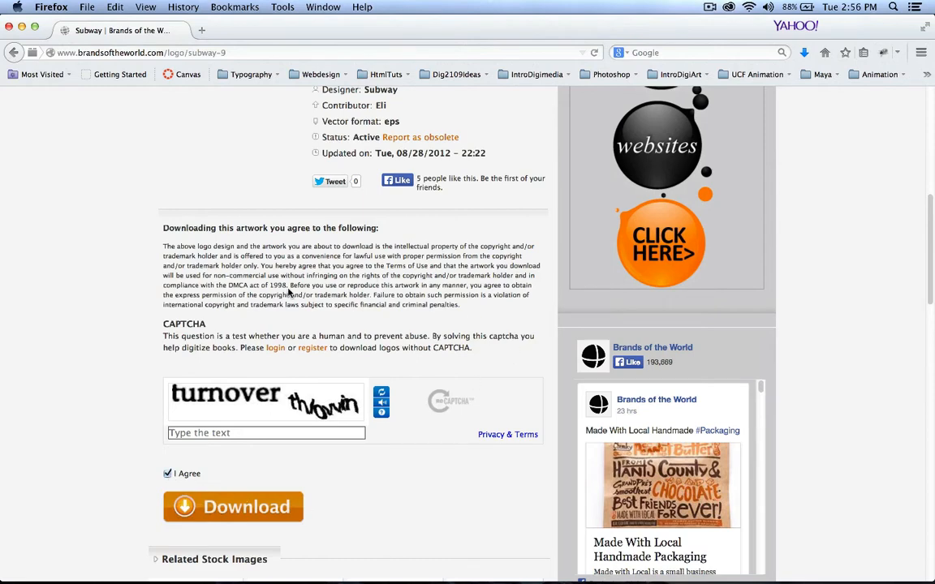
pyautogui.scroll(3)
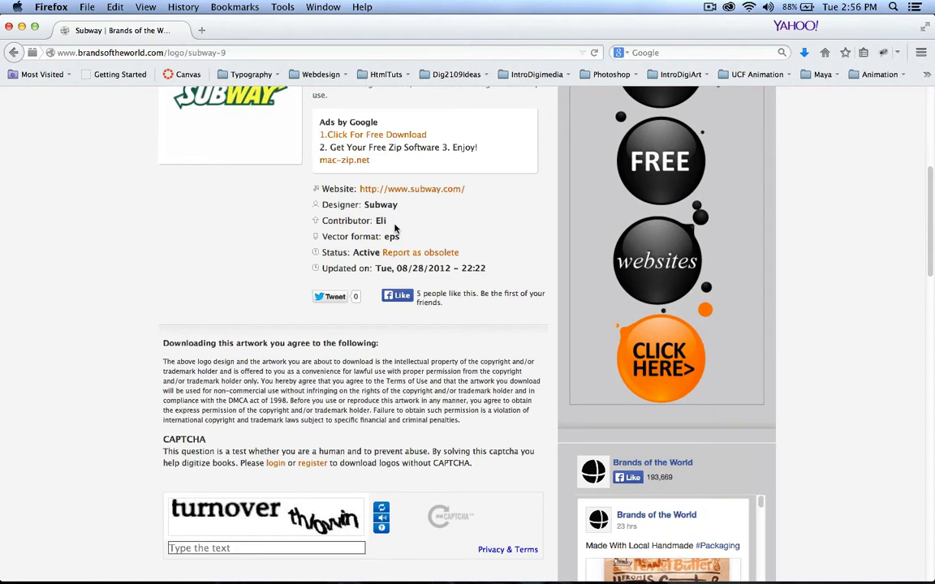
pyautogui.moveTo(39, 55)
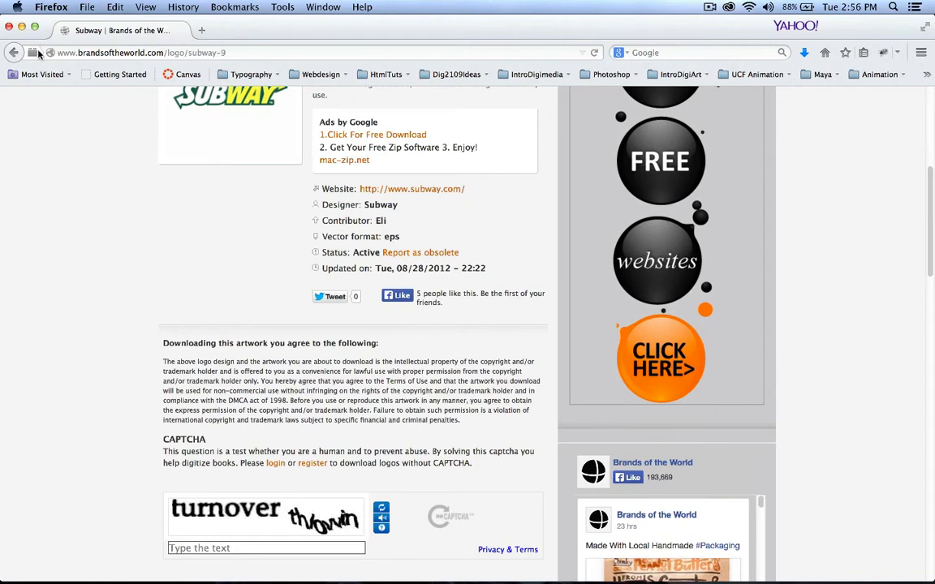
pyautogui.moveTo(10, 30)
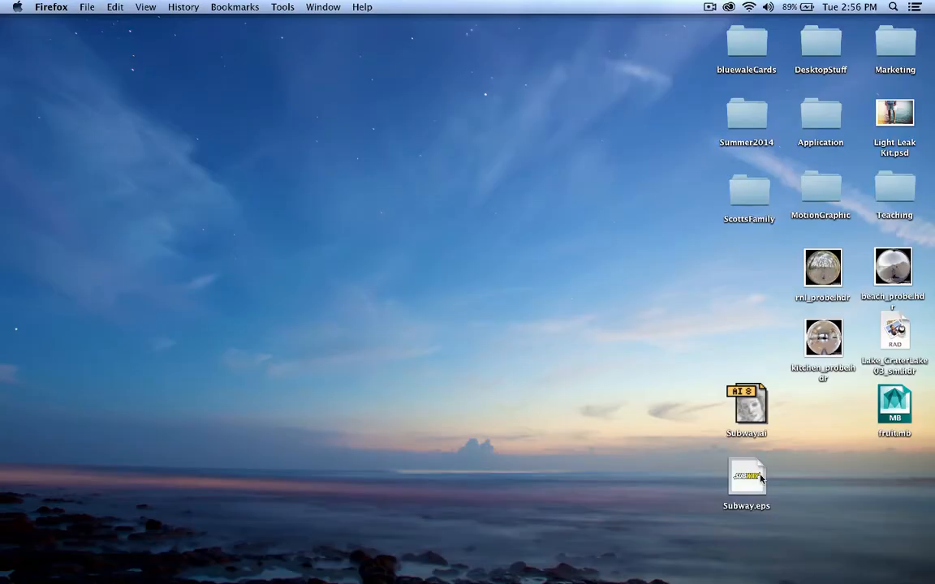
pyautogui.click(746, 477)
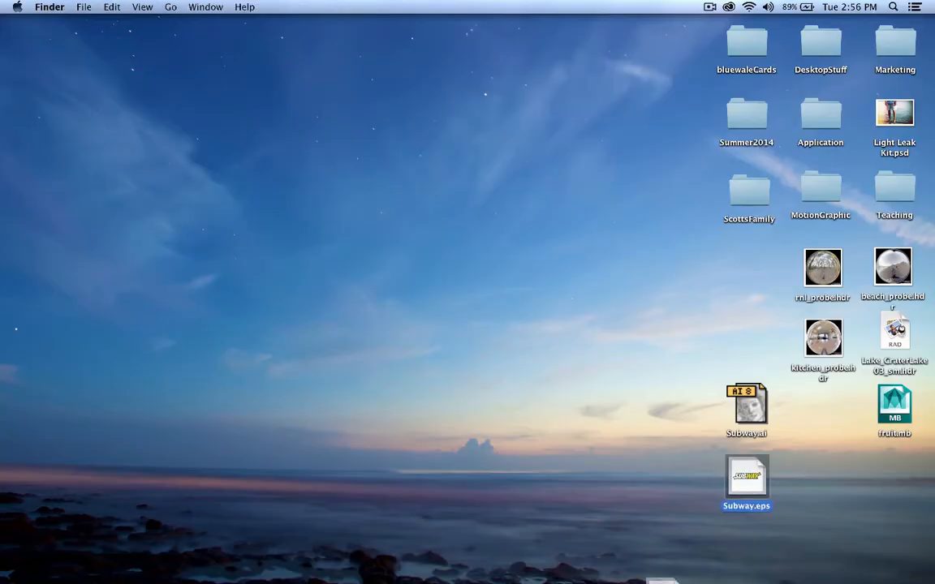
# Step: Open Subway.eps in Illustrator and select individual shapes inside the logo group
pyautogui.doubleClick(746, 477)
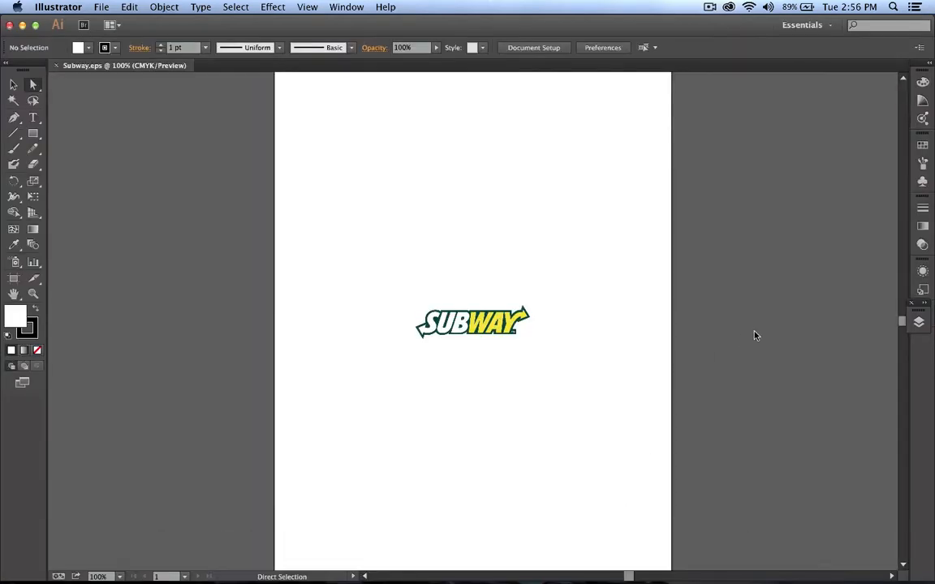
pyautogui.moveTo(548, 341)
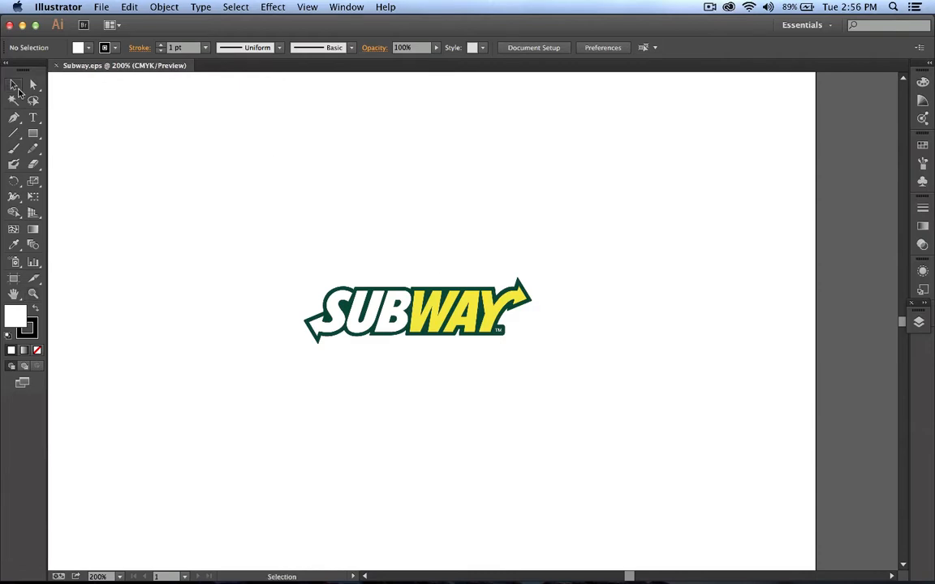
pyautogui.moveTo(181, 146); pyautogui.dragTo(446, 390)
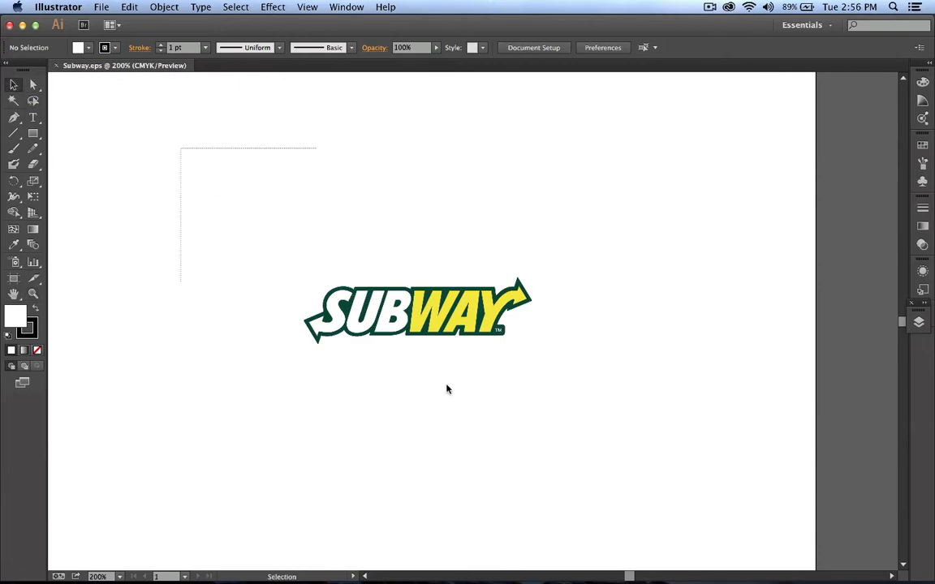
pyautogui.click(419, 312)
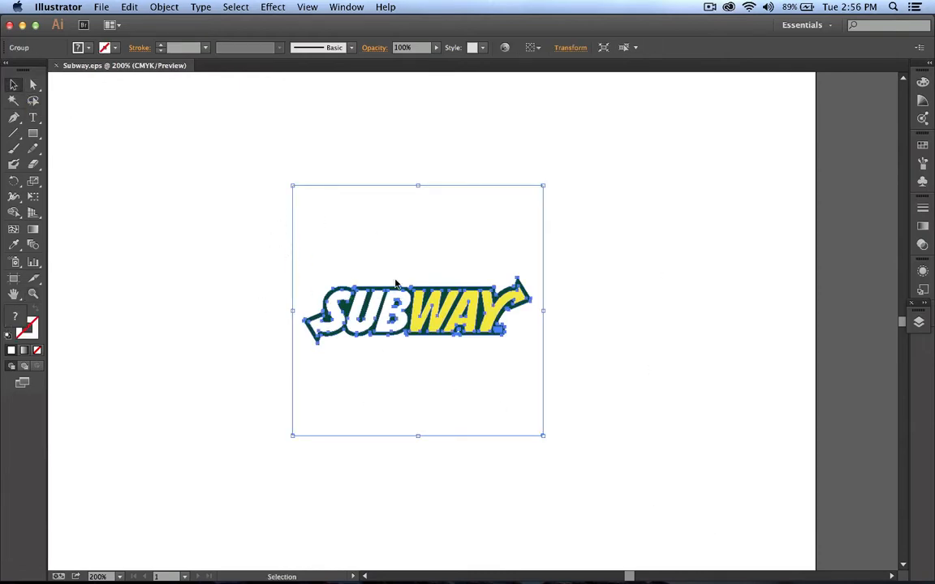
pyautogui.moveTo(503, 331)
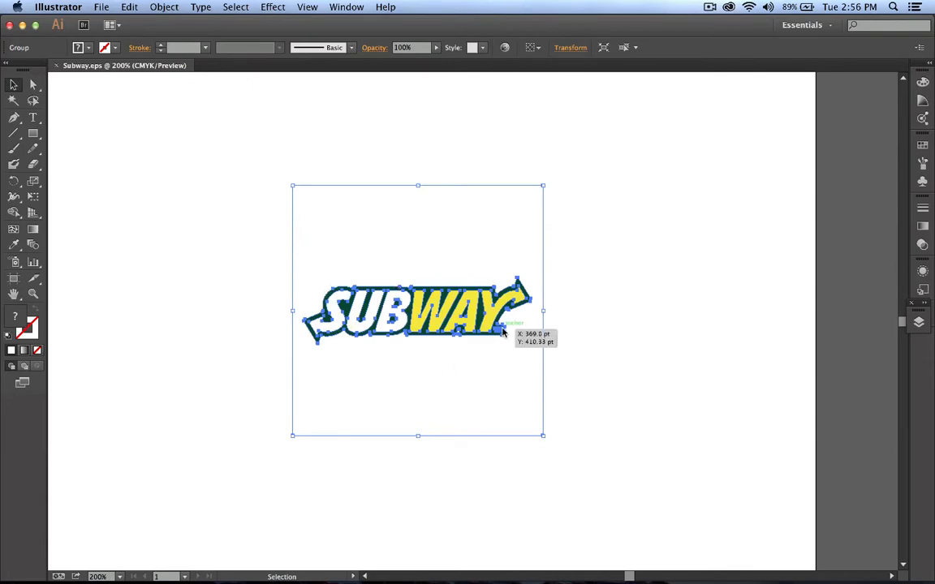
pyautogui.click(33, 84)
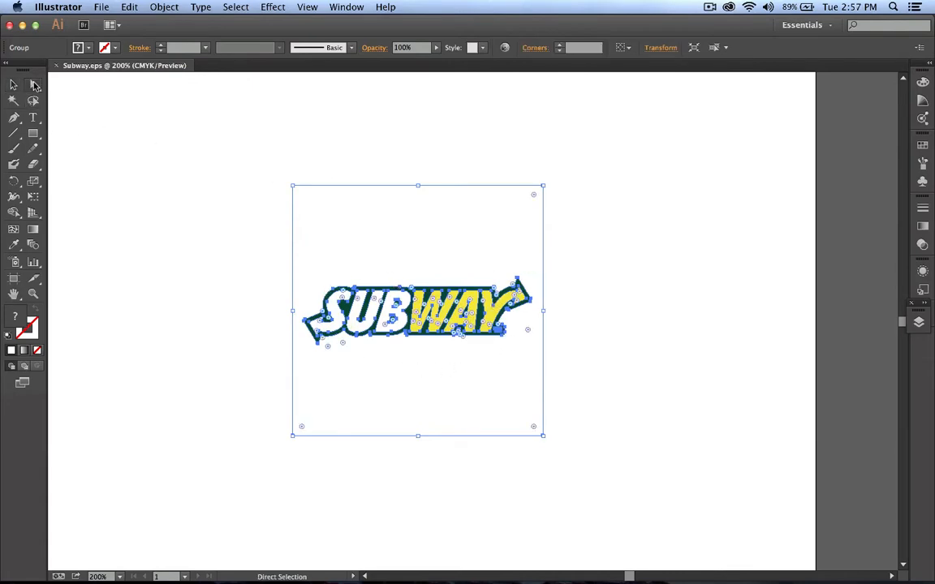
pyautogui.moveTo(13, 85)
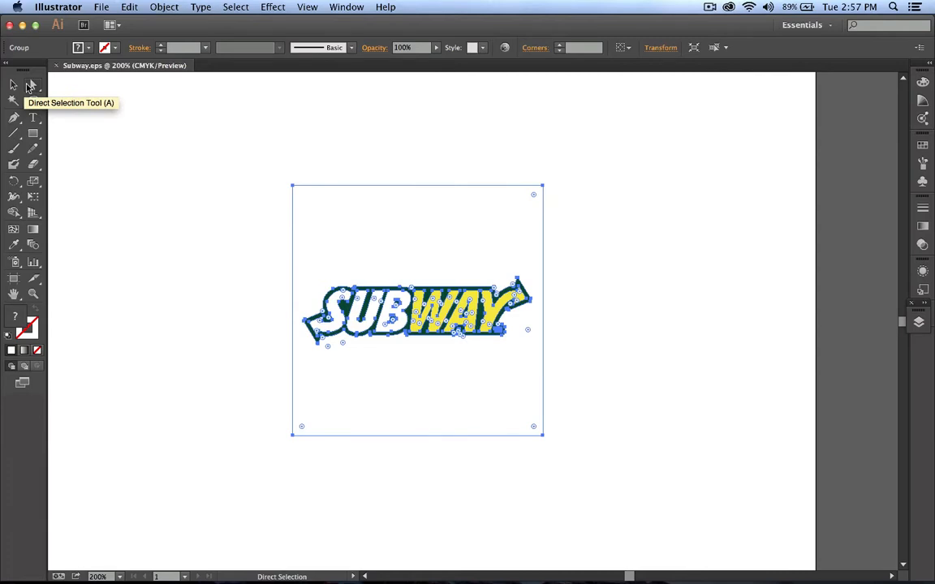
pyautogui.click(347, 214)
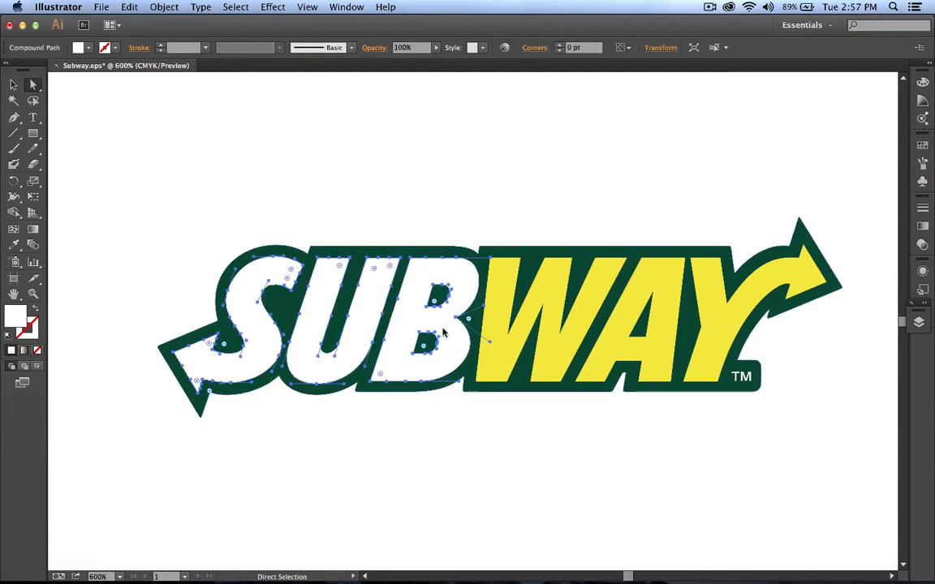
pyautogui.moveTo(379, 269)
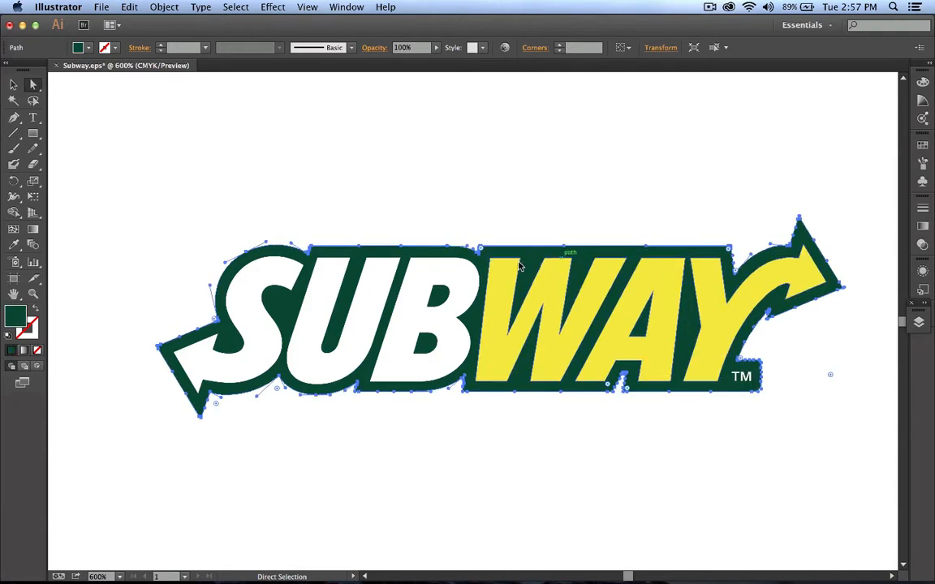
pyautogui.moveTo(437, 435)
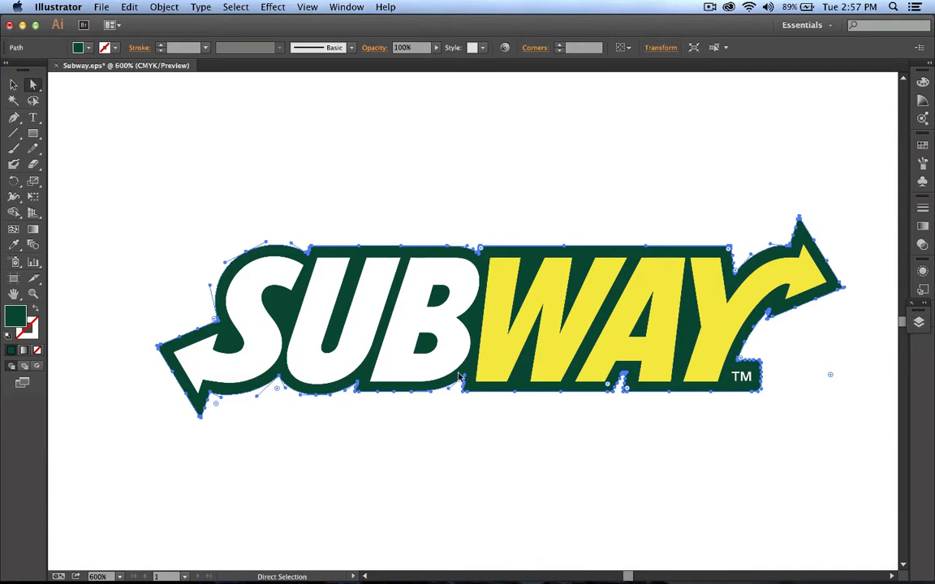
pyautogui.moveTo(461, 399)
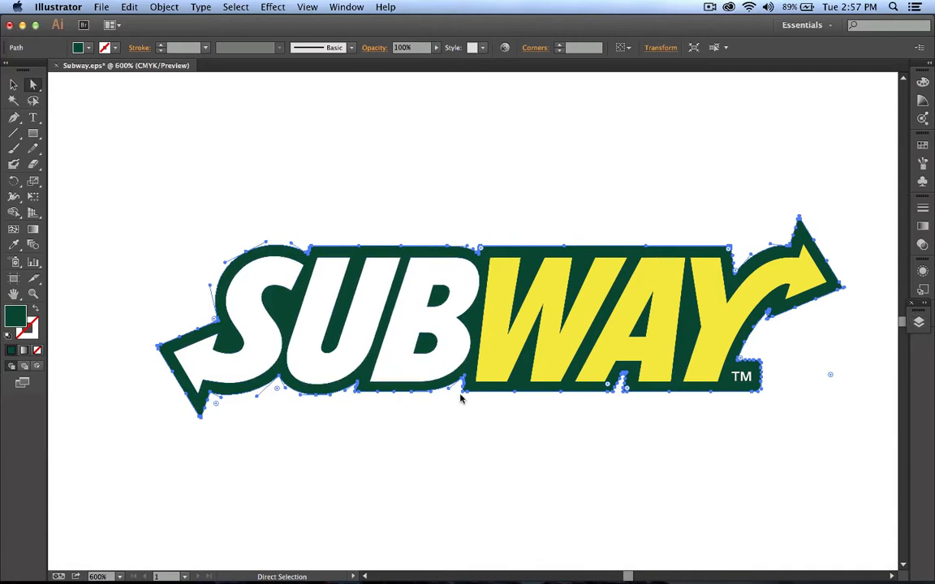
pyautogui.moveTo(421, 394)
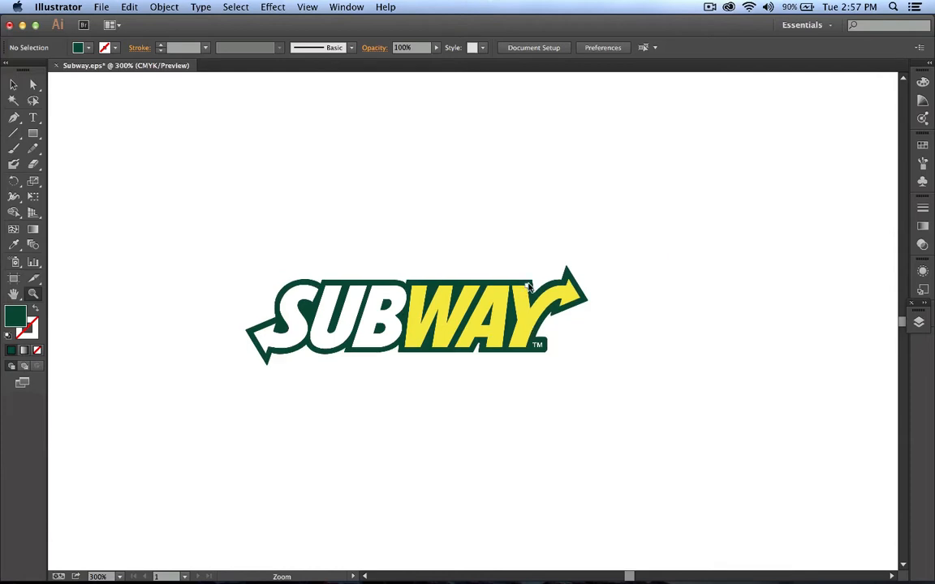
pyautogui.moveTo(91, 6)
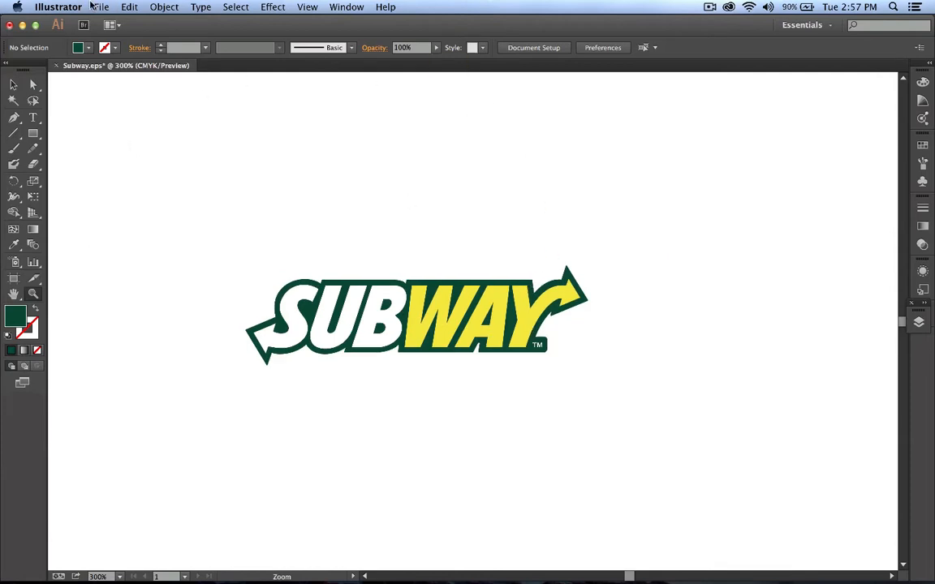
# Step: Save the logo to the Desktop as an Illustrator (ai) file, replacing the existing one
pyautogui.click(101, 6)
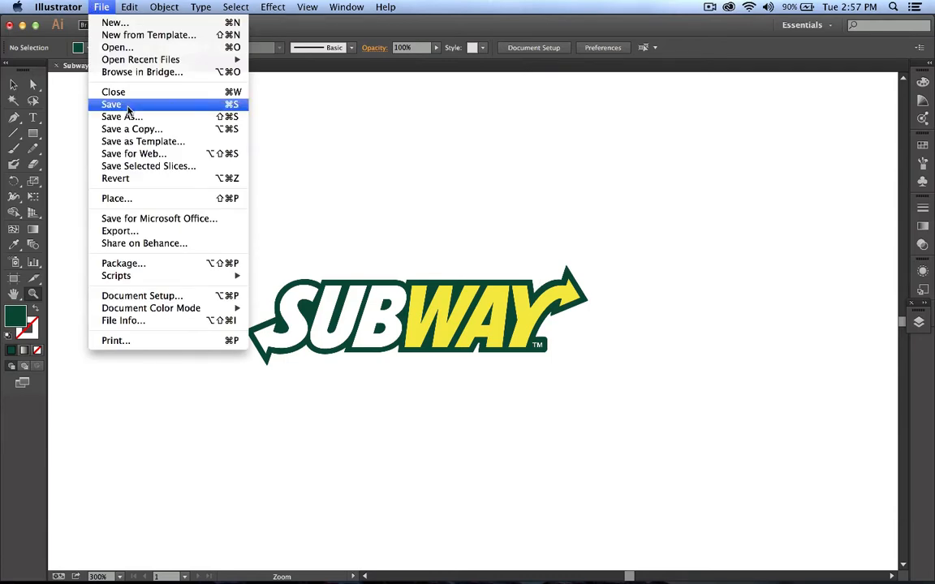
pyautogui.click(120, 117)
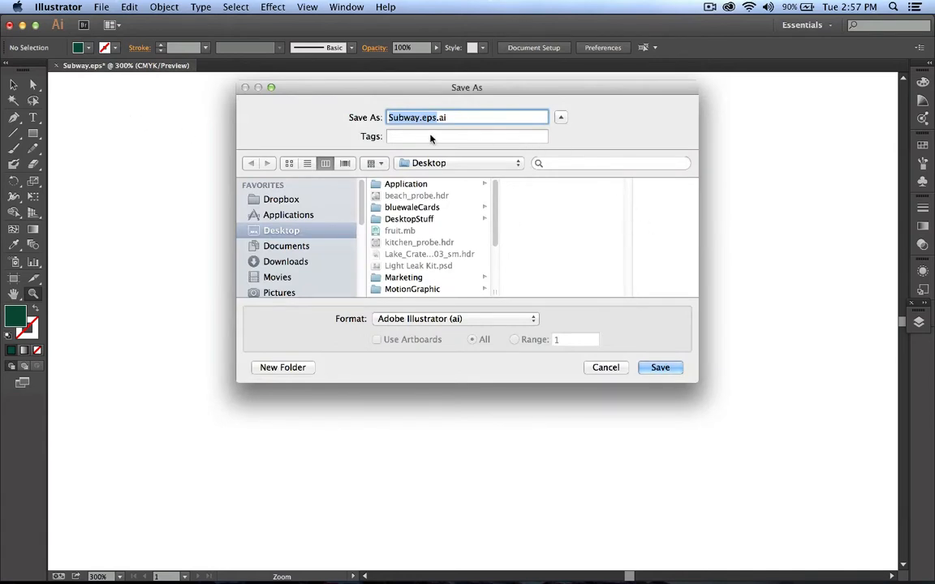
pyautogui.scroll(-3)
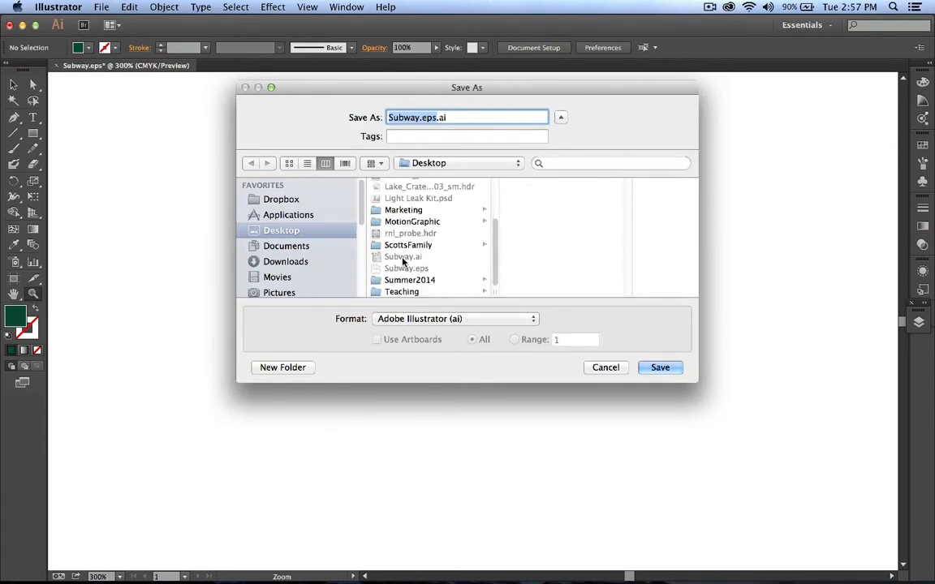
pyautogui.click(658, 367)
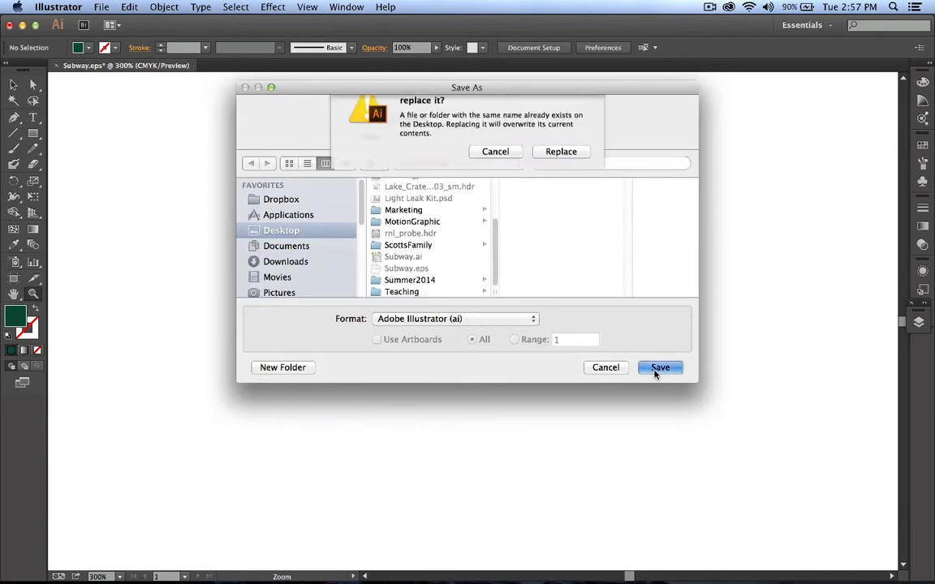
pyautogui.click(561, 152)
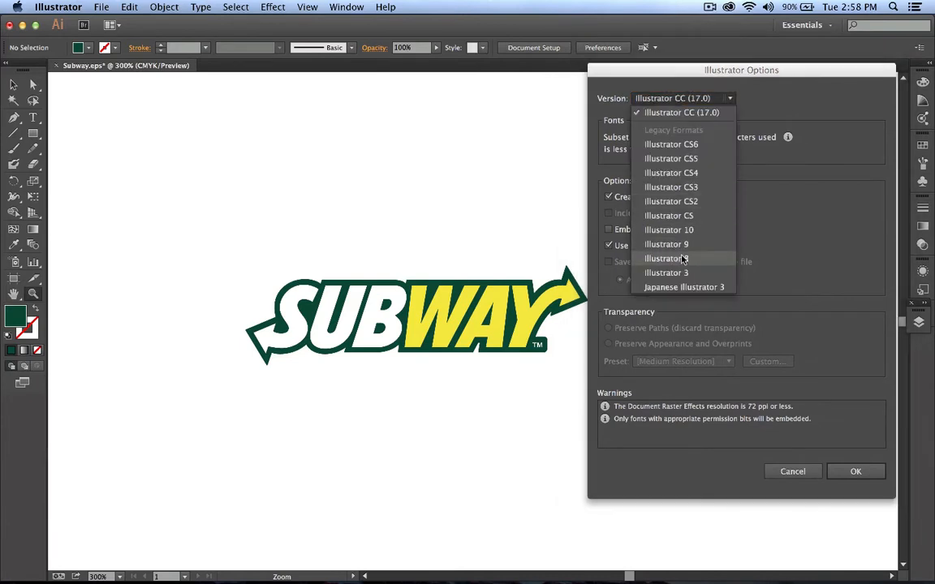
pyautogui.moveTo(678, 272)
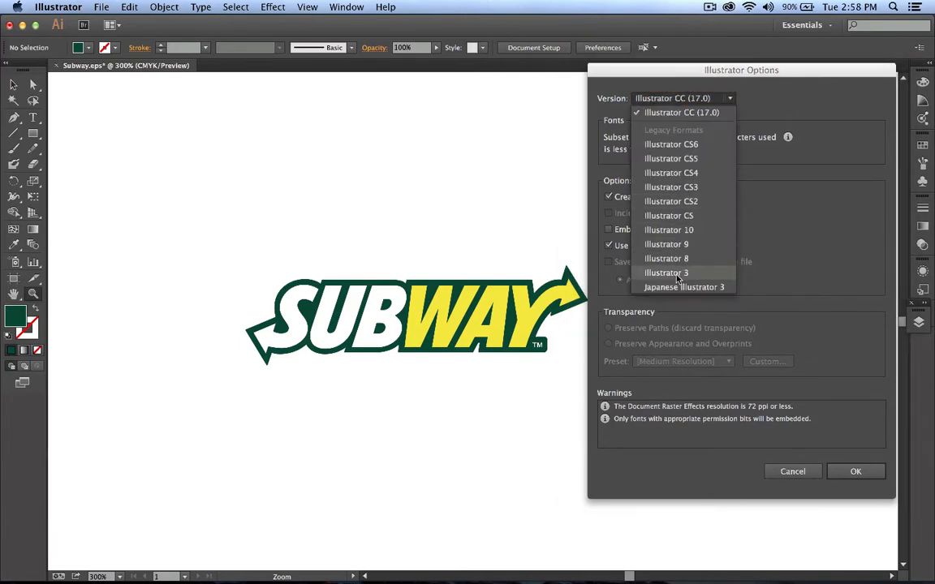
pyautogui.moveTo(665, 258)
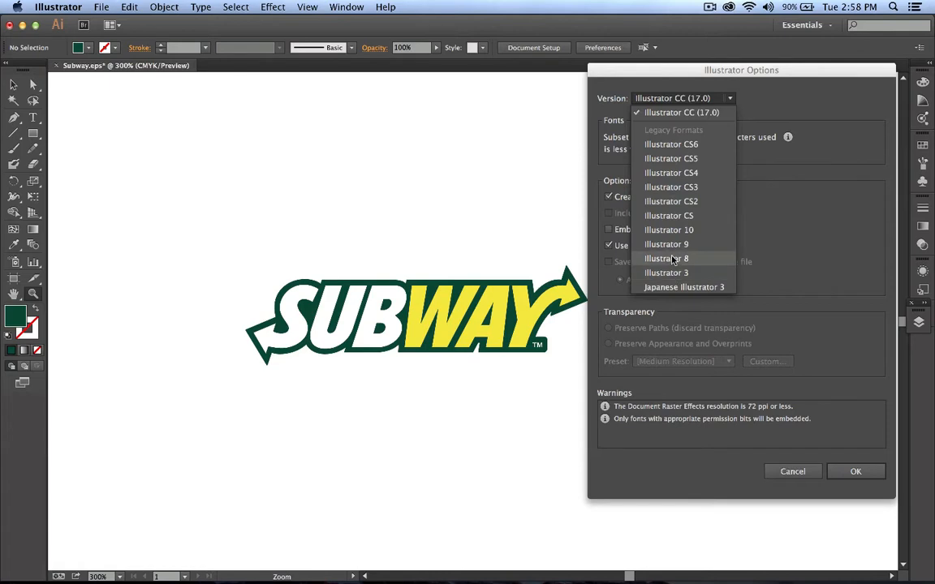
pyautogui.moveTo(669, 263)
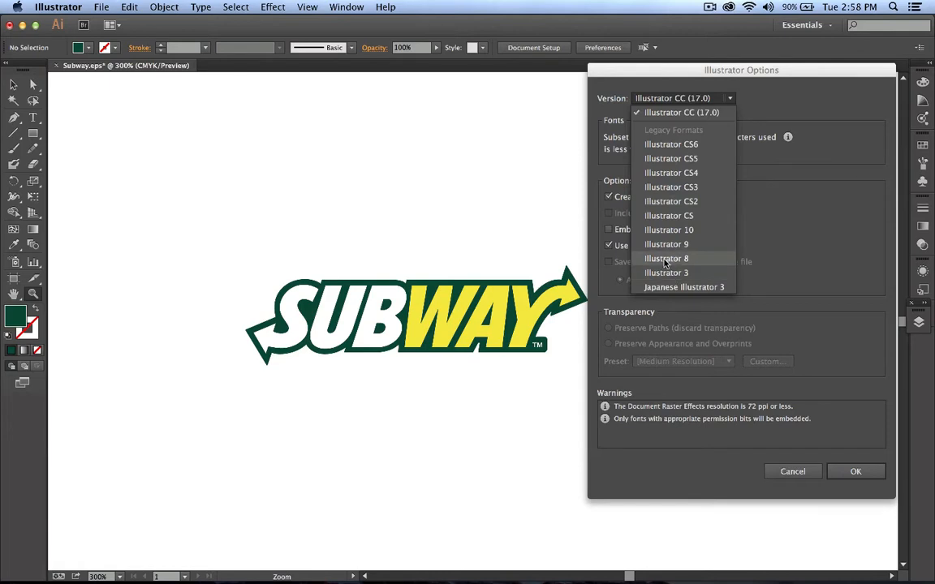
pyautogui.moveTo(672, 143)
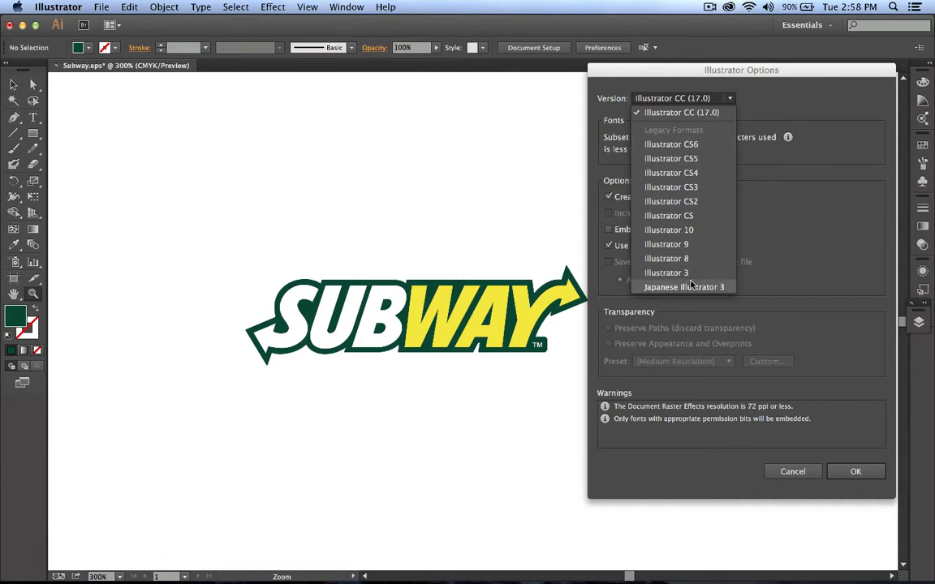
# Step: Choose version Illustrator 8 and confirm the older-format warning to finish saving
pyautogui.click(666, 258)
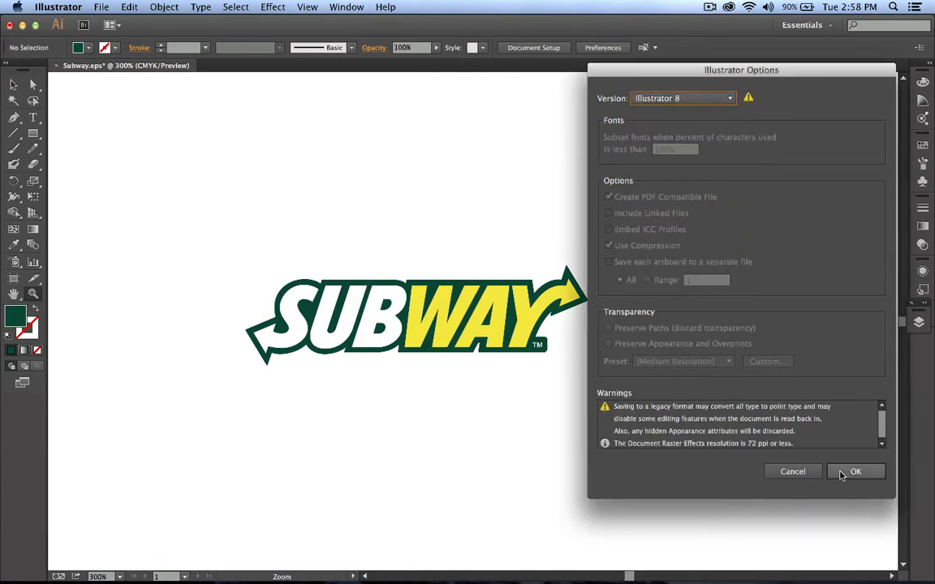
pyautogui.click(855, 470)
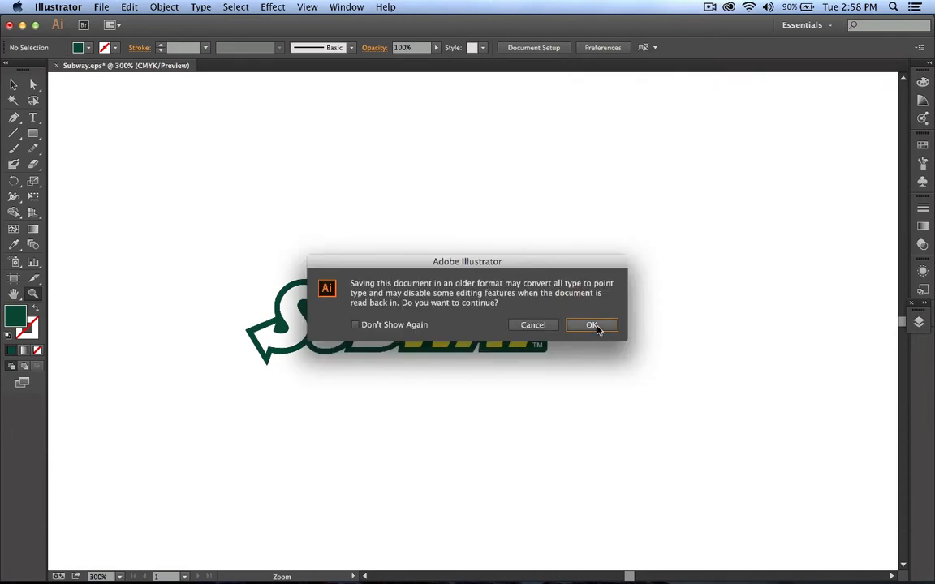
pyautogui.click(591, 324)
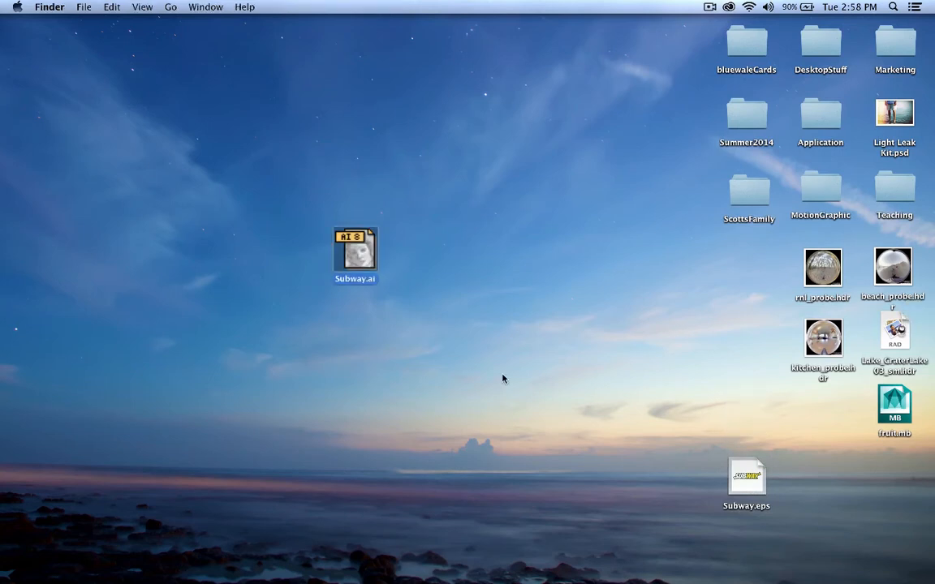
# Step: Quit Firefox from the Dock and search Spotlight for Maya to launch it
pyautogui.moveTo(747, 474); pyautogui.dragTo(828, 409)
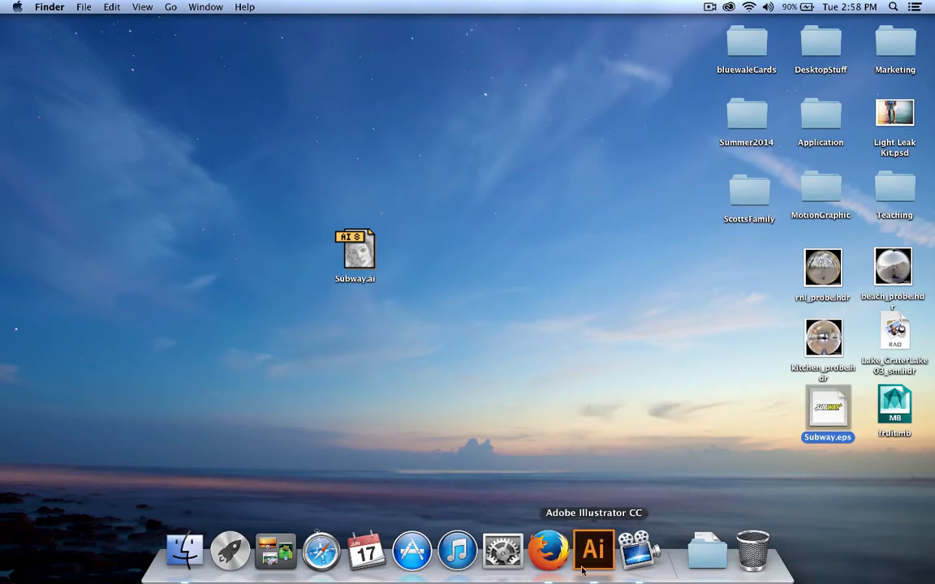
pyautogui.rightClick(571, 552)
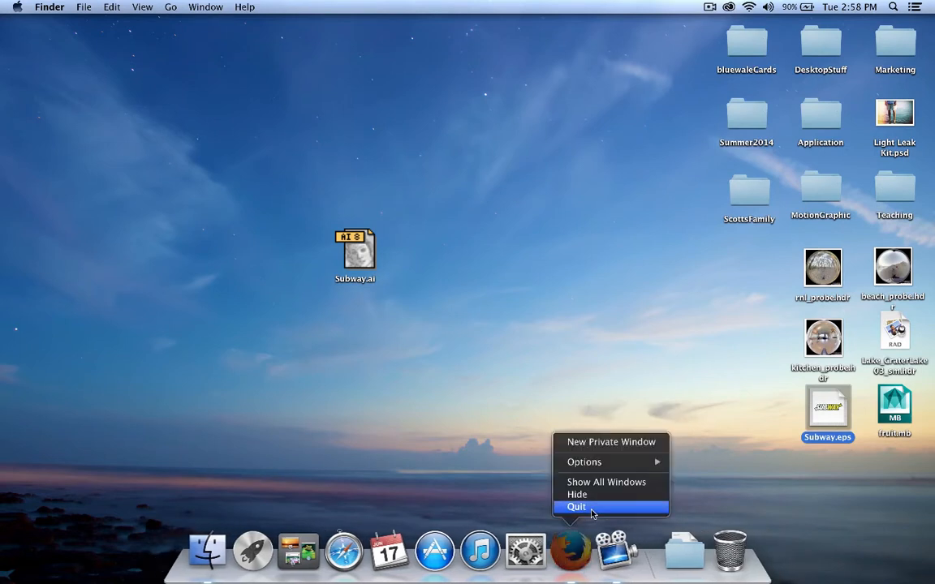
pyautogui.click(576, 507)
pyautogui.write('m')
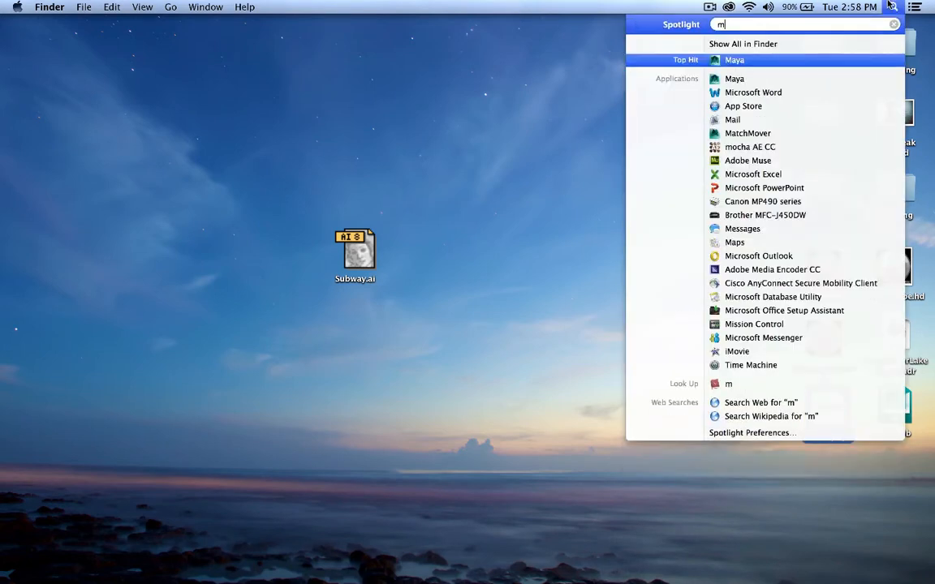
pyautogui.write('aya')
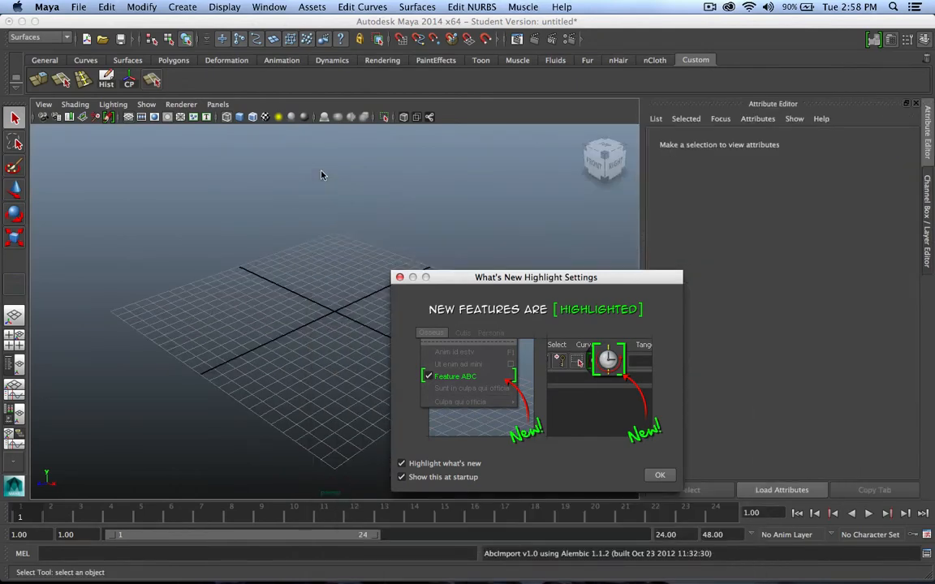
# Step: Close the What's New window and turn off the Time Slider and Range Slider UI elements
pyautogui.click(270, 6)
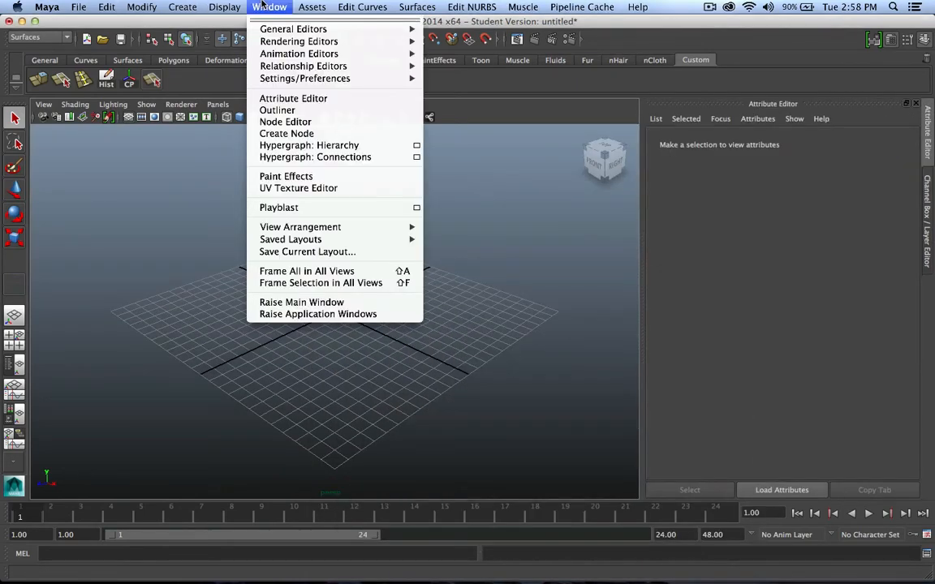
pyautogui.moveTo(298, 53)
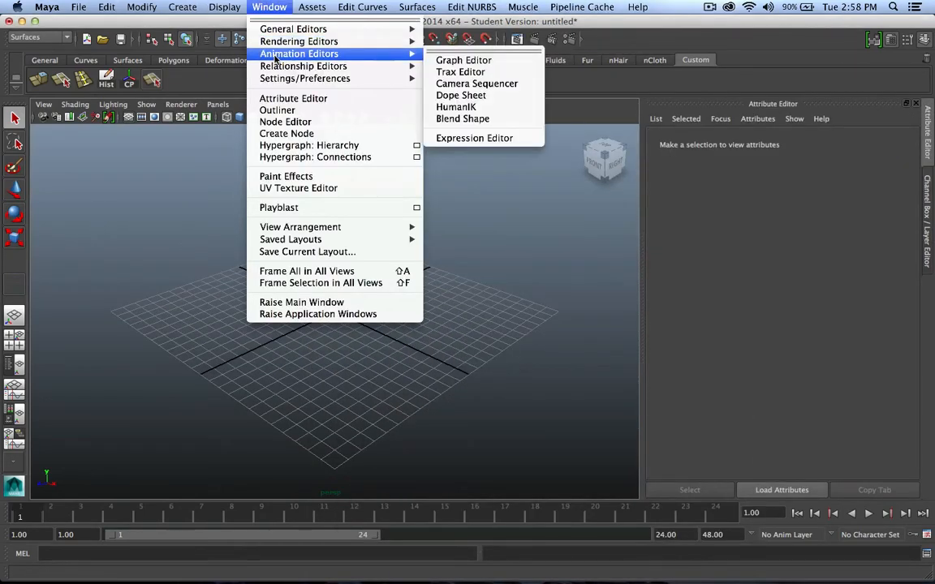
pyautogui.click(224, 6)
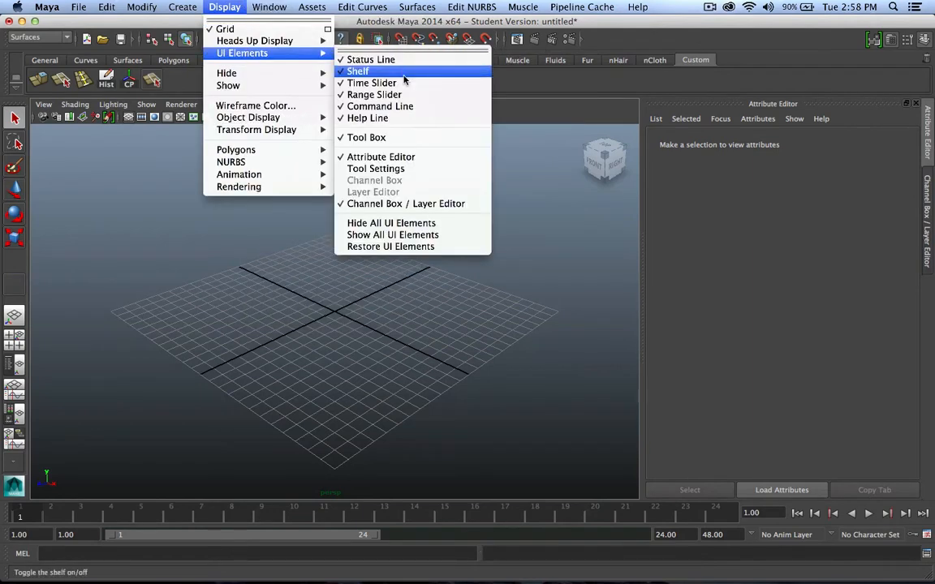
pyautogui.moveTo(372, 82)
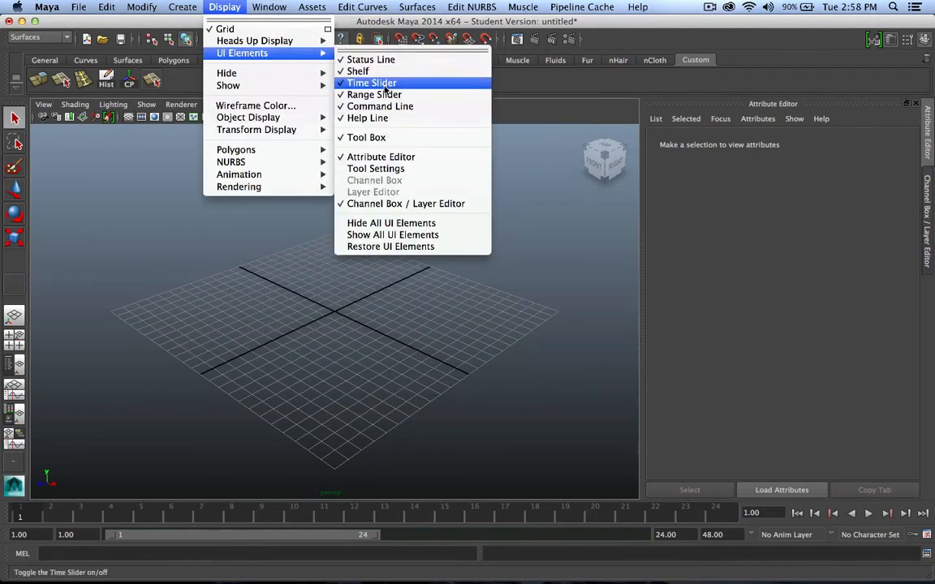
pyautogui.click(370, 82)
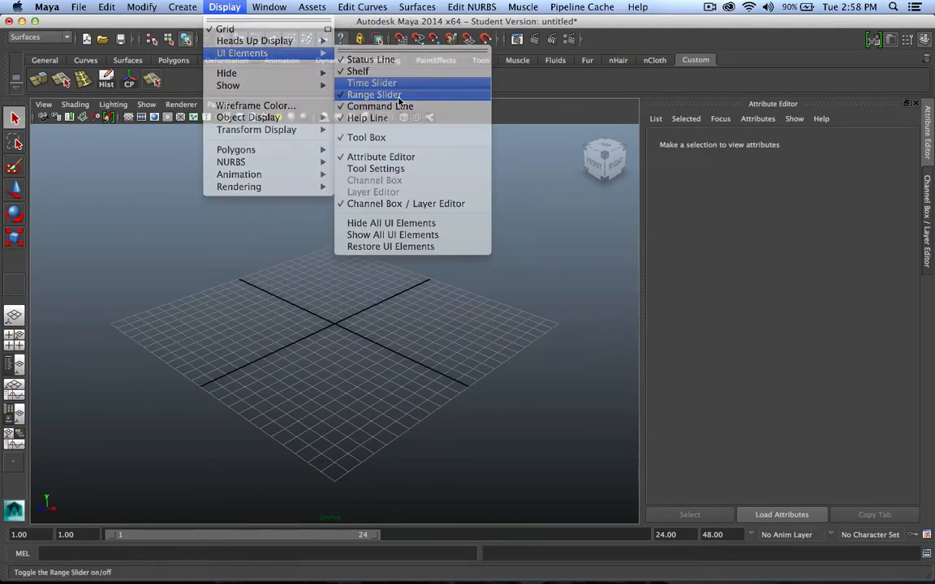
pyautogui.click(373, 94)
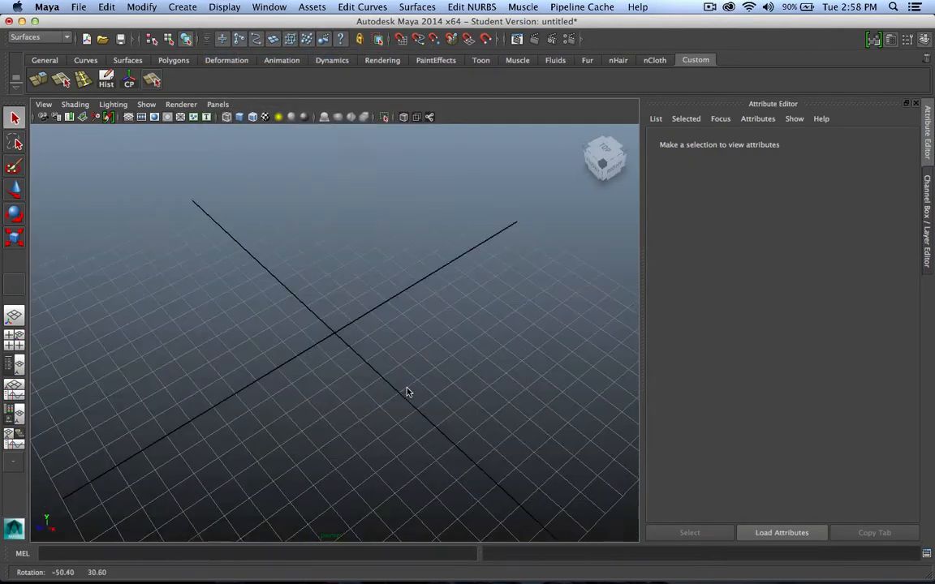
pyautogui.moveTo(406, 391); pyautogui.dragTo(397, 432)
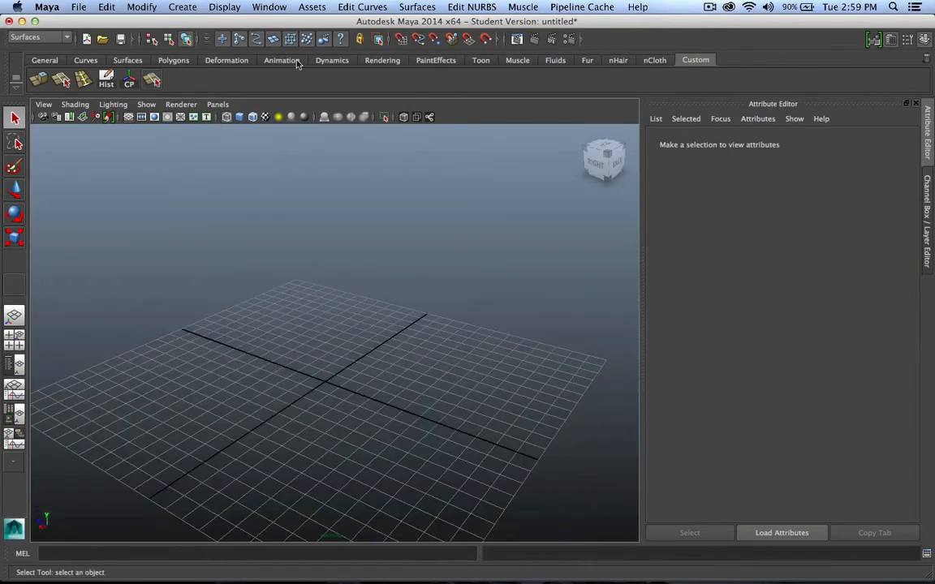
# Step: Import Subway.ai from the Desktop as Adobe Illustrator curves into the scene
pyautogui.click(182, 7)
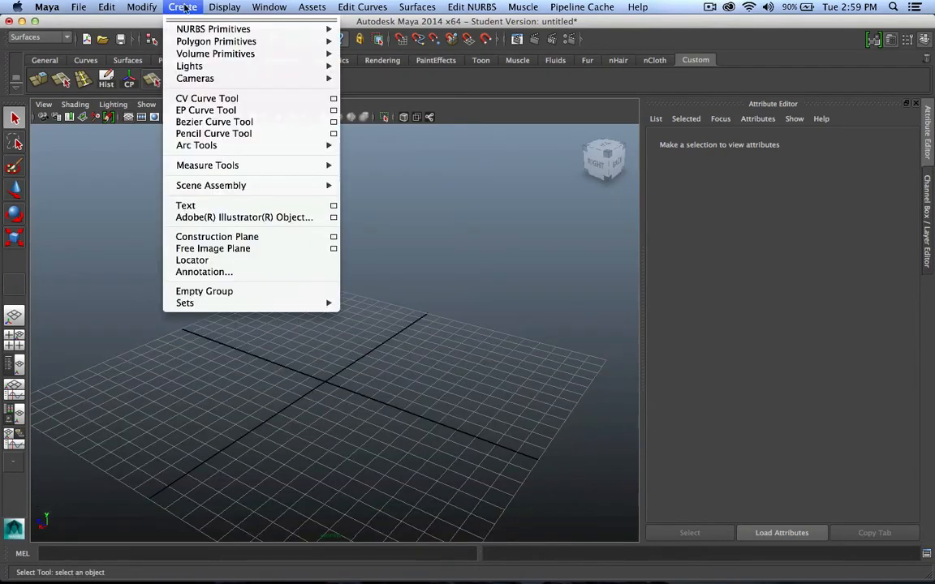
pyautogui.moveTo(243, 217)
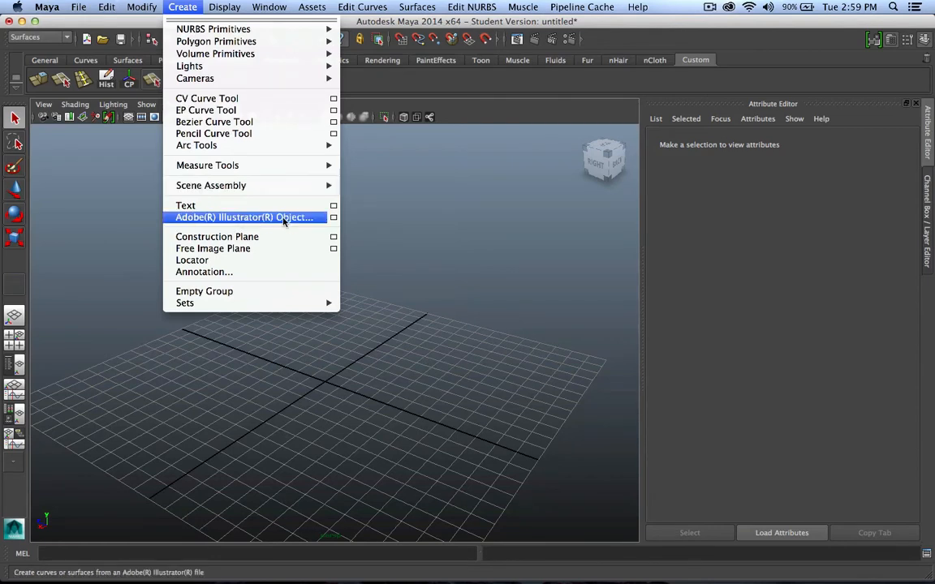
pyautogui.moveTo(300, 222)
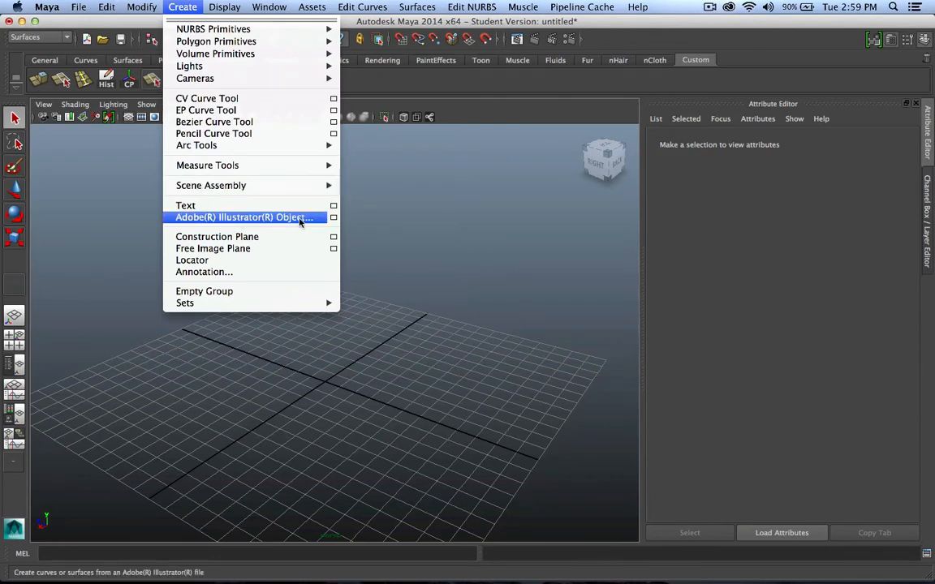
pyautogui.moveTo(331, 219)
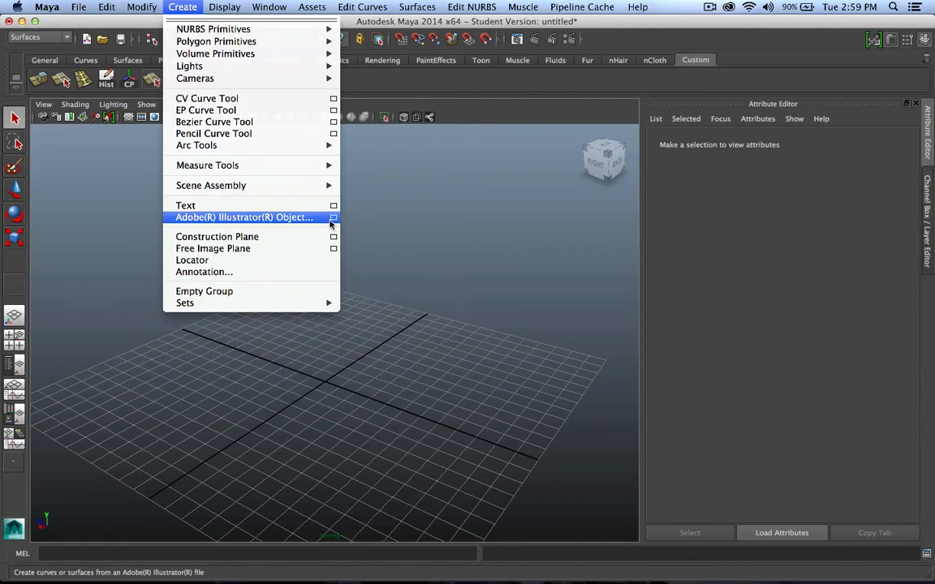
pyautogui.moveTo(339, 226)
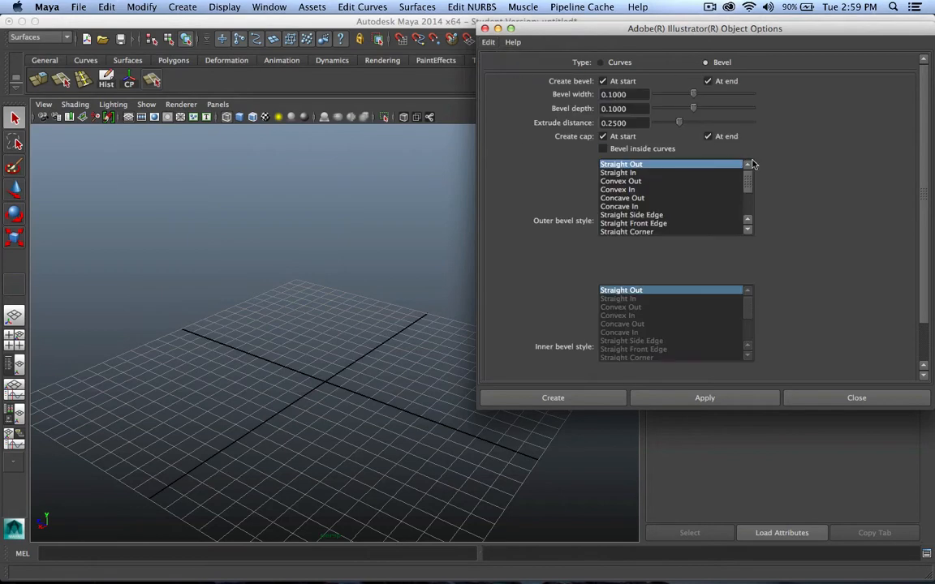
pyautogui.moveTo(691, 167)
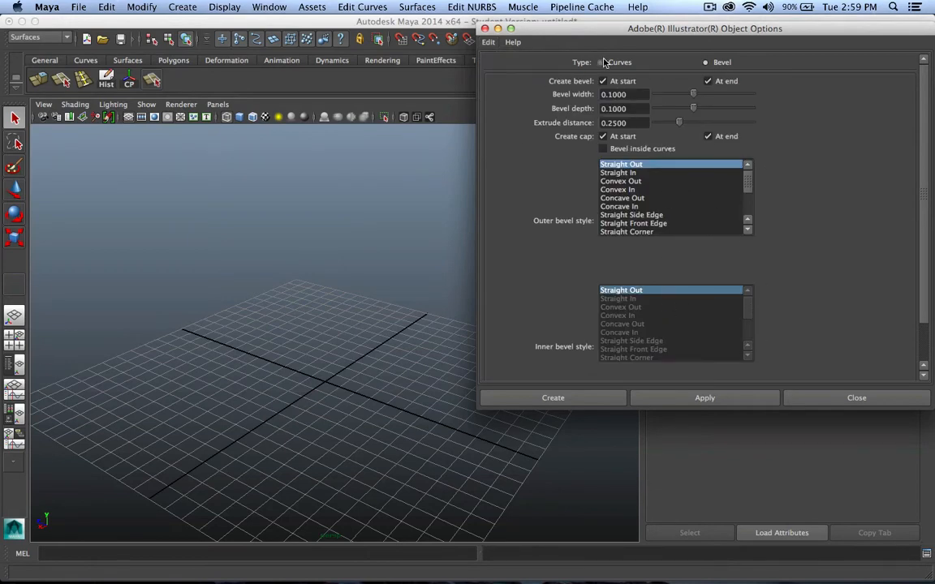
pyautogui.click(601, 62)
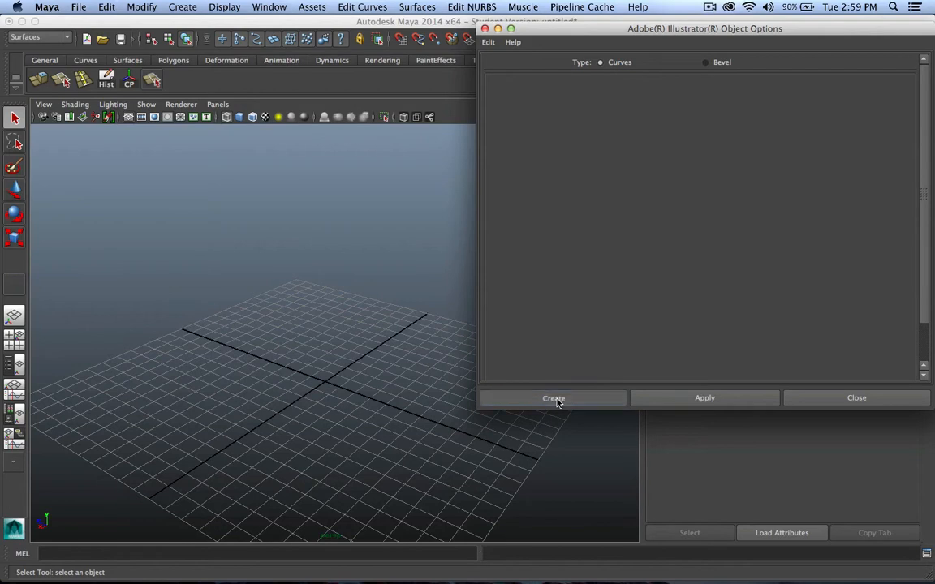
pyautogui.click(552, 398)
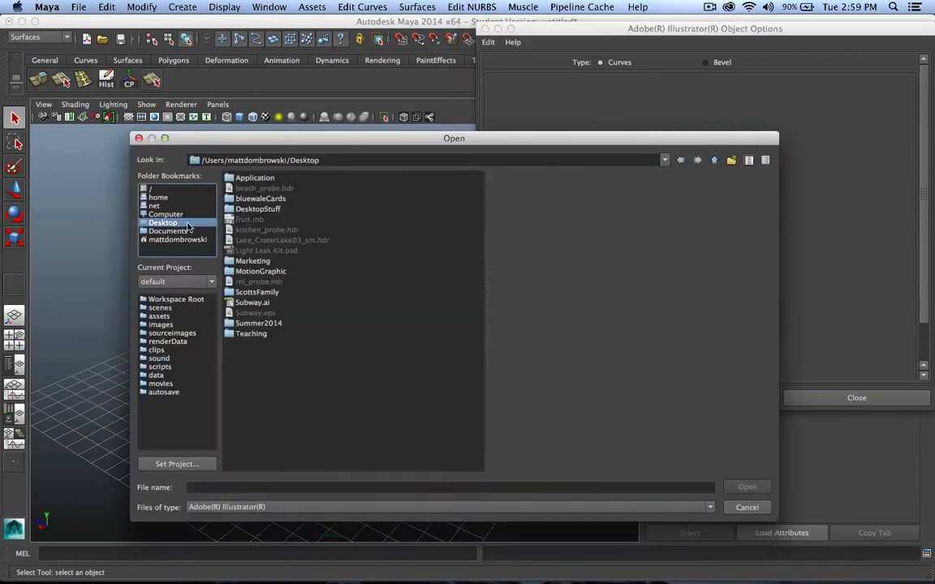
pyautogui.moveTo(256, 307)
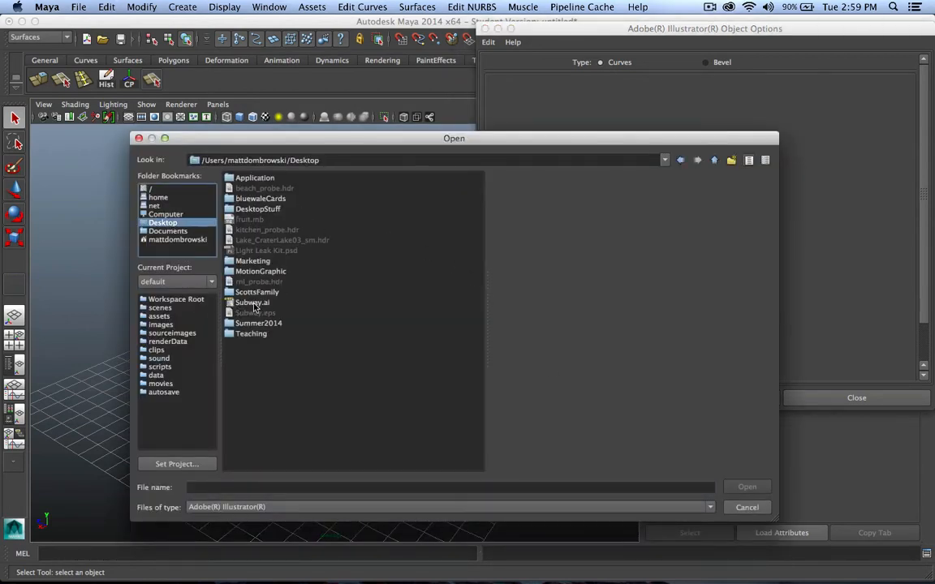
pyautogui.click(252, 302)
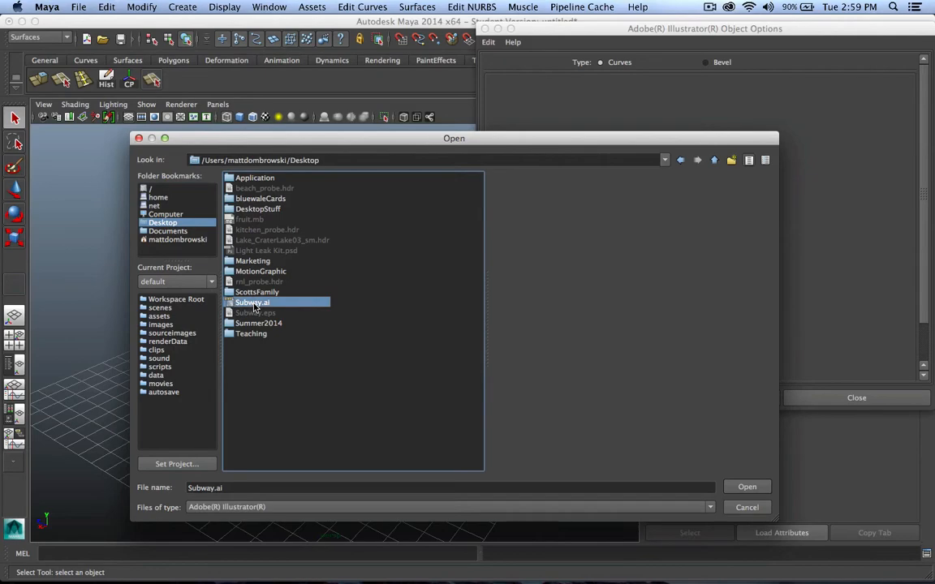
pyautogui.click(747, 487)
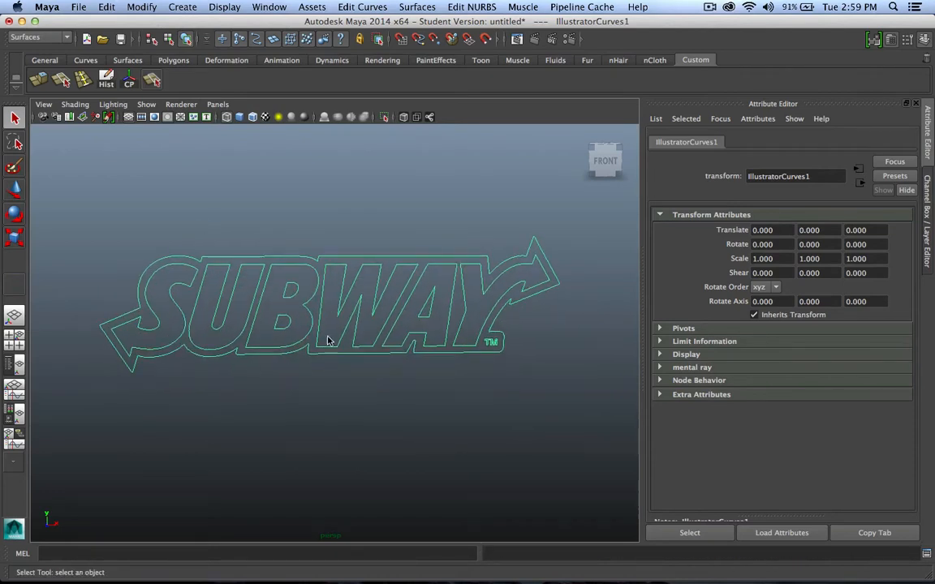
# Step: Select curve6 of the logo to inspect it, then clear the selection
pyautogui.click(349, 293)
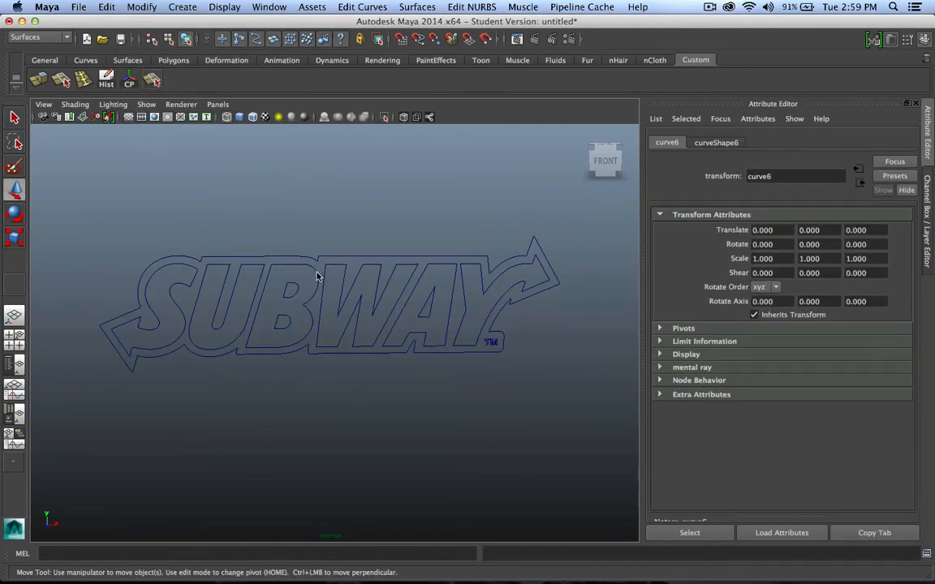
pyautogui.click(375, 409)
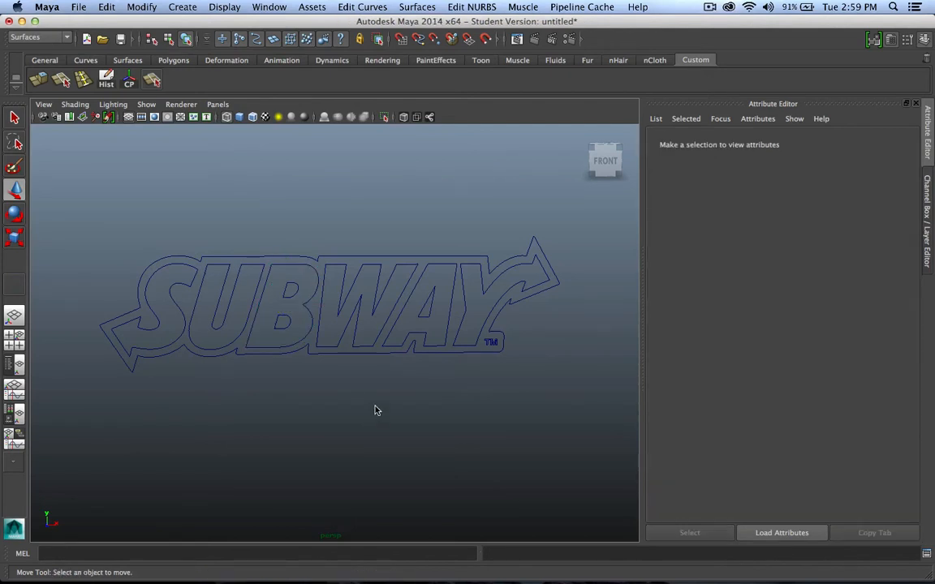
pyautogui.moveTo(503, 315)
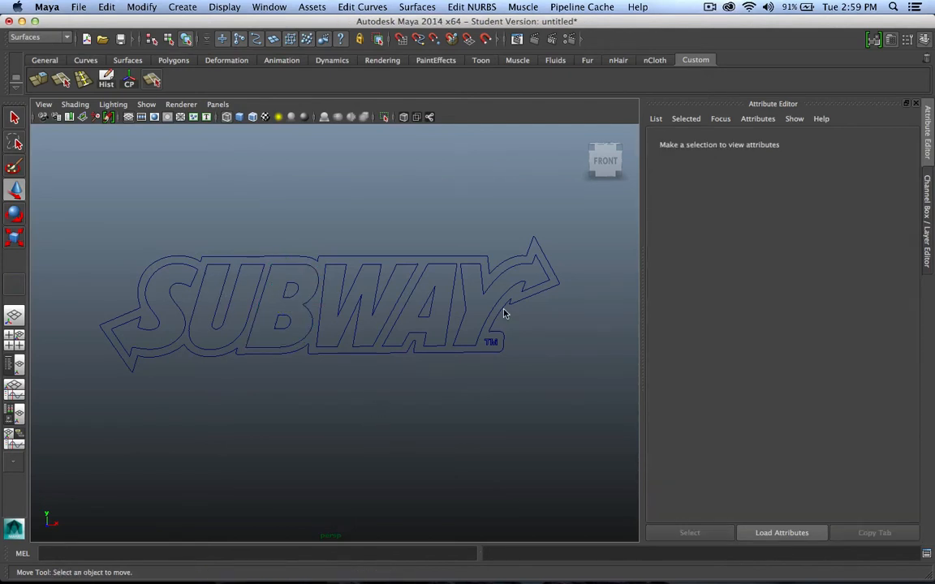
pyautogui.moveTo(310, 294)
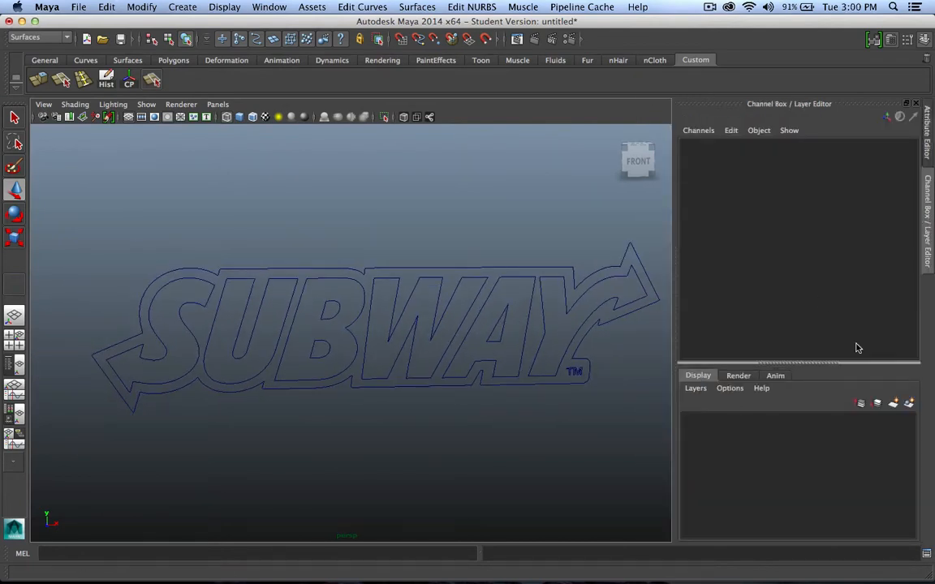
# Step: Assign all logo curves to a new display layer named 'curves' with a yellow colour
pyautogui.click(406, 324)
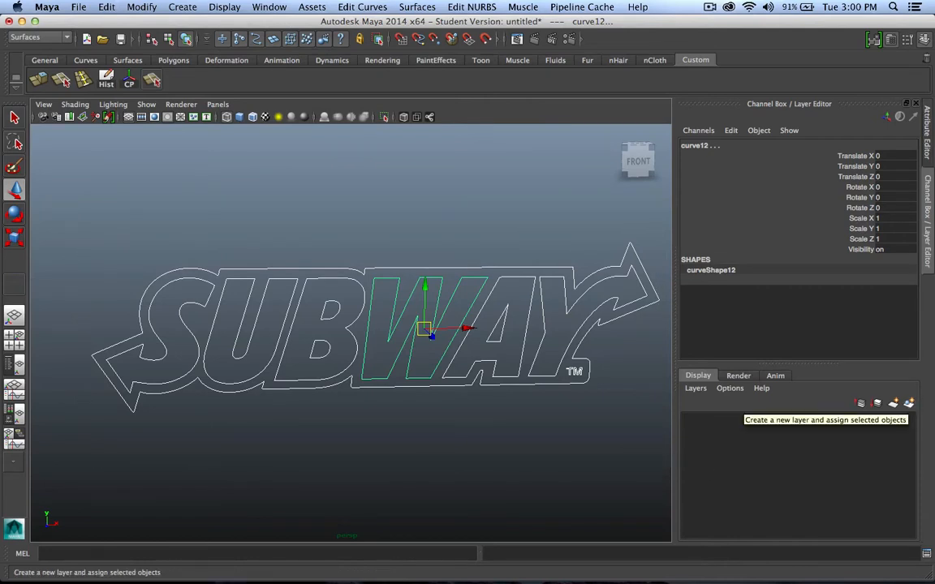
pyautogui.click(909, 402)
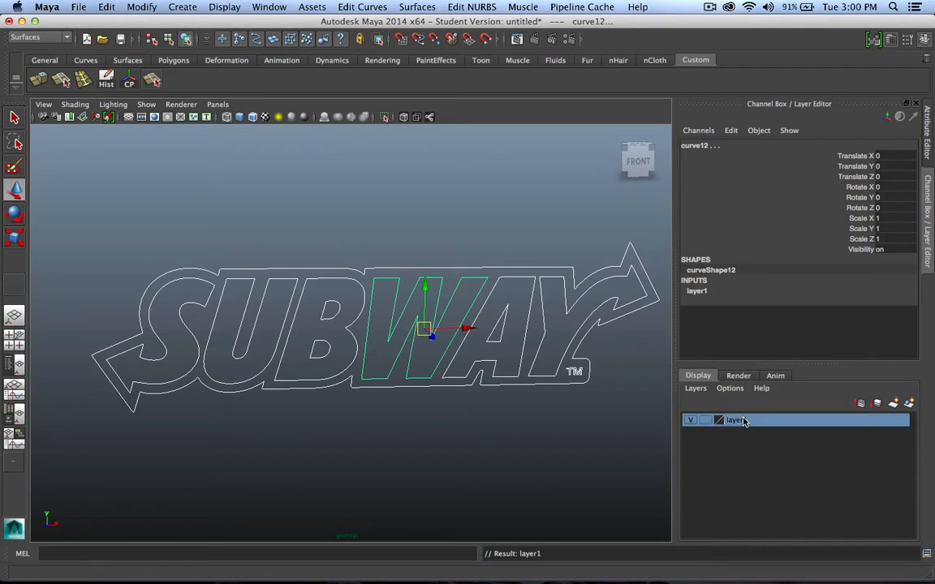
pyautogui.doubleClick(735, 418)
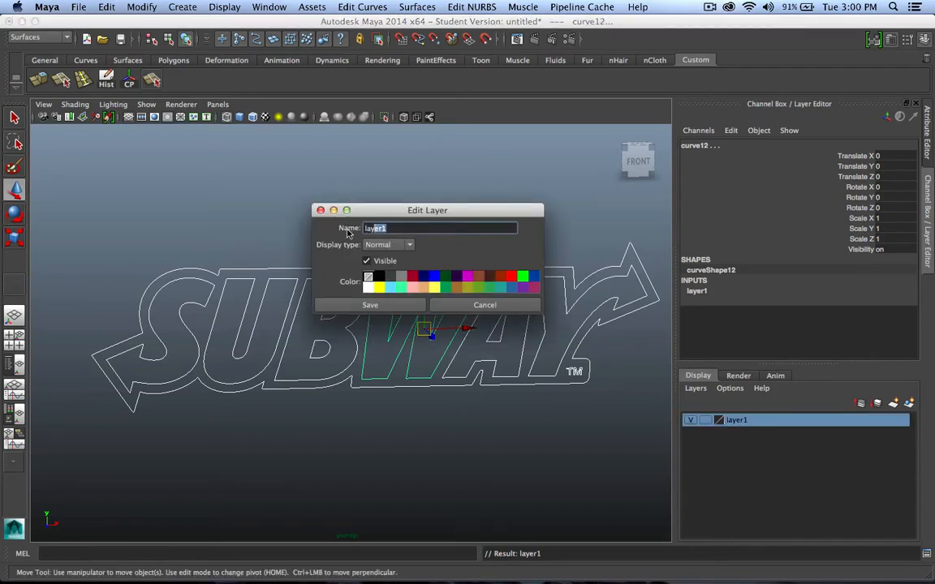
pyautogui.write('curves')
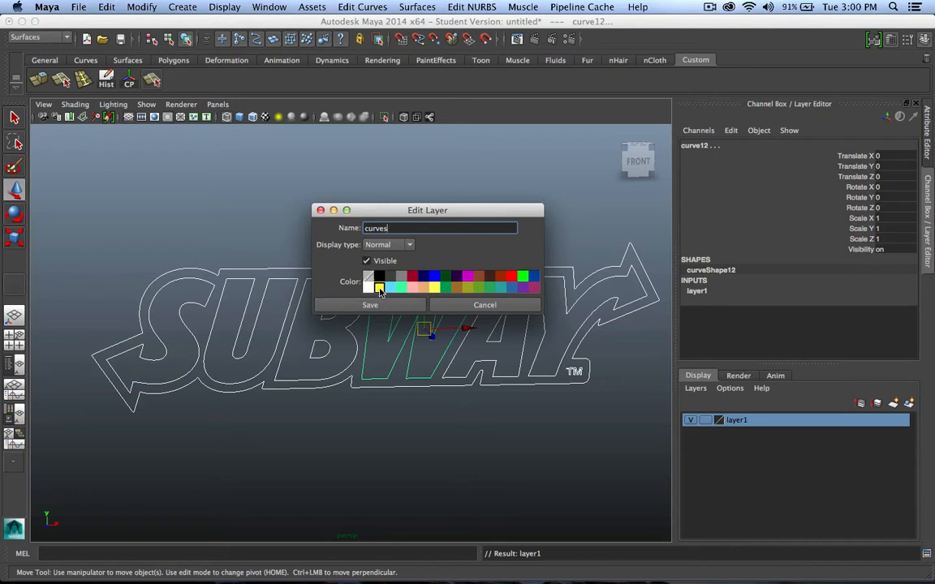
pyautogui.click(370, 305)
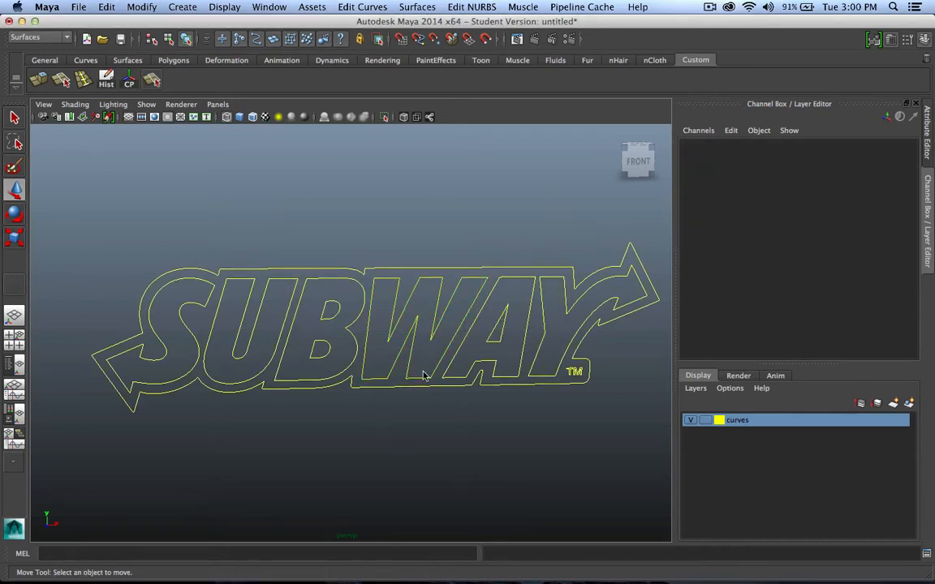
pyautogui.click(692, 419)
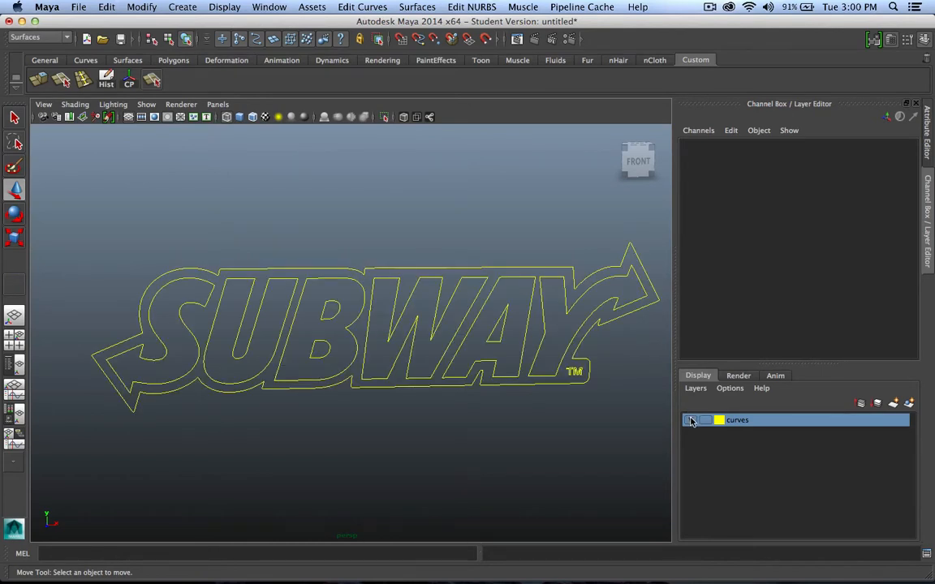
pyautogui.click(689, 419)
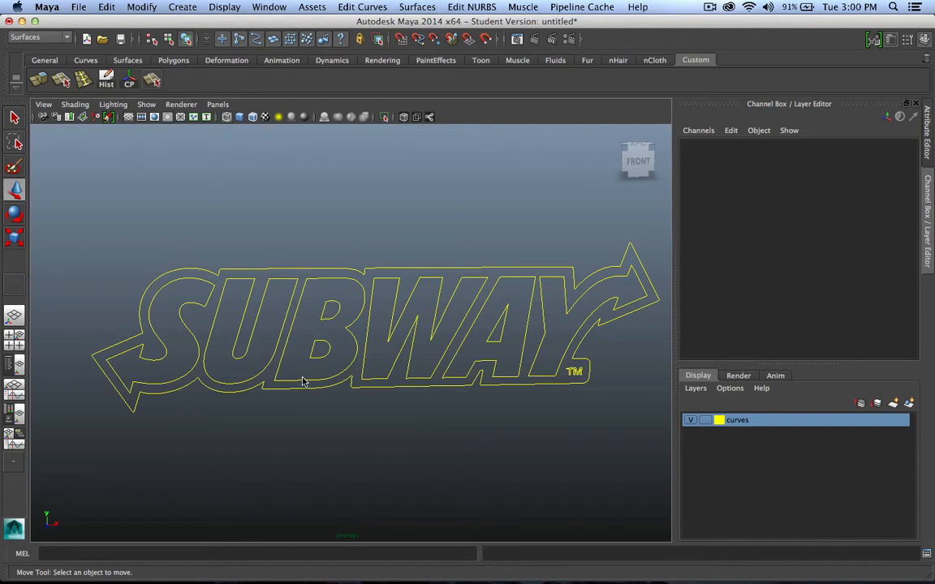
pyautogui.moveTo(506, 309)
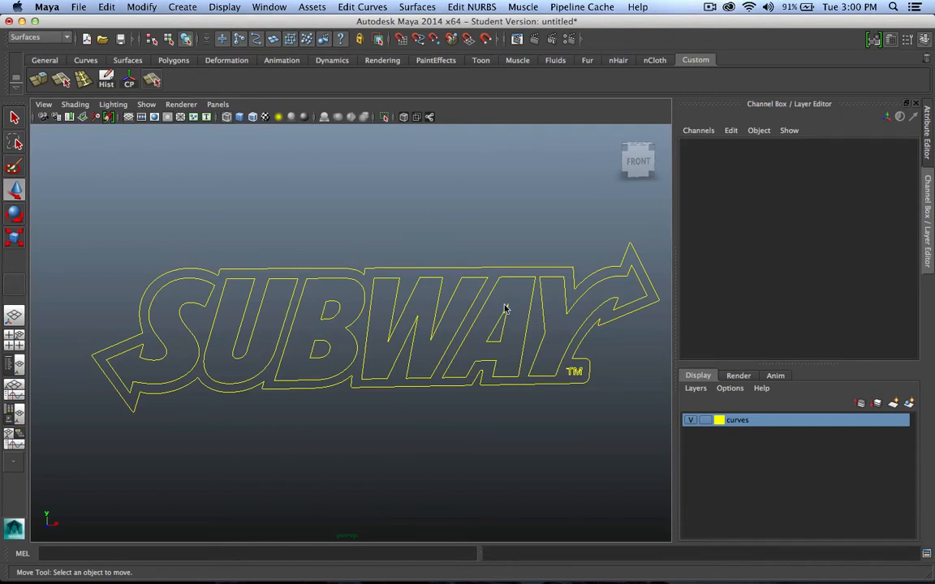
pyautogui.moveTo(363, 217)
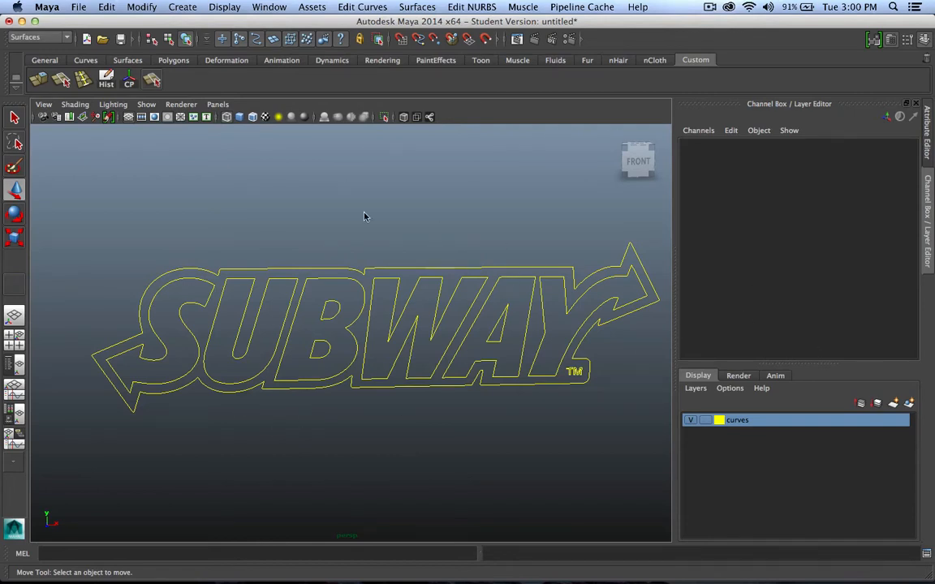
pyautogui.moveTo(182, 302)
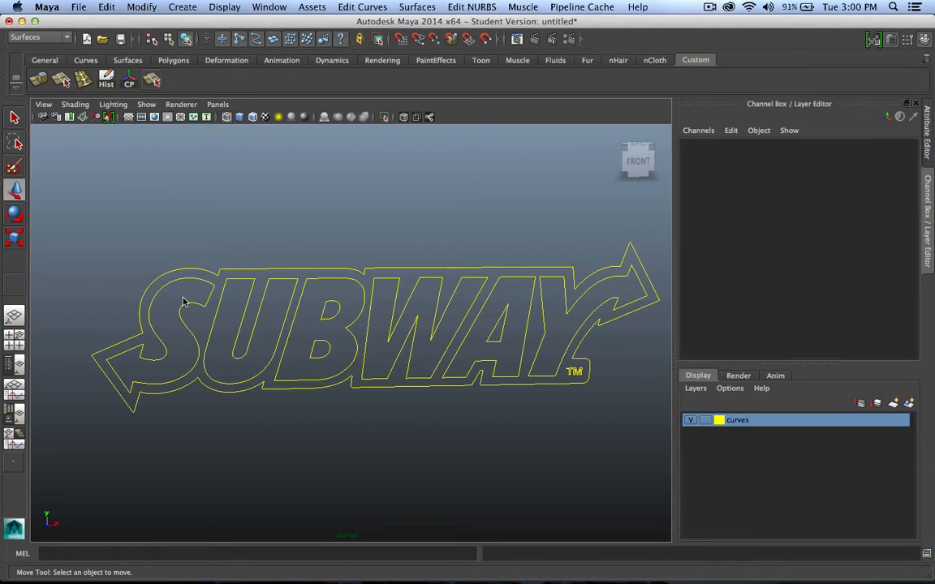
# Step: Select the S outline and switch the menu set to Polygons and back to Surfaces
pyautogui.click(182, 325)
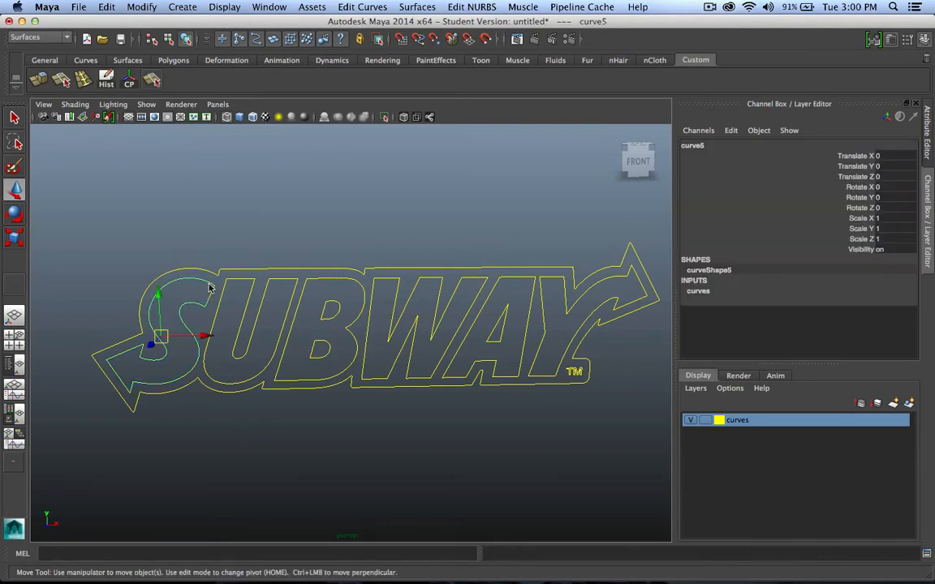
pyautogui.moveTo(477, 266)
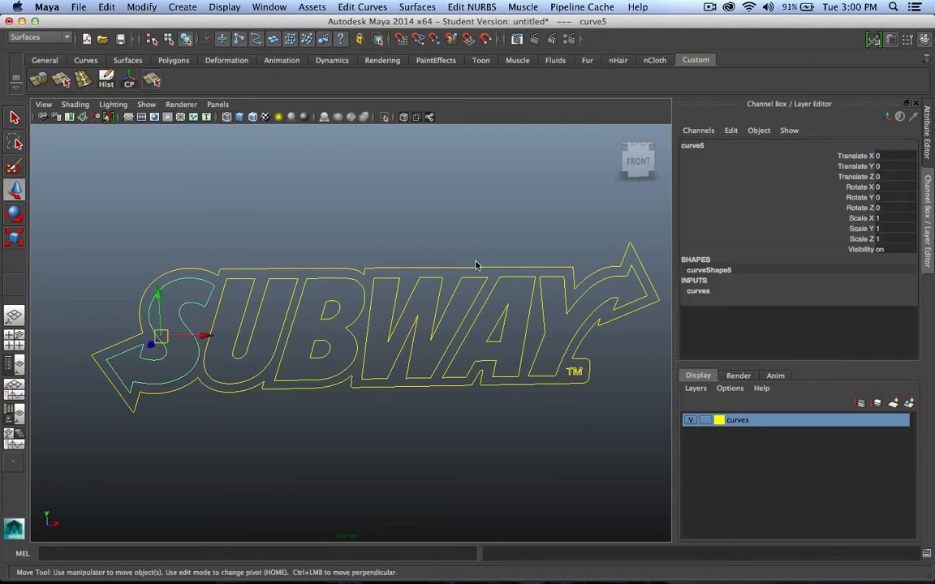
pyautogui.click(203, 300)
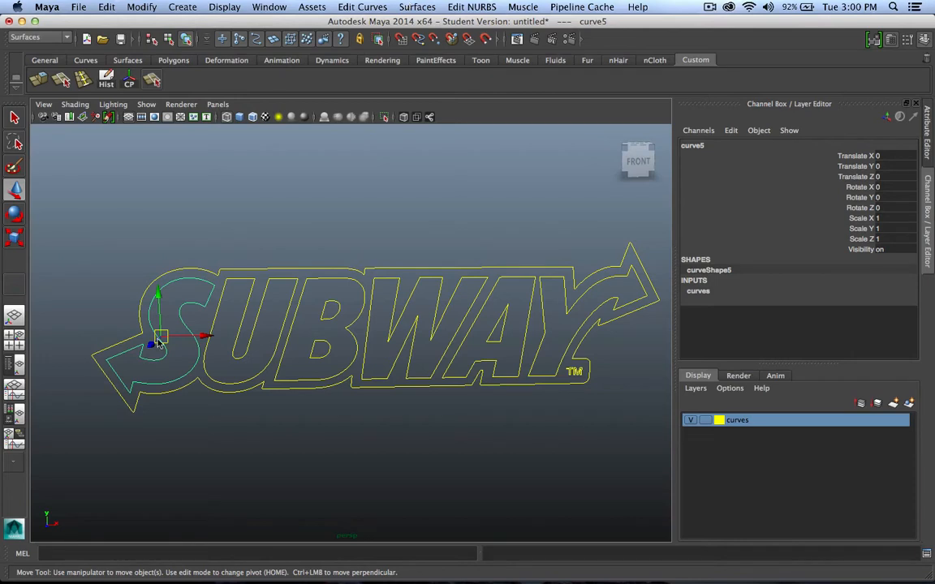
pyautogui.moveTo(349, 250)
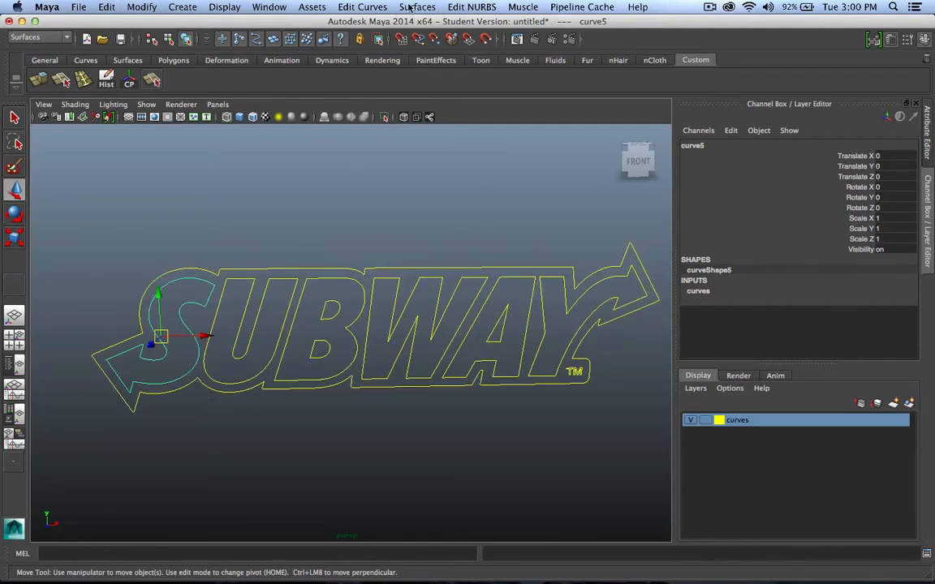
pyautogui.click(417, 6)
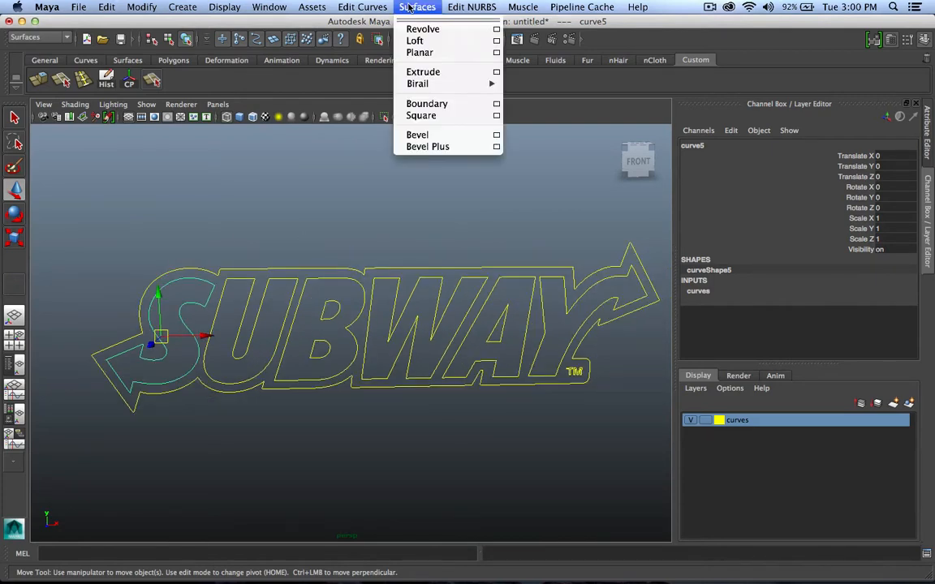
pyautogui.moveTo(421, 29)
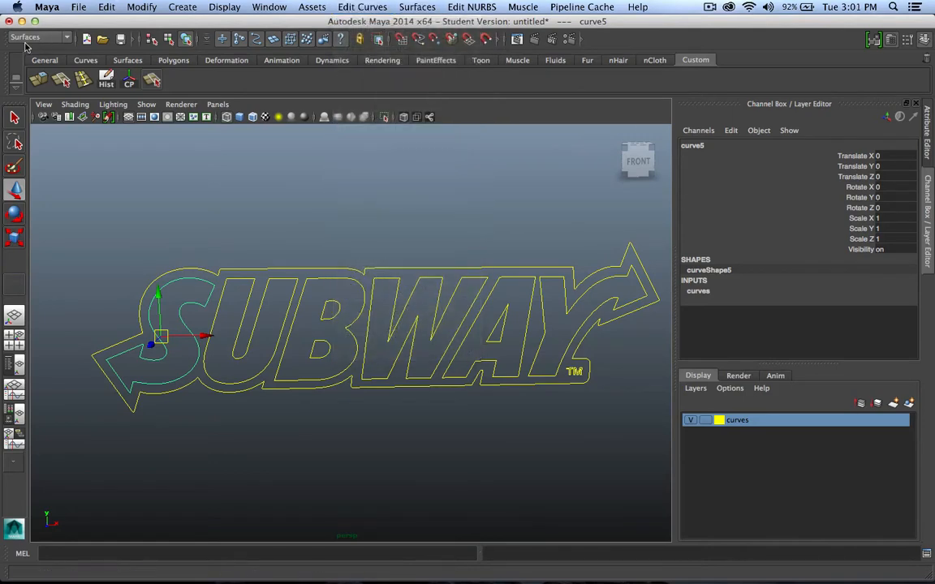
pyautogui.click(36, 36)
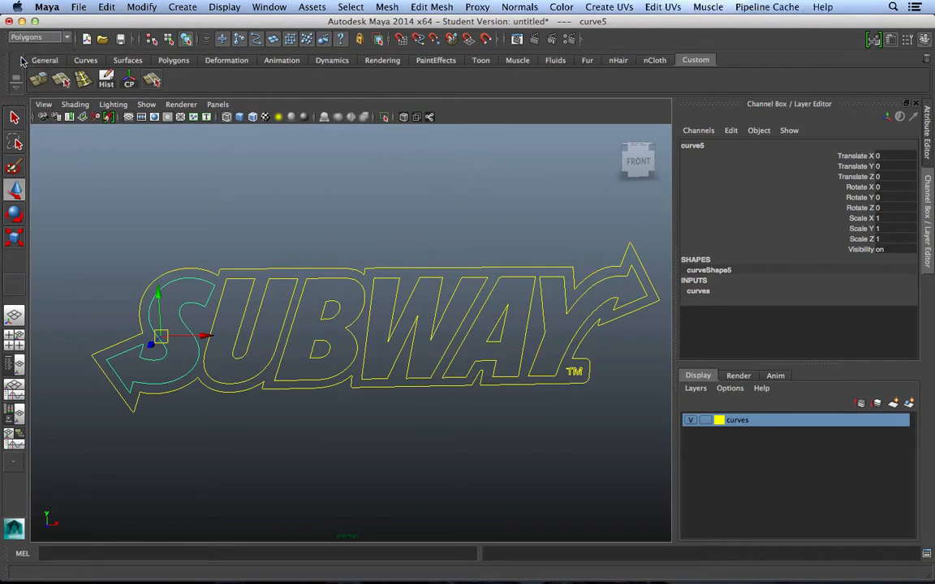
pyautogui.click(39, 37)
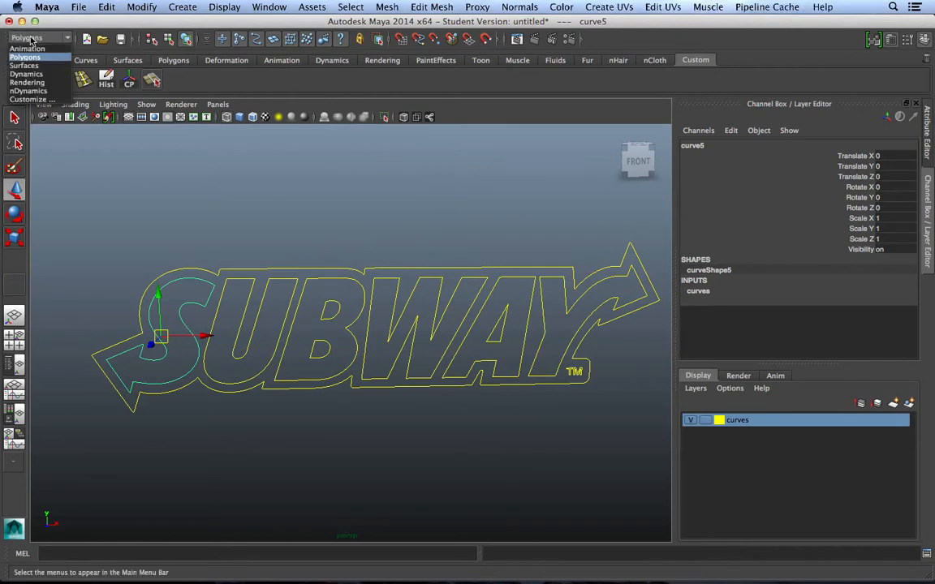
pyautogui.moveTo(25, 65)
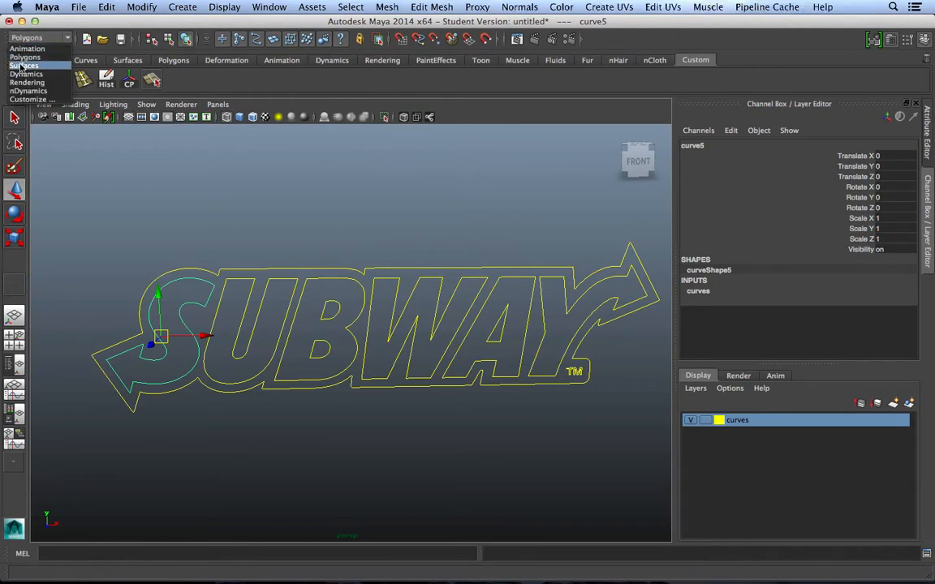
pyautogui.click(24, 65)
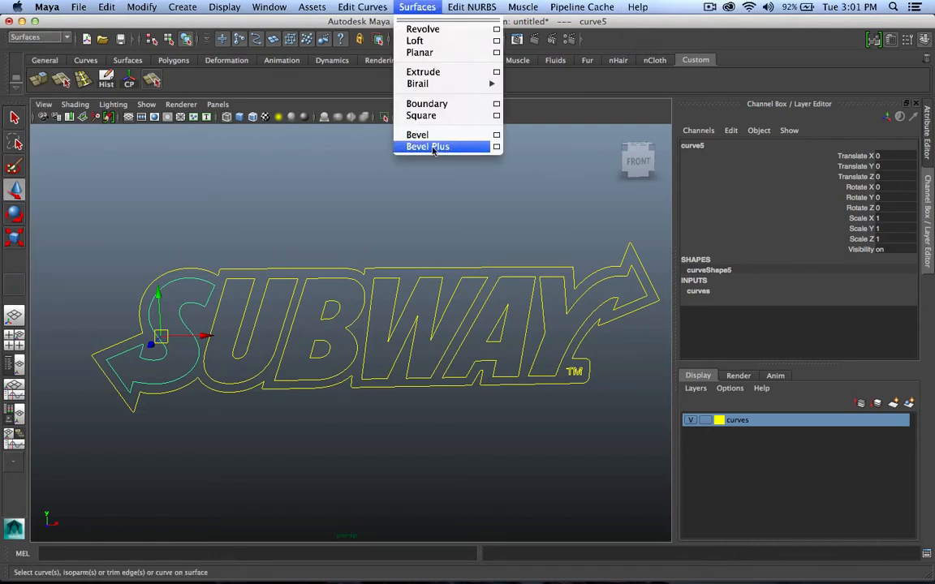
pyautogui.moveTo(503, 151)
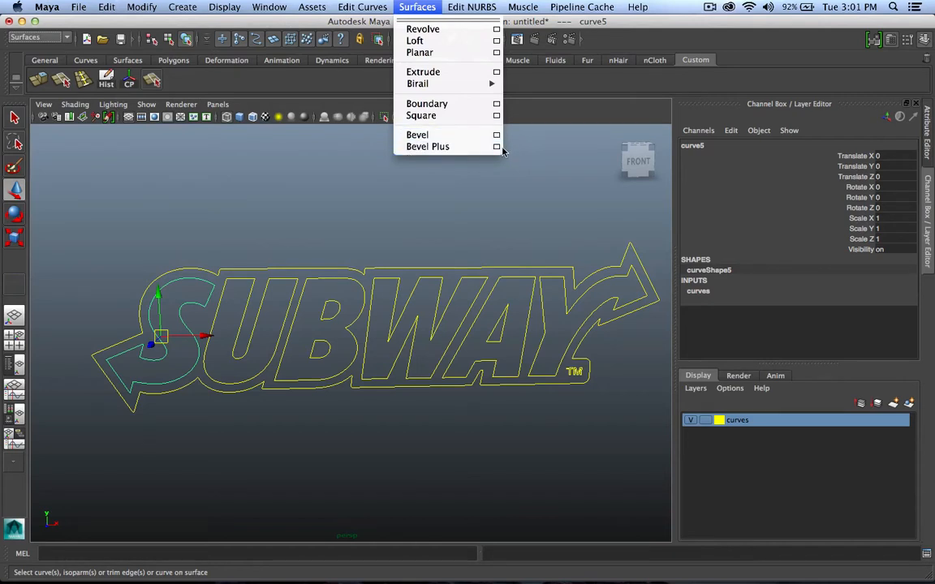
# Step: Set Bevel Plus to 0.1 bevel, 0.25 extrude distance, polygon output with sampling tessellation
pyautogui.click(497, 146)
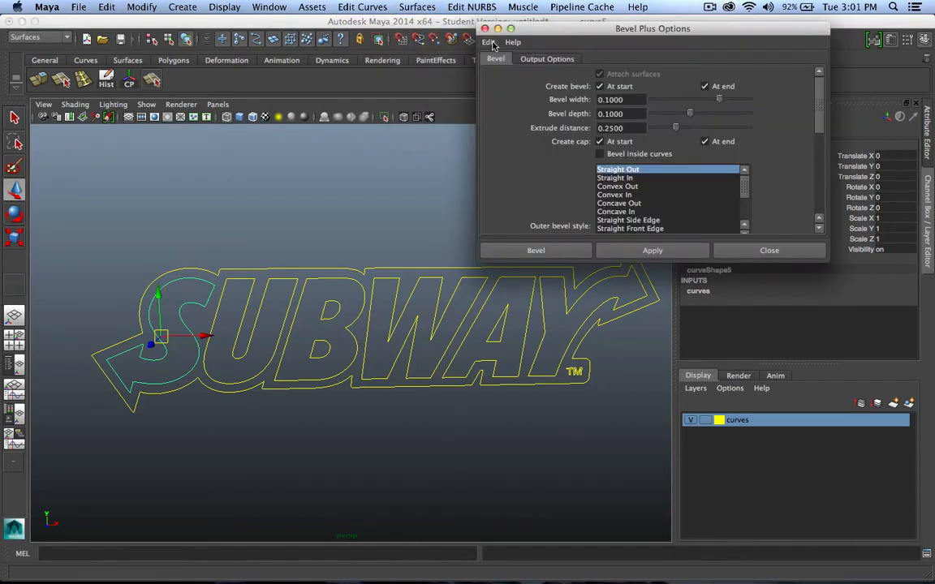
pyautogui.moveTo(828, 265)
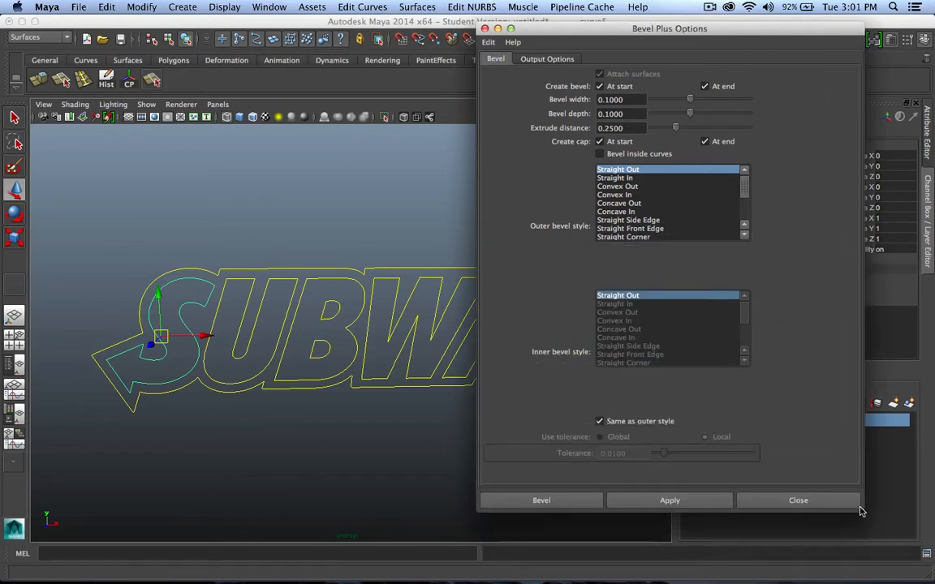
pyautogui.moveTo(647, 123)
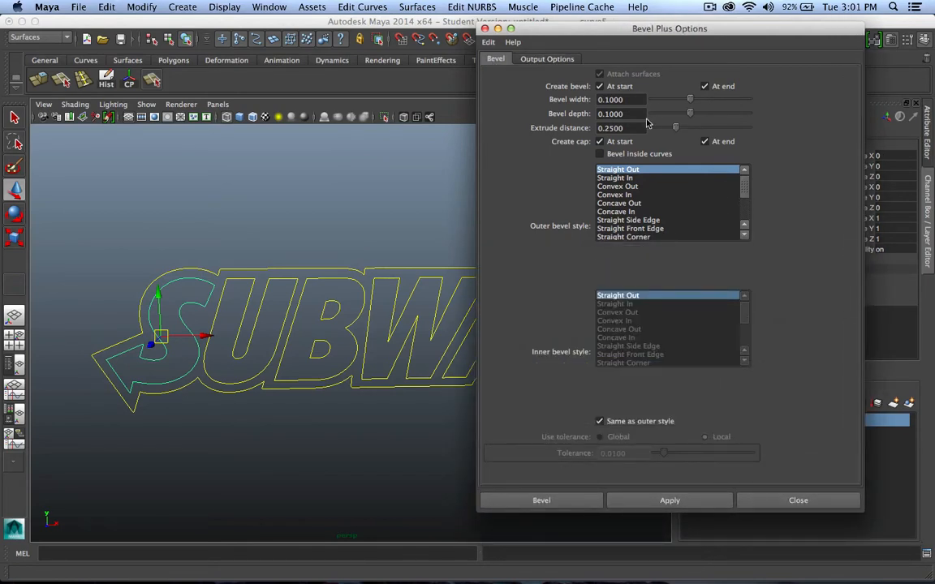
pyautogui.click(545, 59)
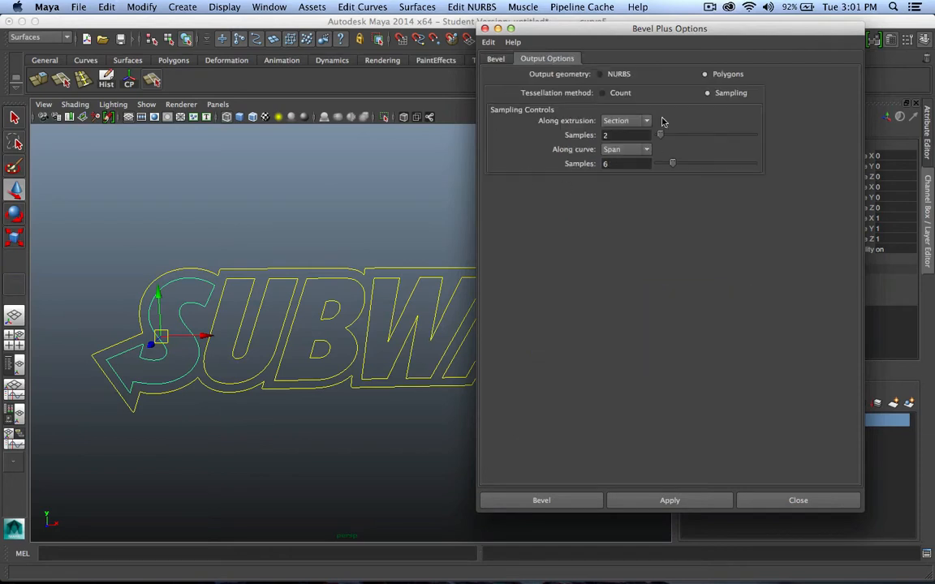
pyautogui.moveTo(722, 73)
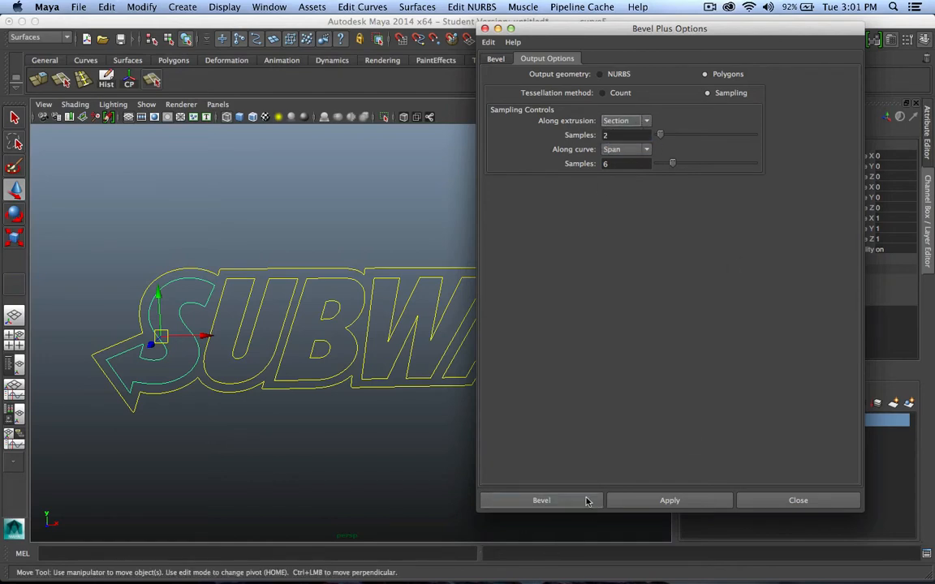
# Step: Bevel the S in shaded view, then Bevel Plus the U and following letter outlines
pyautogui.click(542, 500)
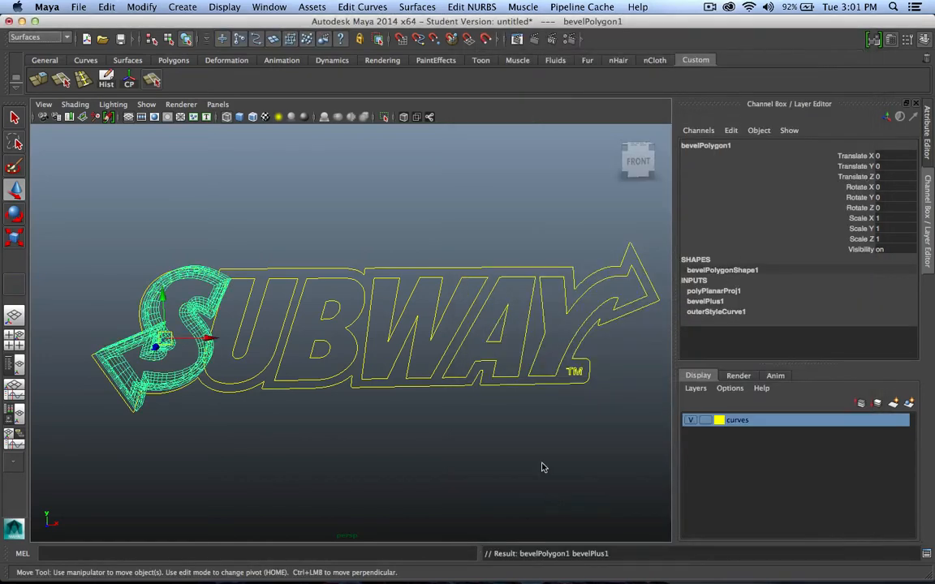
pyautogui.moveTo(283, 451)
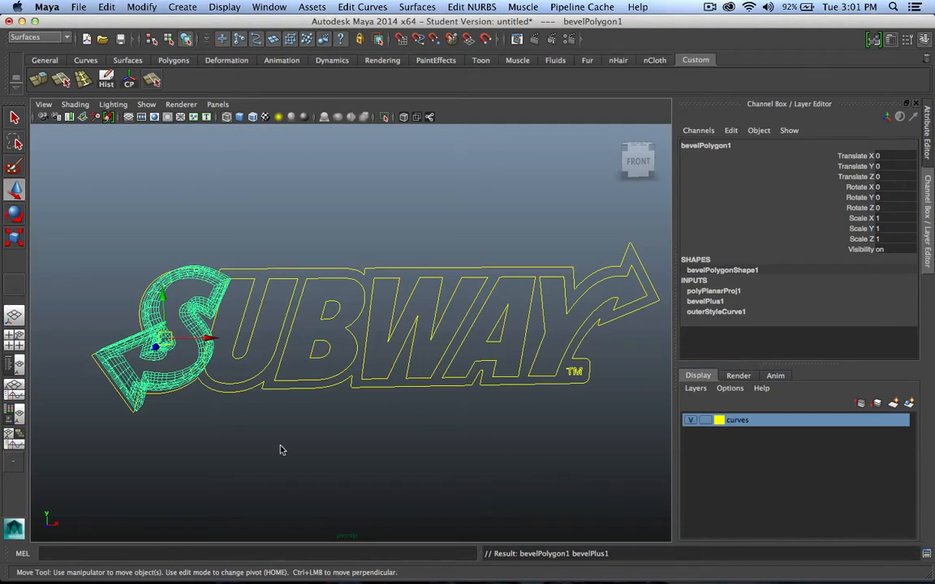
pyautogui.press('5')
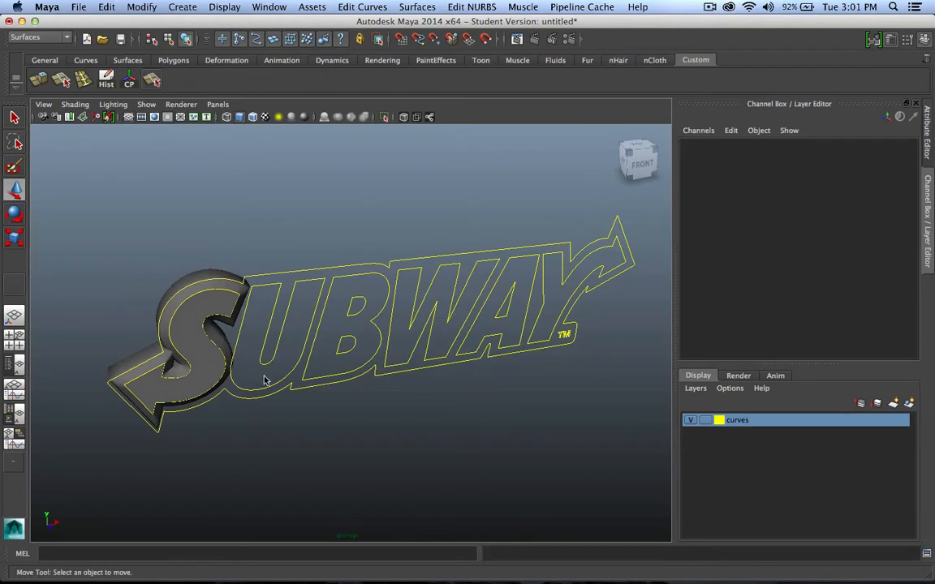
pyautogui.moveTo(293, 327)
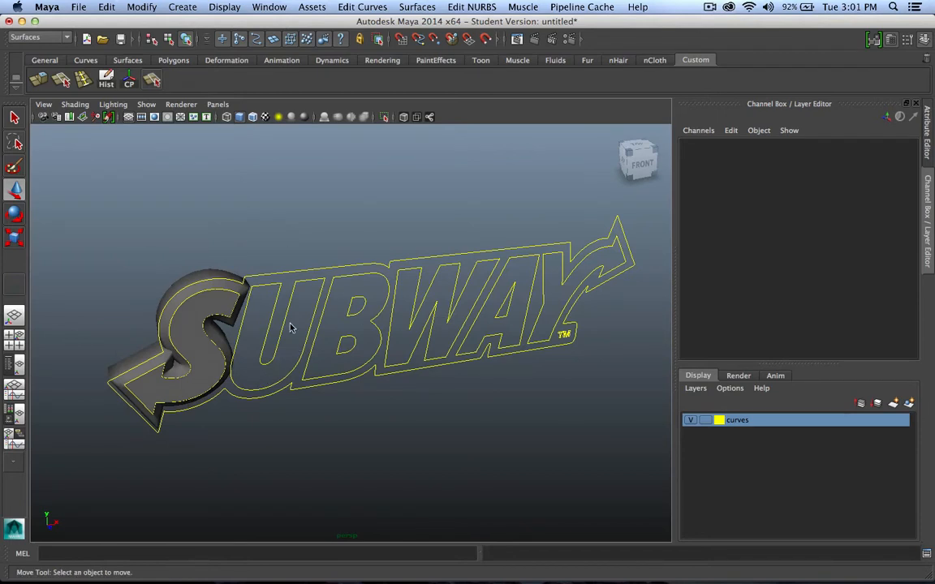
pyautogui.moveTo(269, 295)
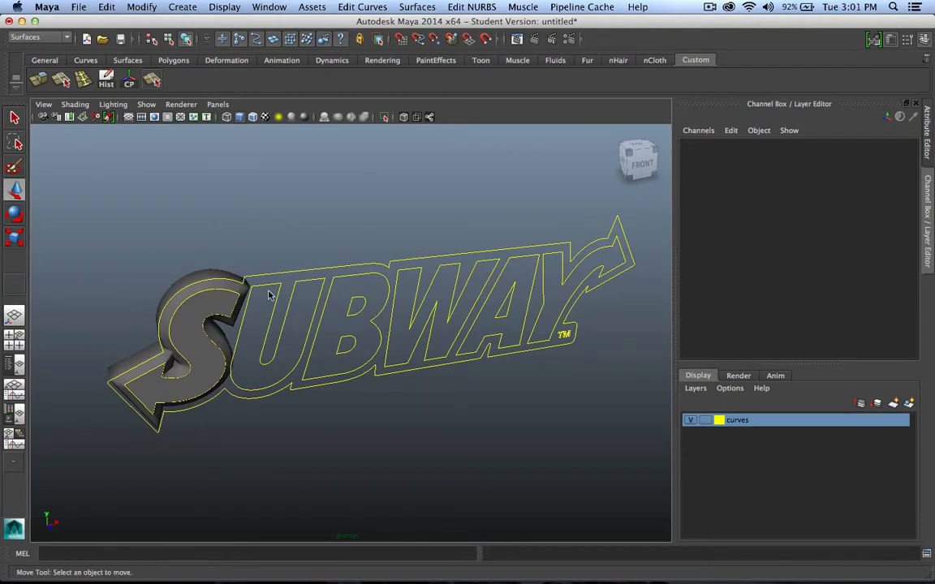
pyautogui.click(417, 6)
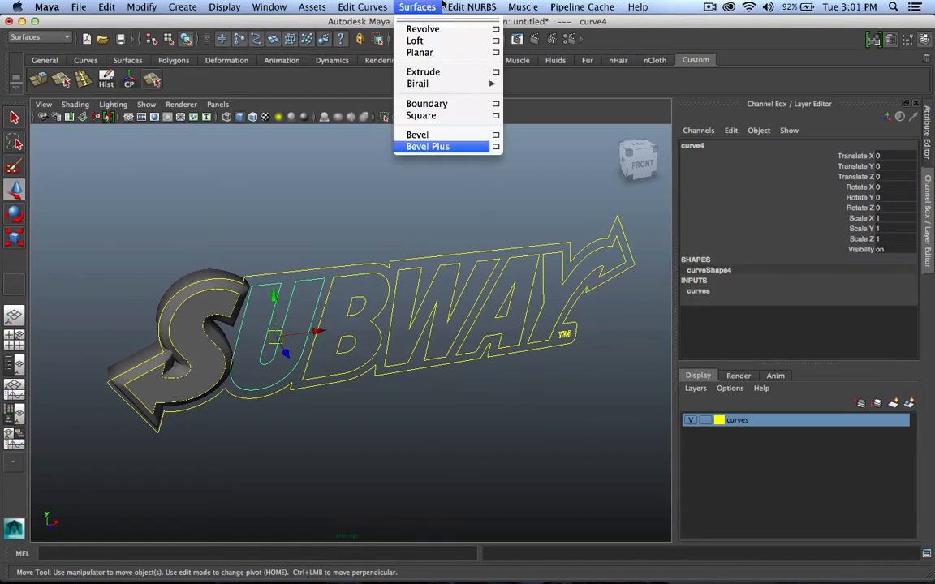
pyautogui.click(428, 146)
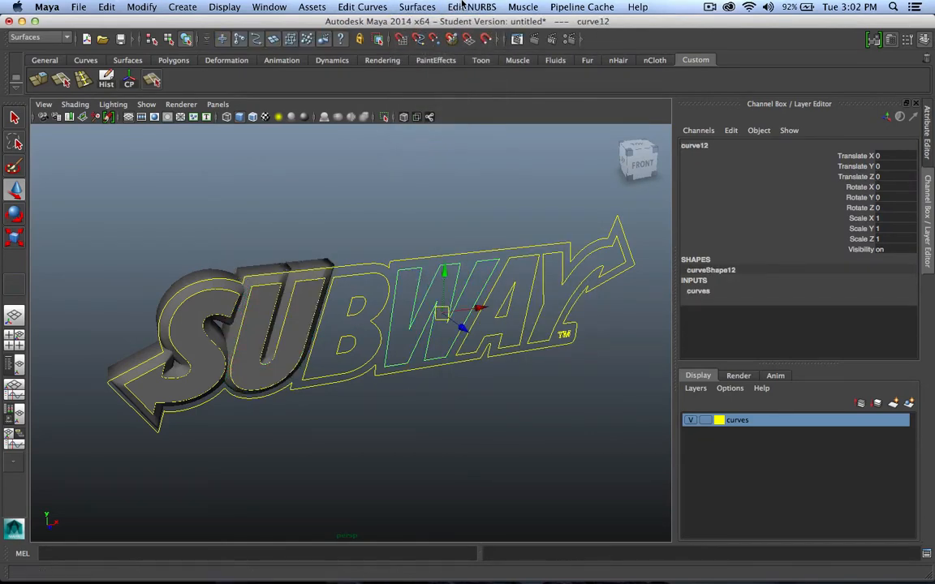
pyautogui.click(416, 7)
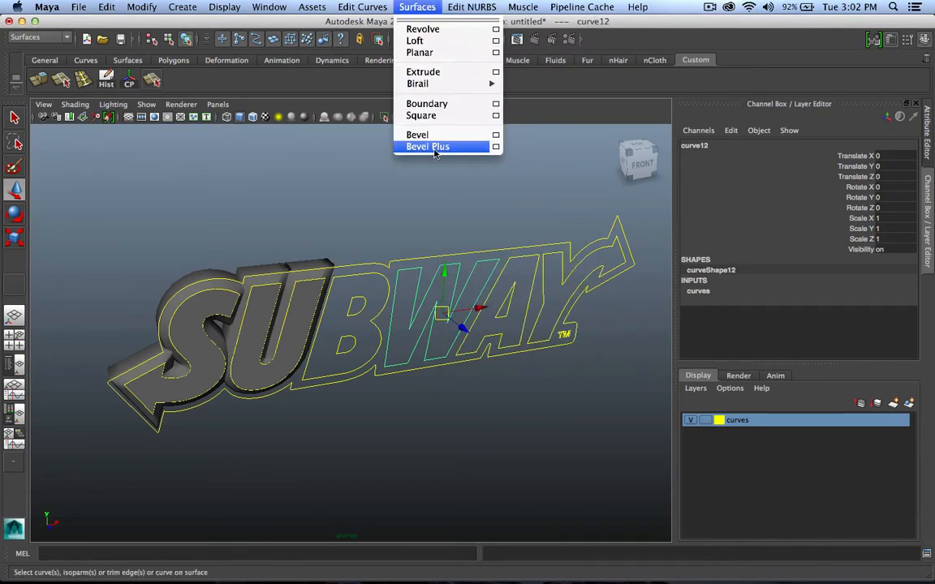
pyautogui.click(429, 146)
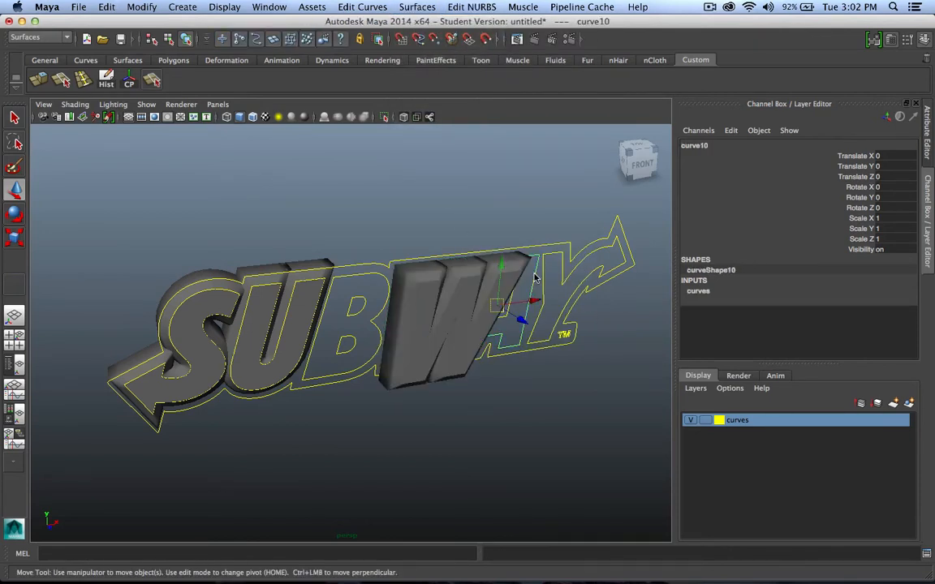
pyautogui.click(470, 7)
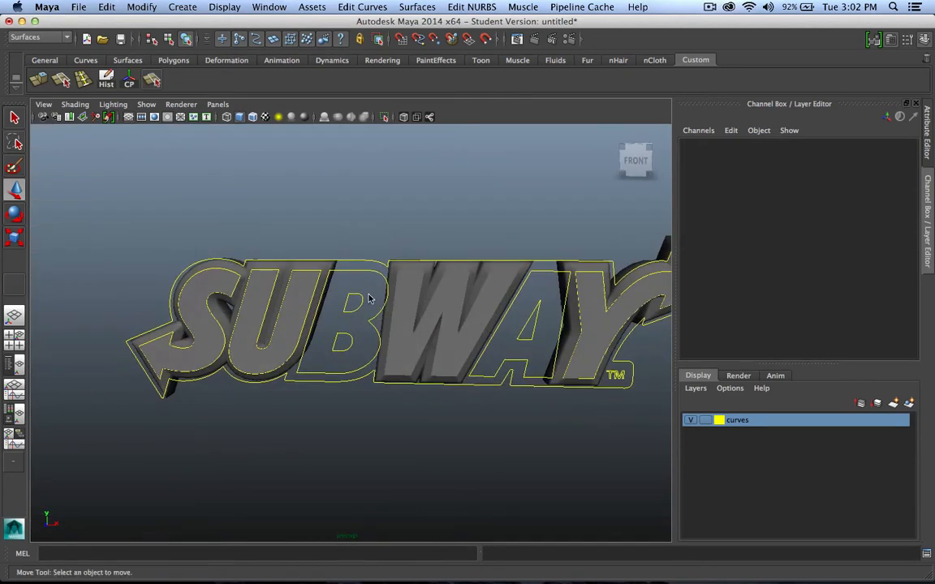
# Step: Bevel Plus the B and A with their hole curves cut through, then the TM mark
pyautogui.moveTo(370, 299); pyautogui.dragTo(397, 368)
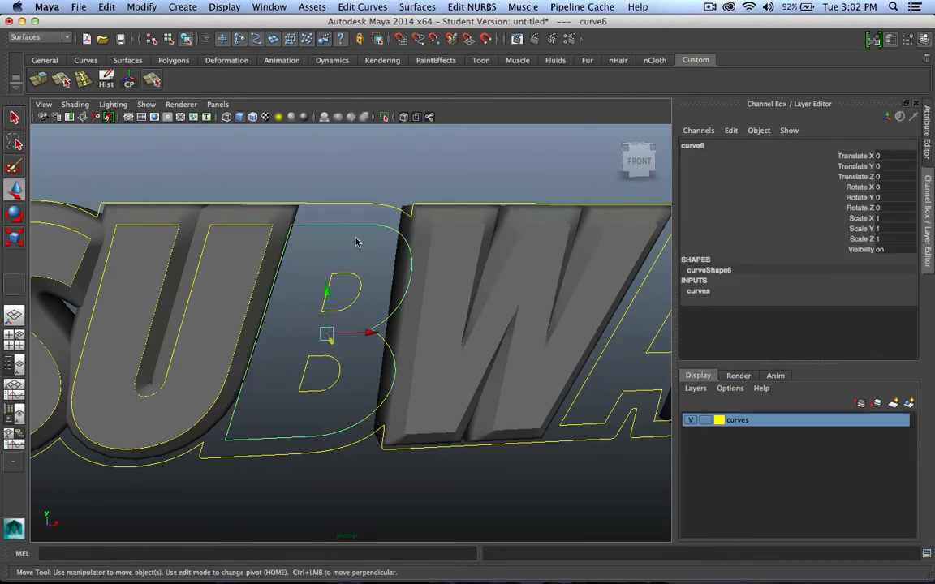
pyautogui.moveTo(337, 271)
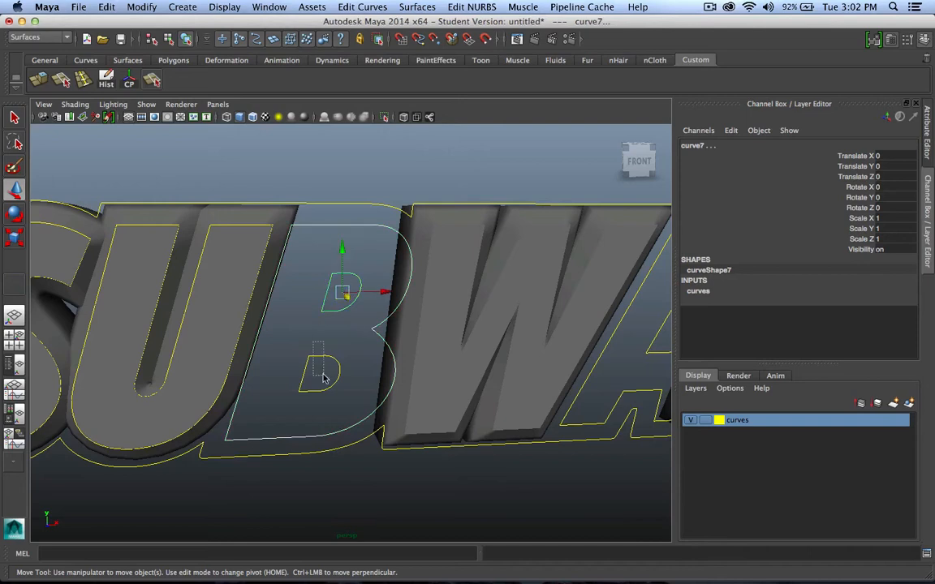
pyautogui.click(417, 6)
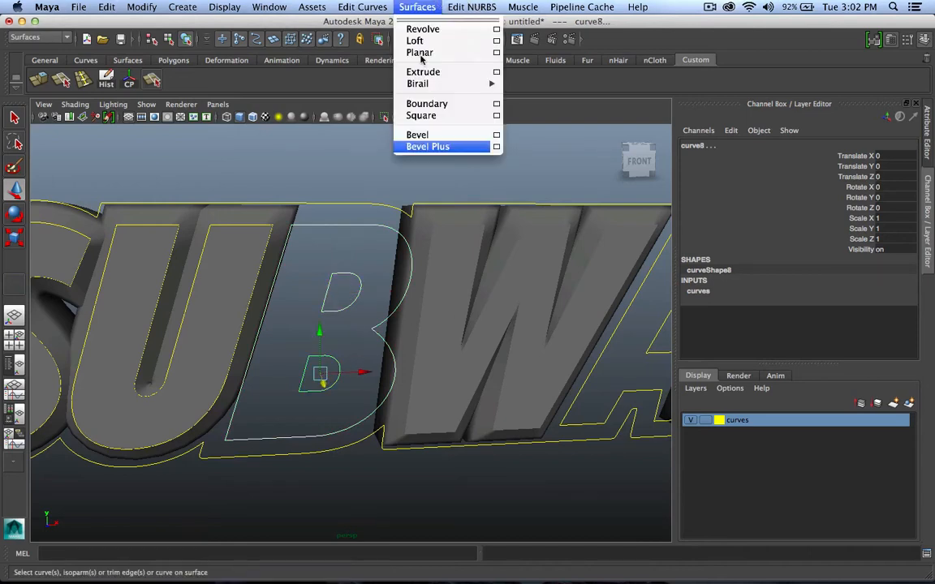
pyautogui.click(429, 146)
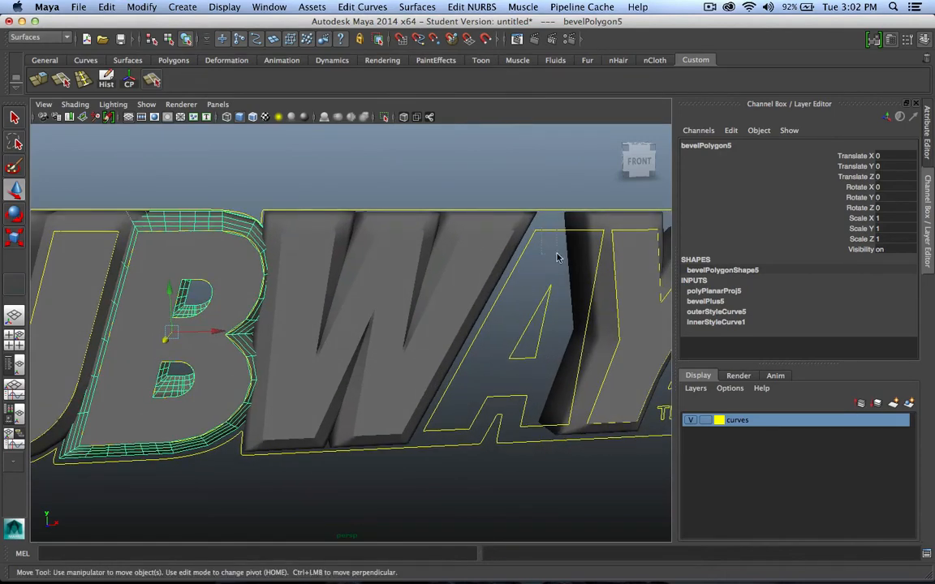
pyautogui.click(417, 7)
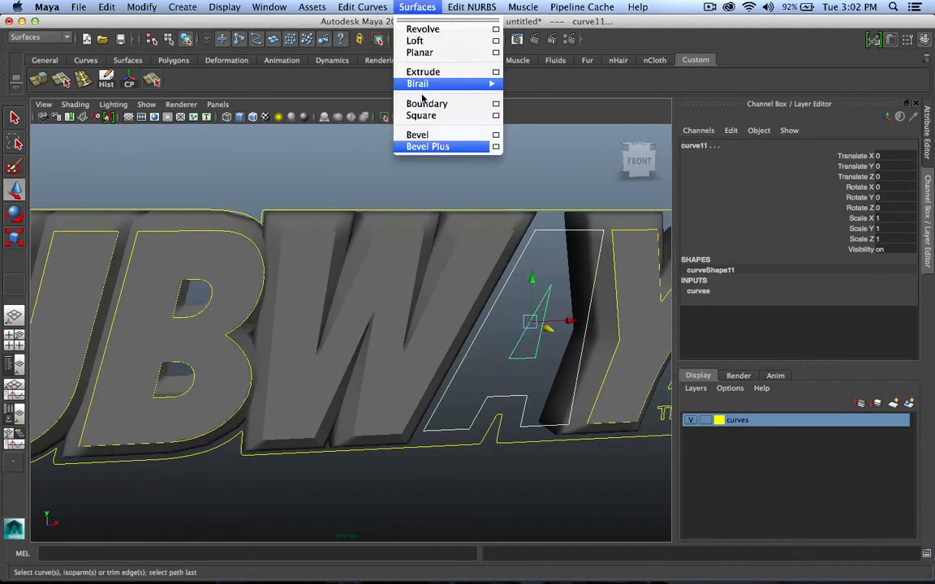
pyautogui.click(428, 146)
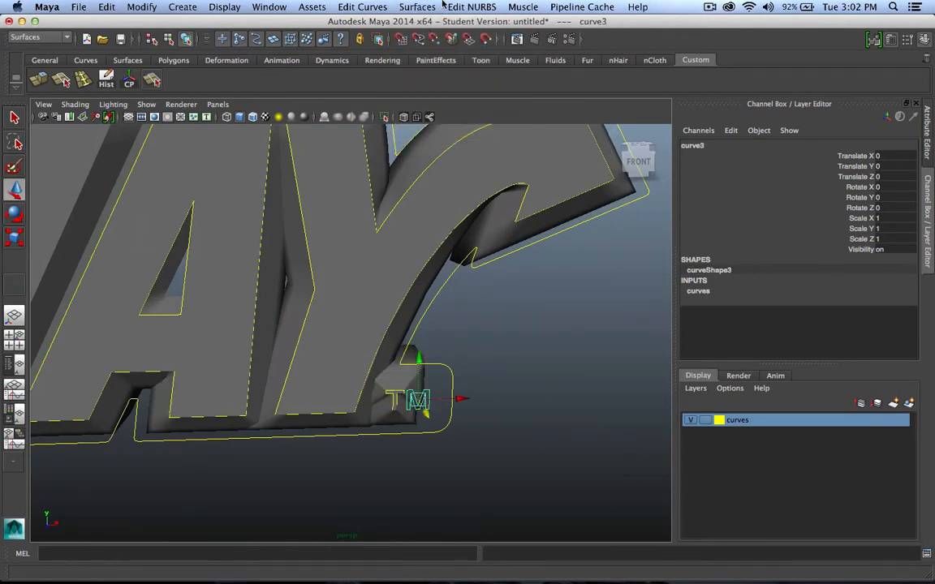
pyautogui.click(417, 6)
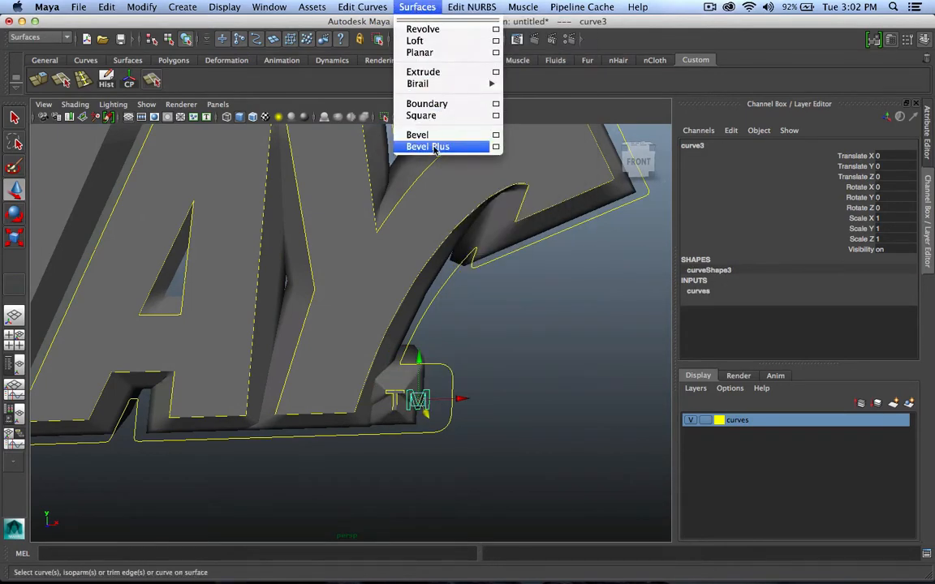
pyautogui.click(428, 146)
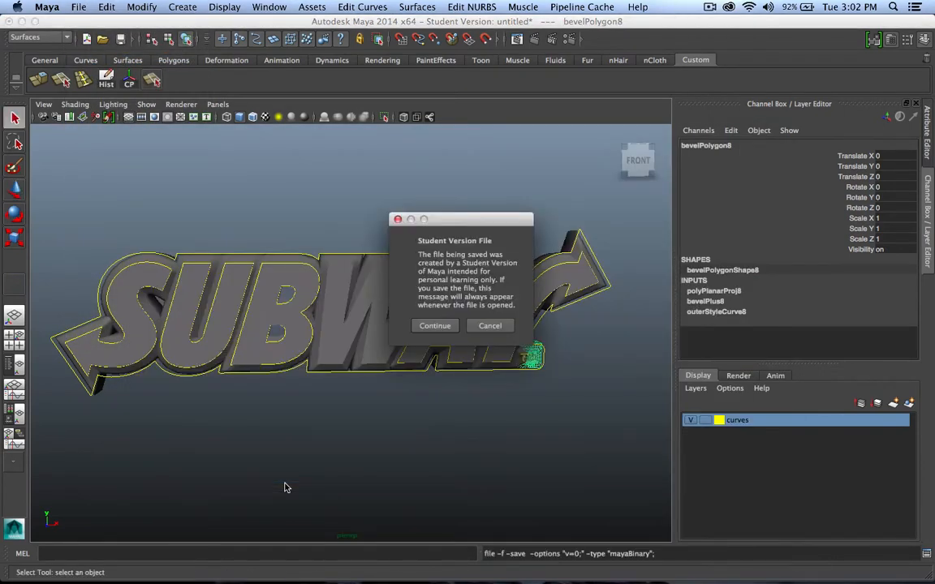
# Step: Save the scene as logo.mb, continuing past the Student Version warning
pyautogui.click(435, 325)
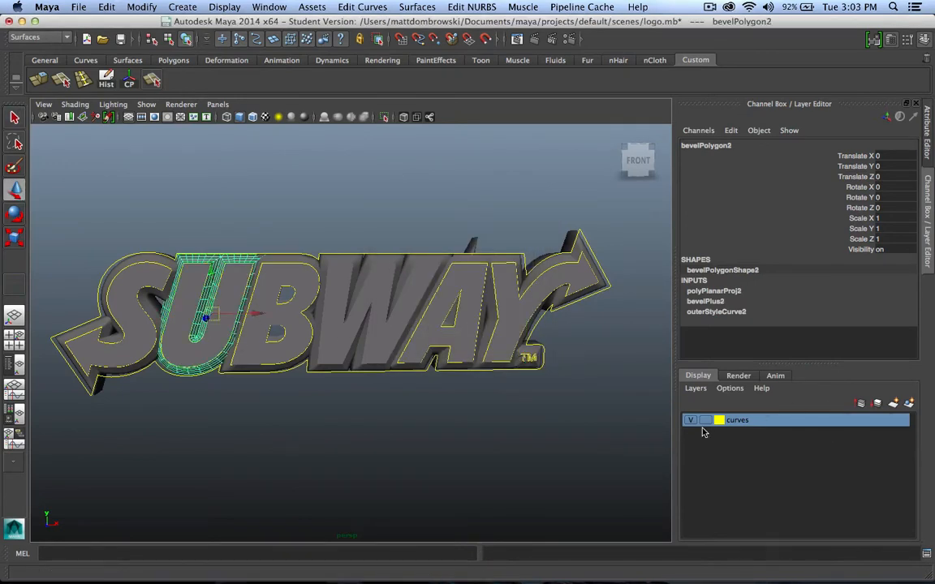
# Step: Hide the curves layer and put all extruded letter meshes on a new display layer
pyautogui.click(691, 418)
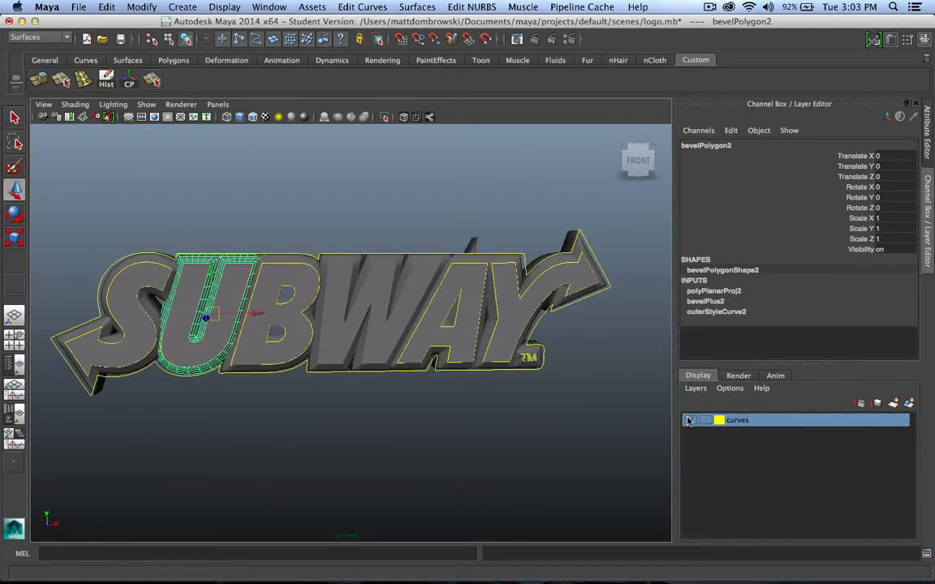
pyautogui.click(690, 419)
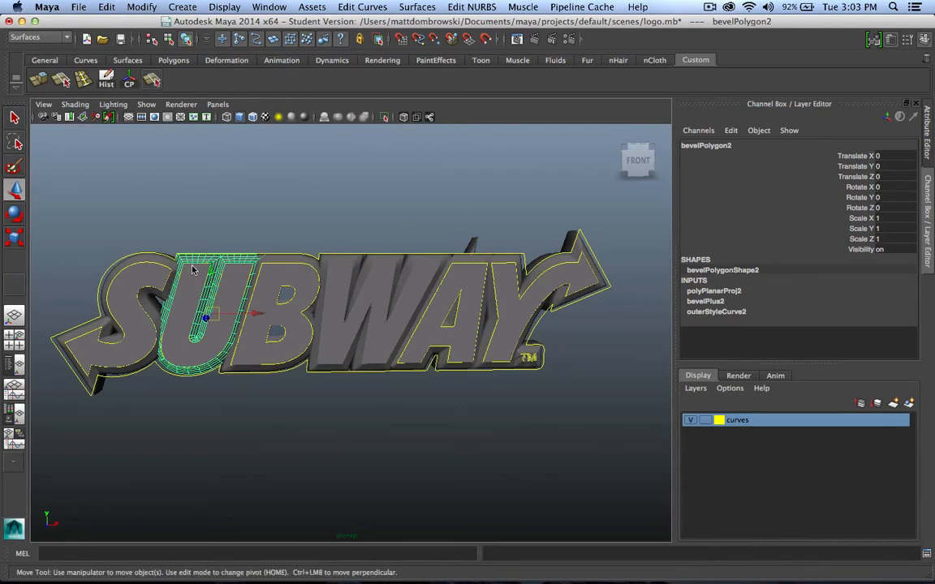
pyautogui.click(691, 419)
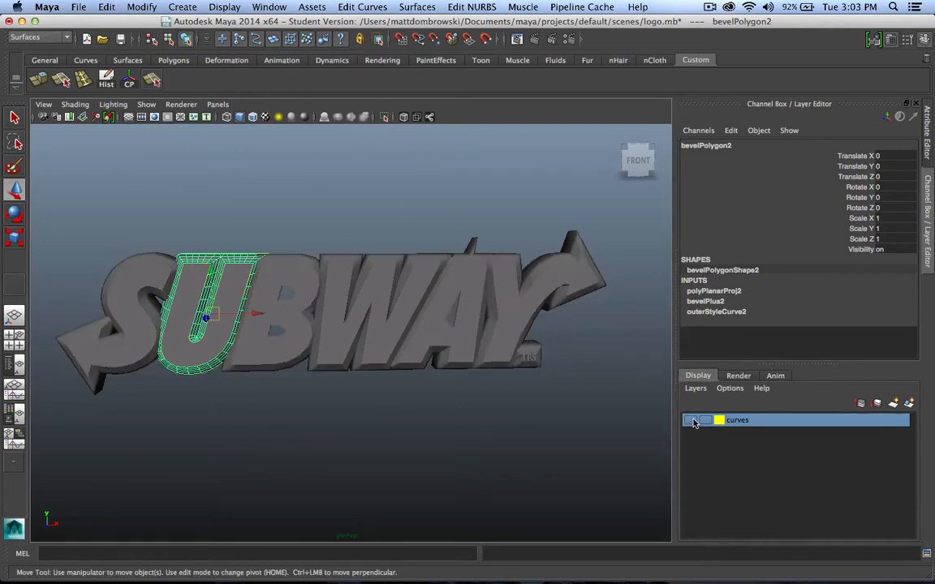
pyautogui.click(690, 419)
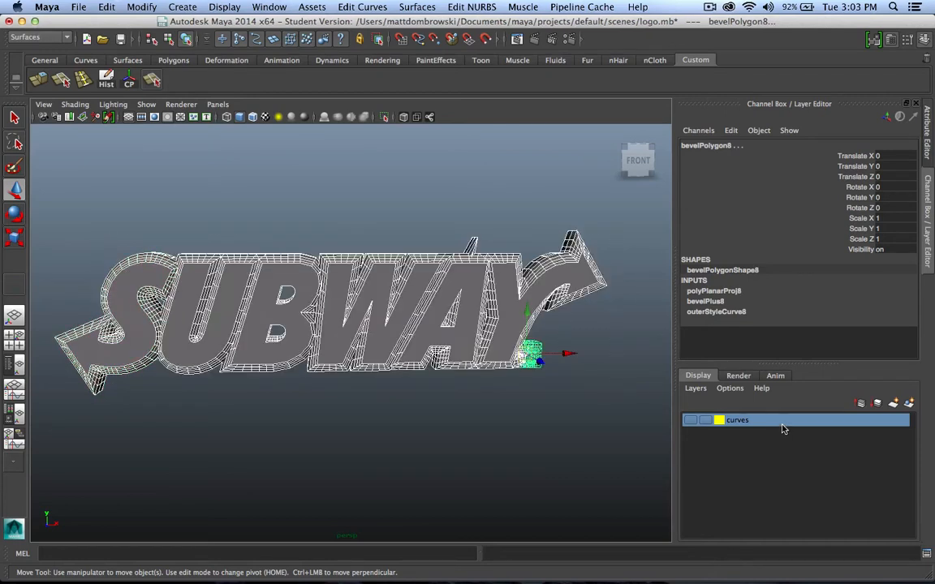
pyautogui.click(861, 402)
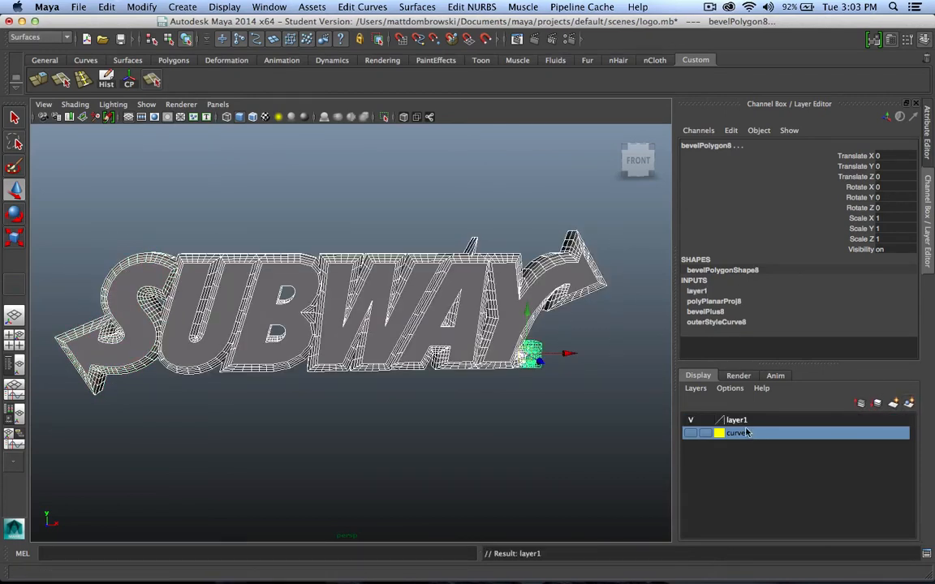
# Step: Name the new layer Letters with display type Normal and save it
pyautogui.doubleClick(735, 419)
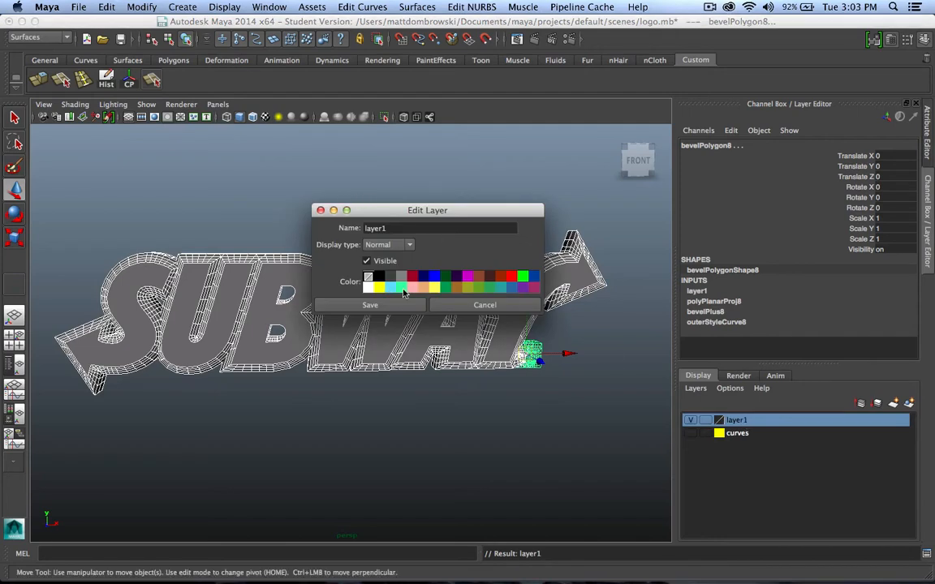
pyautogui.tripleClick(438, 227)
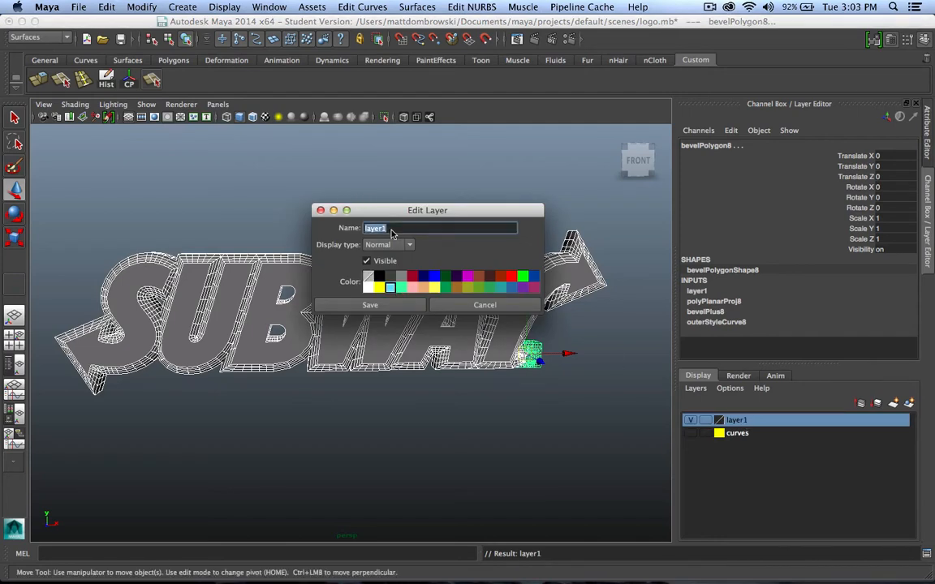
pyautogui.write('Letters')
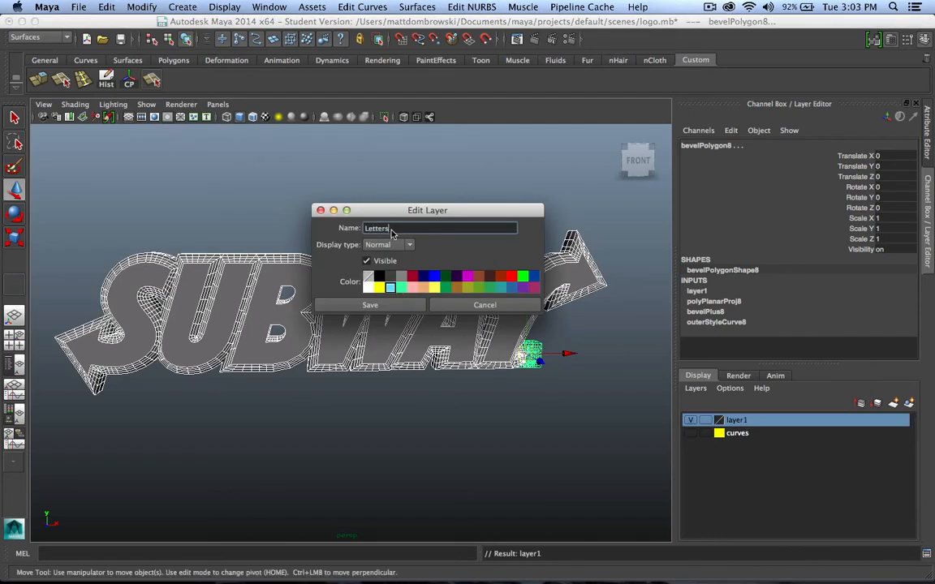
pyautogui.click(390, 243)
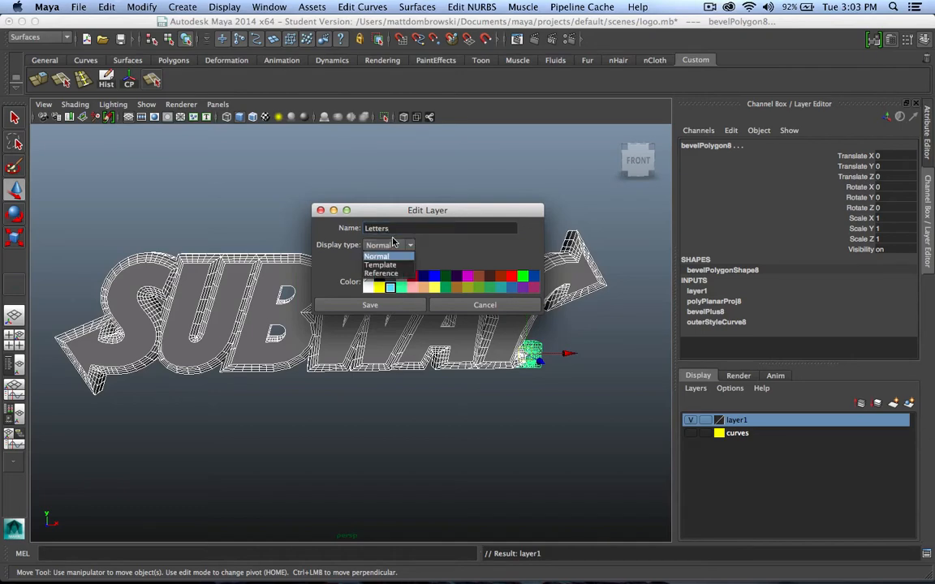
pyautogui.click(370, 305)
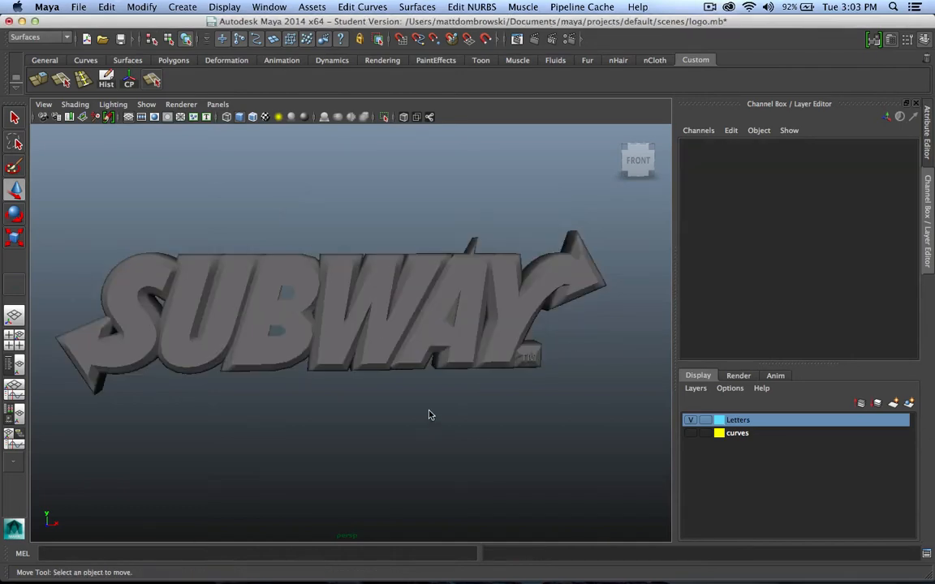
# Step: Select the S letter mesh and show its transform in the Attribute Editor
pyautogui.click(691, 432)
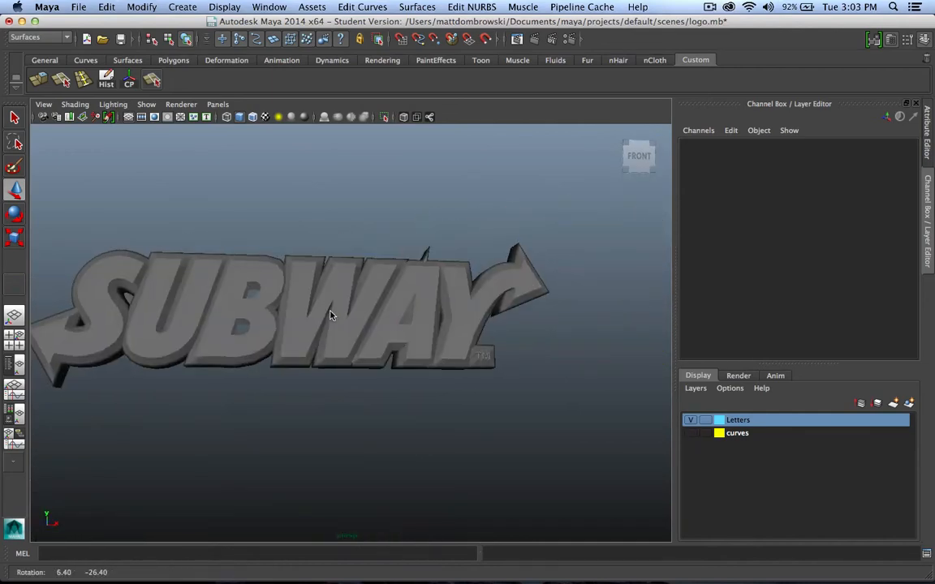
pyautogui.moveTo(332, 316); pyautogui.dragTo(333, 322)
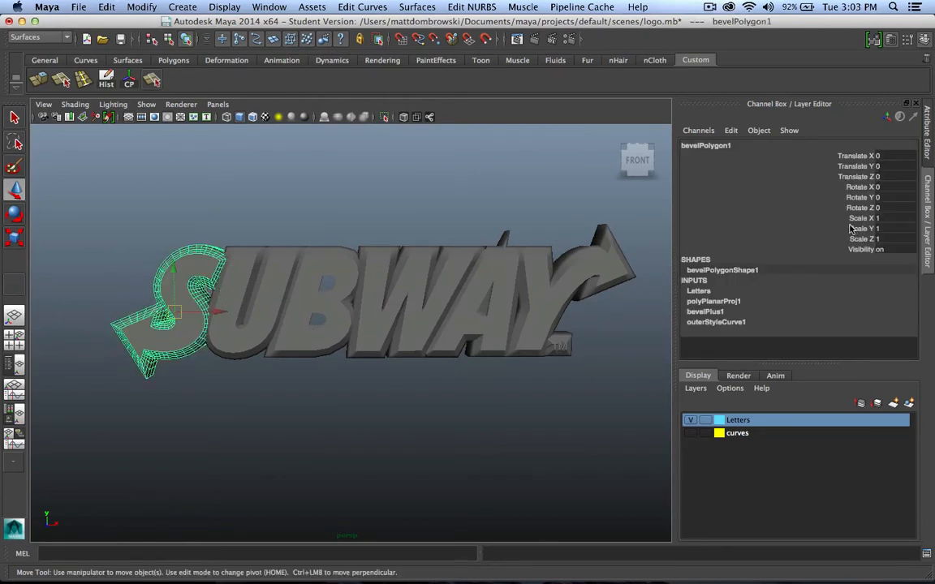
pyautogui.moveTo(841, 141)
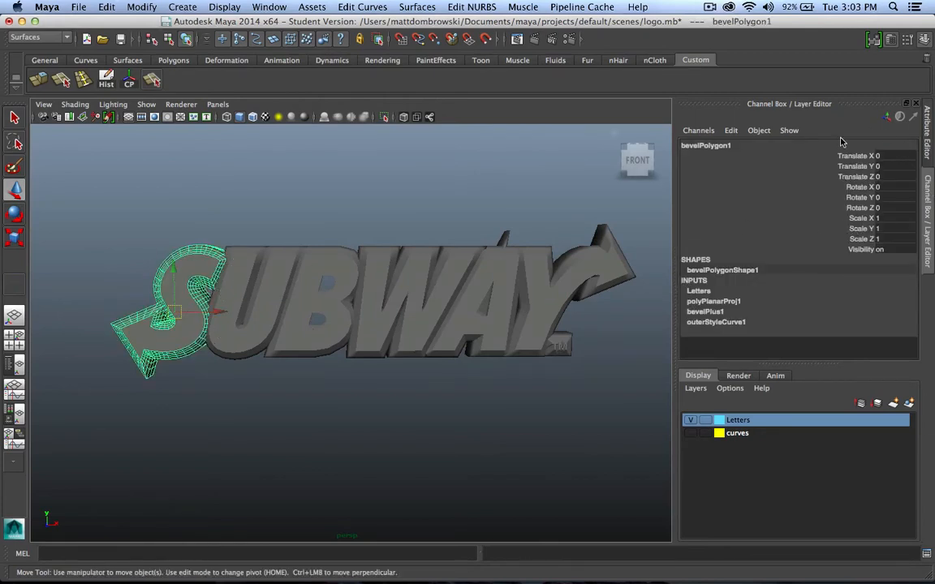
pyautogui.click(925, 130)
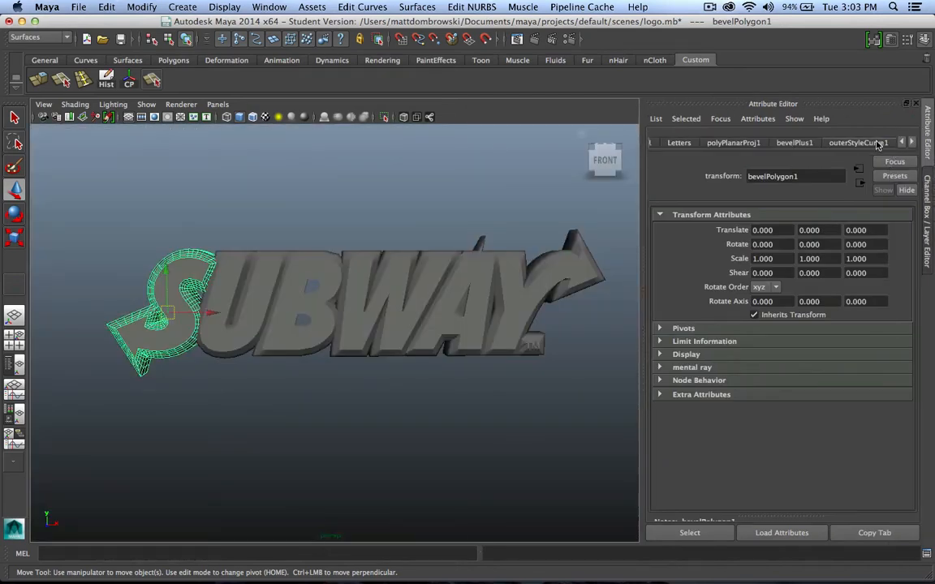
# Step: On outerStyleCurve1, try concave and straight side edge bevel styles on the S
pyautogui.click(794, 143)
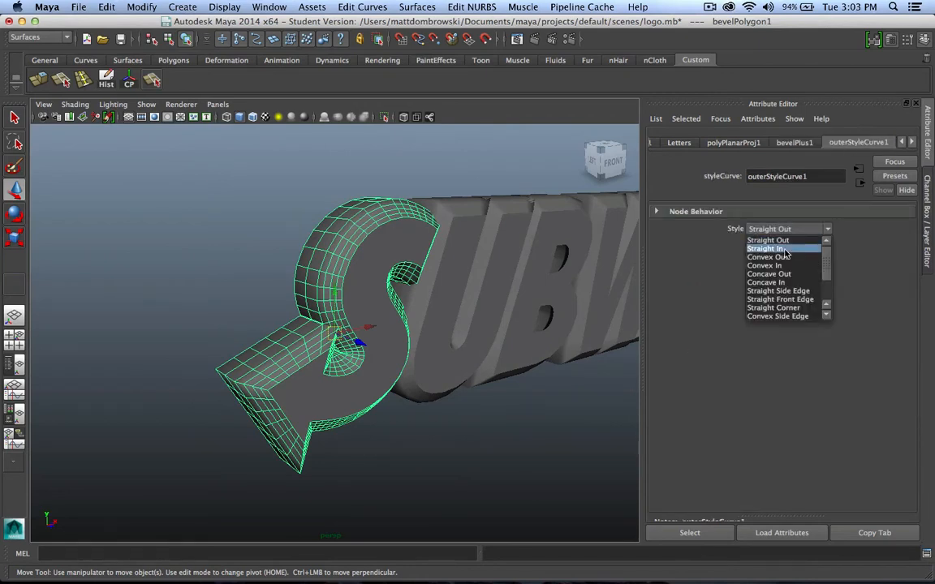
pyautogui.click(766, 266)
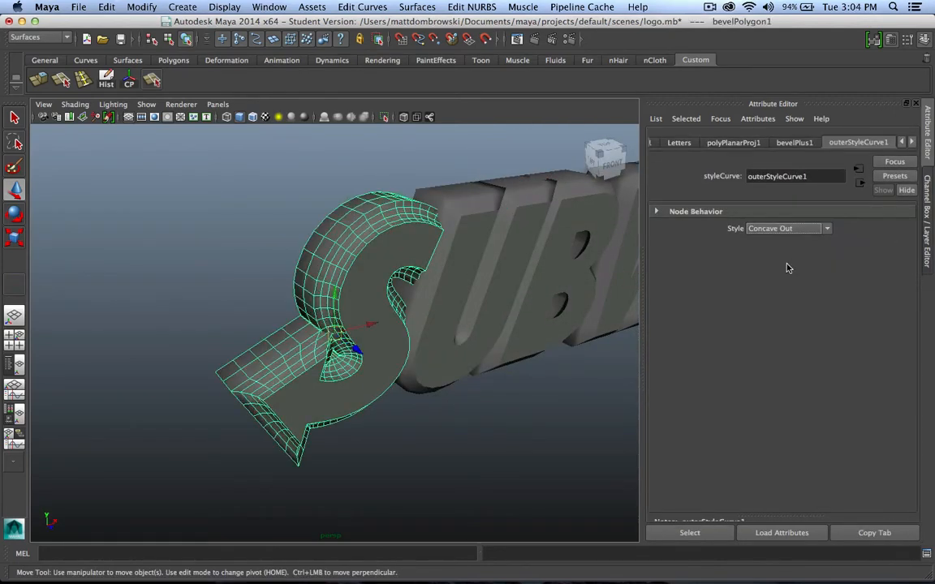
pyautogui.click(787, 227)
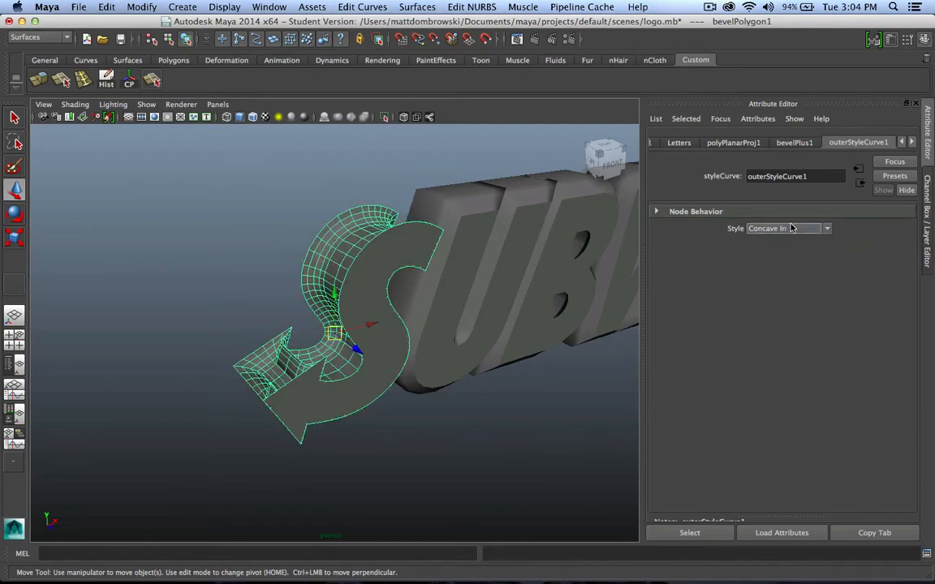
pyautogui.click(785, 227)
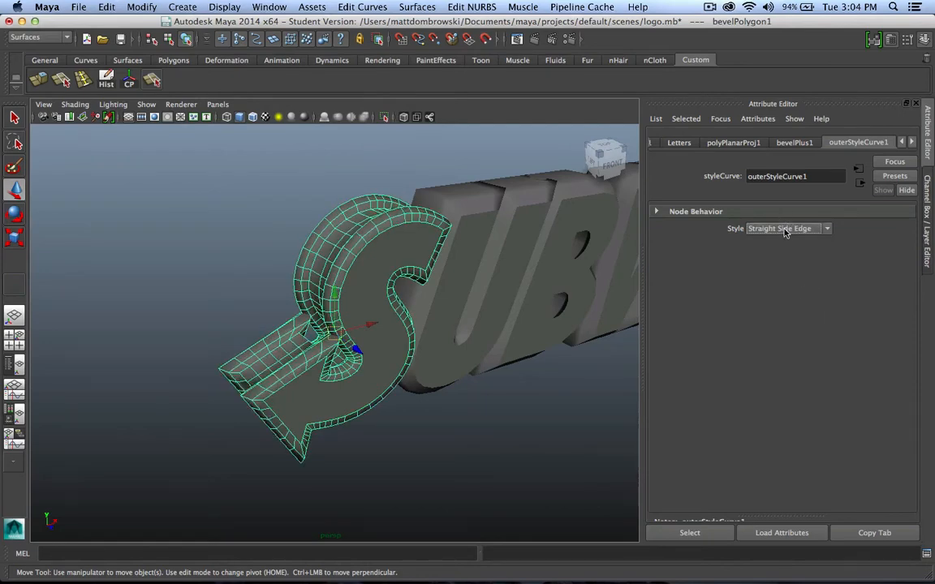
pyautogui.click(785, 227)
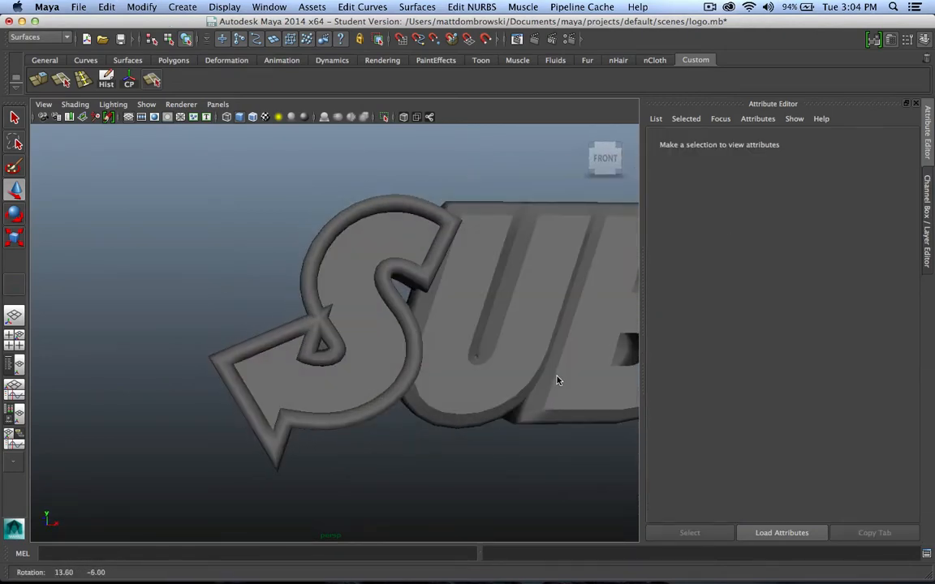
# Step: Try a concave front edge bevel, then settle on Straight Out for the S
pyautogui.click(324, 340)
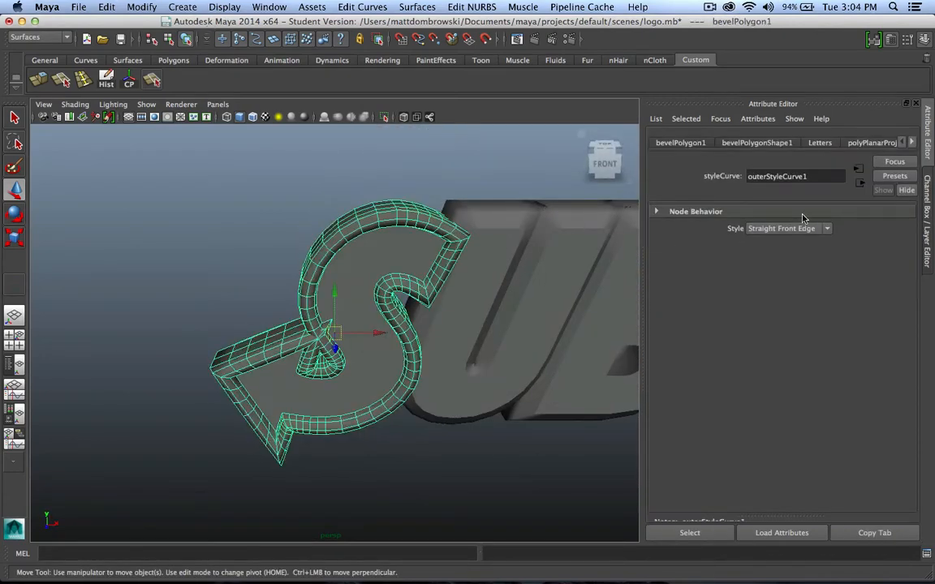
pyautogui.click(782, 227)
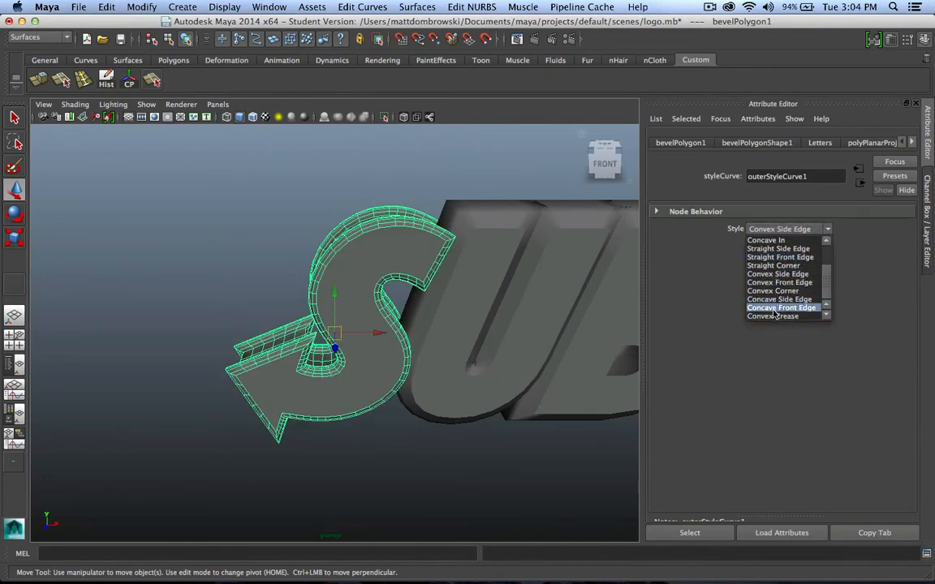
pyautogui.click(780, 282)
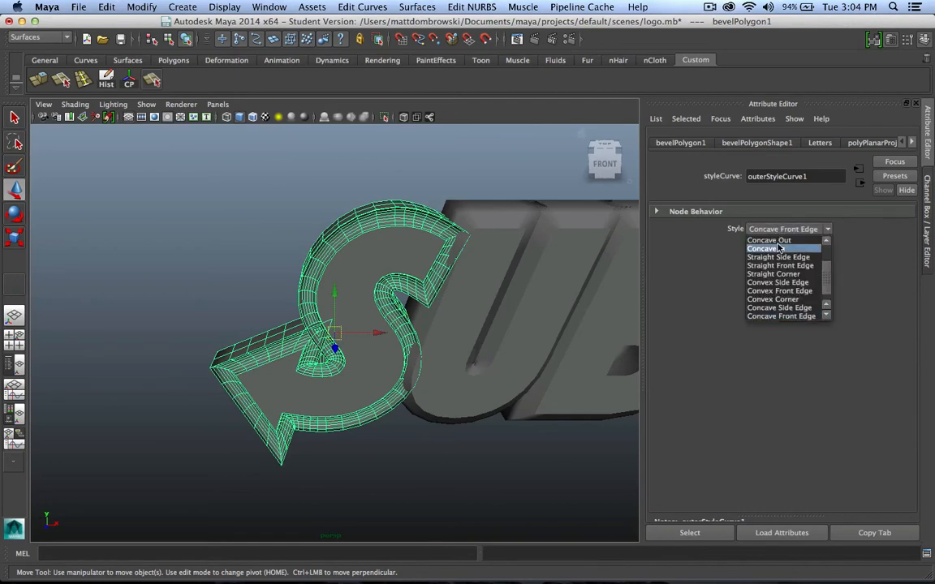
pyautogui.click(771, 240)
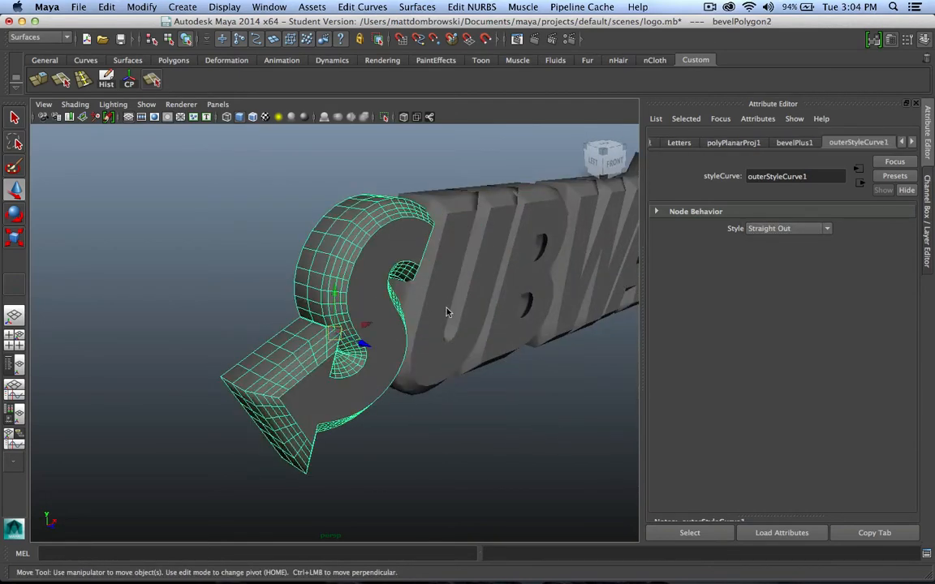
# Step: Set bevelPlus1 Bevel Width to 0.000 on the S and compare against the U's 0.1
pyautogui.click(793, 143)
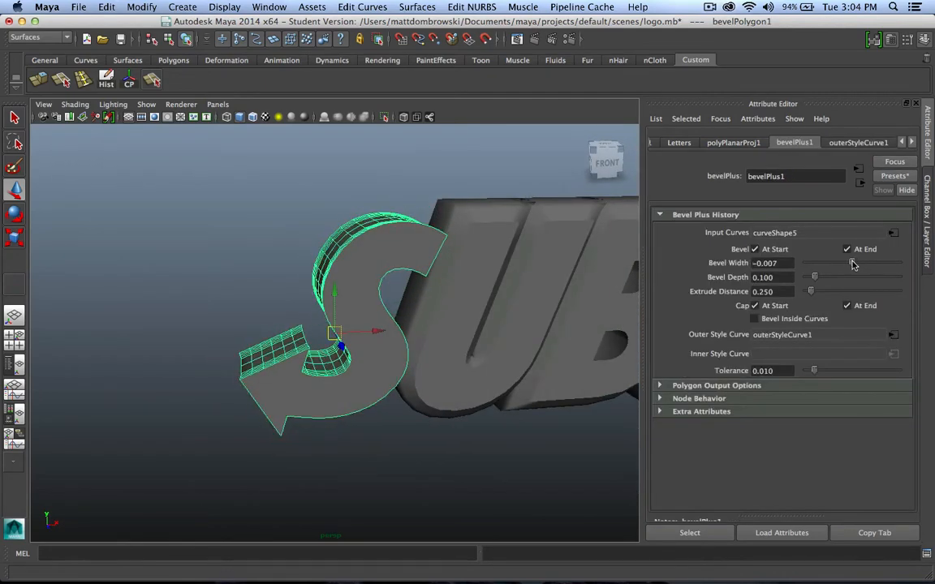
pyautogui.moveTo(814, 263); pyautogui.dragTo(853, 263)
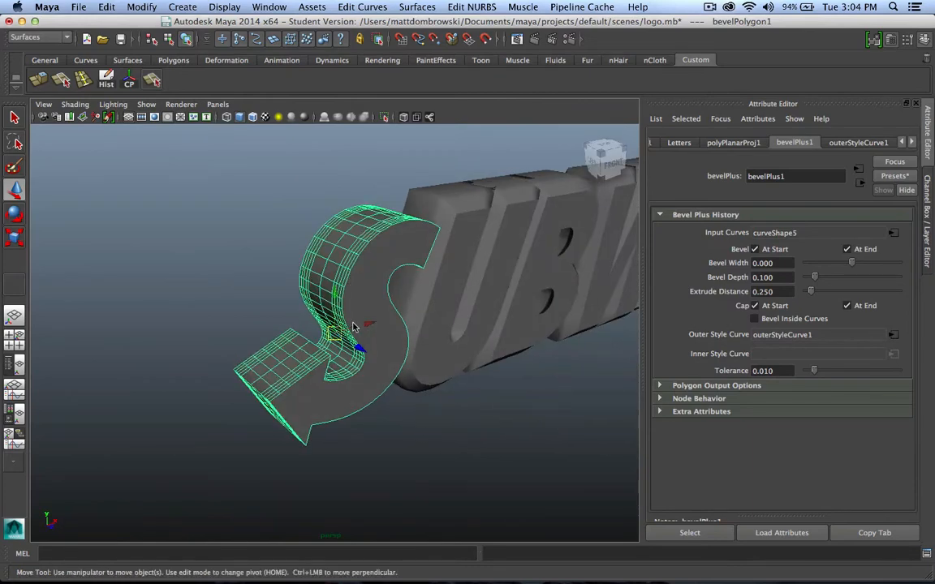
pyautogui.moveTo(373, 300)
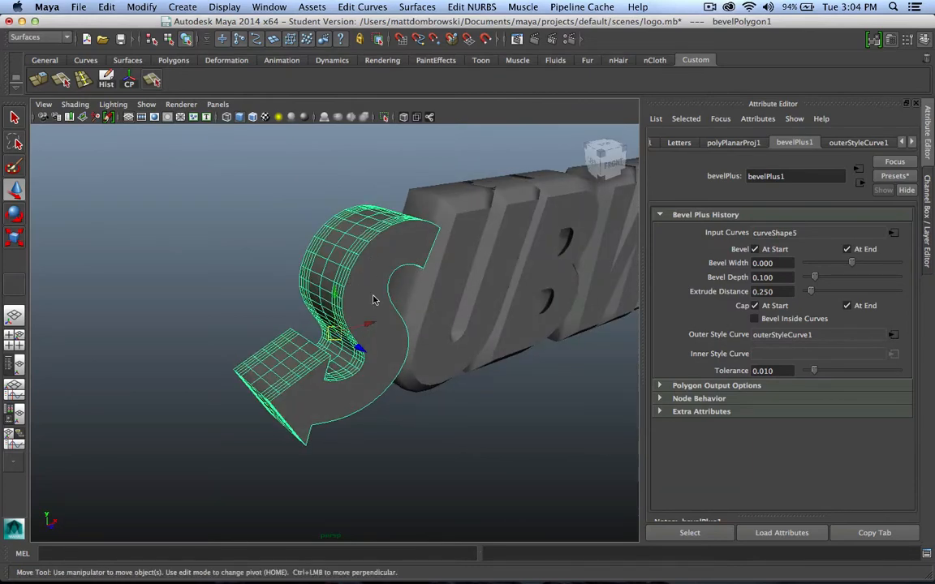
pyautogui.moveTo(374, 290)
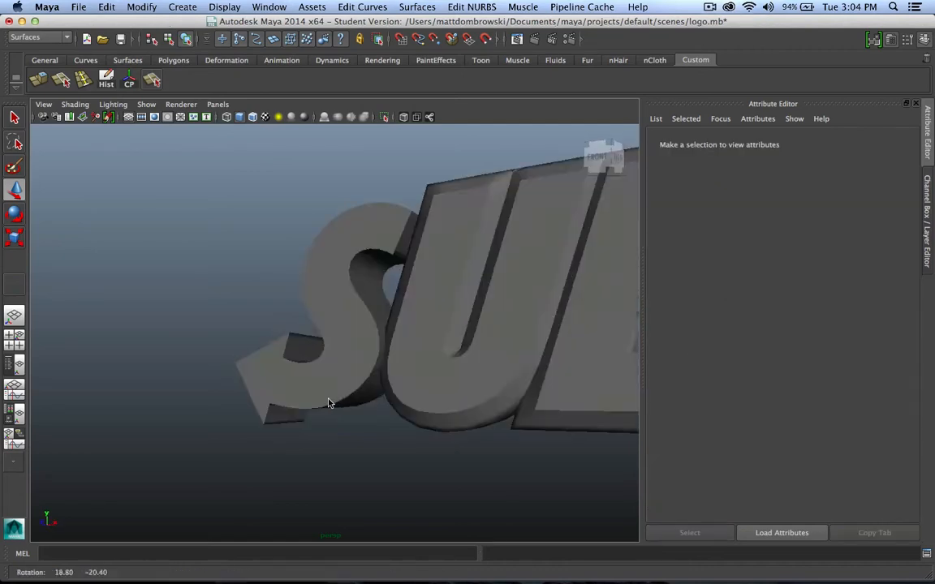
pyautogui.click(374, 309)
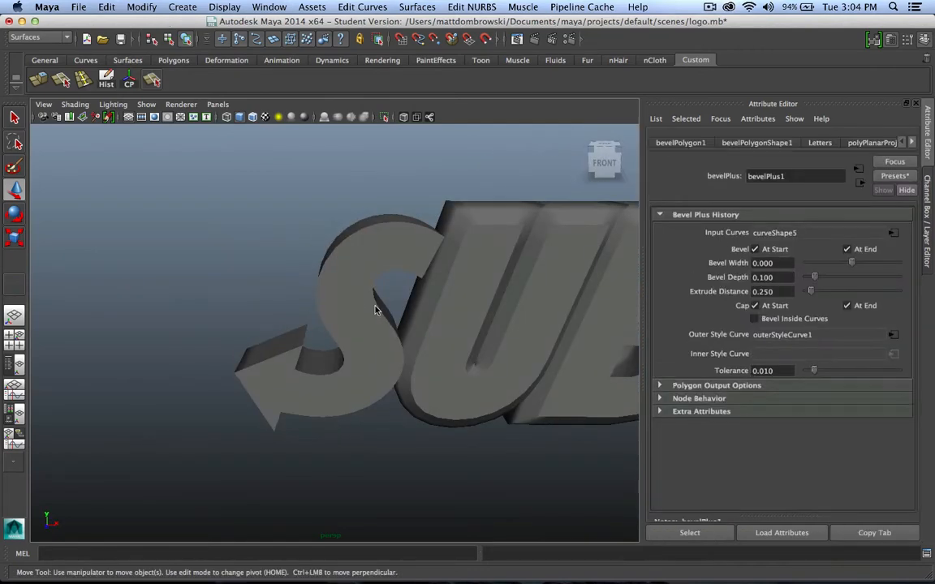
pyautogui.click(373, 309)
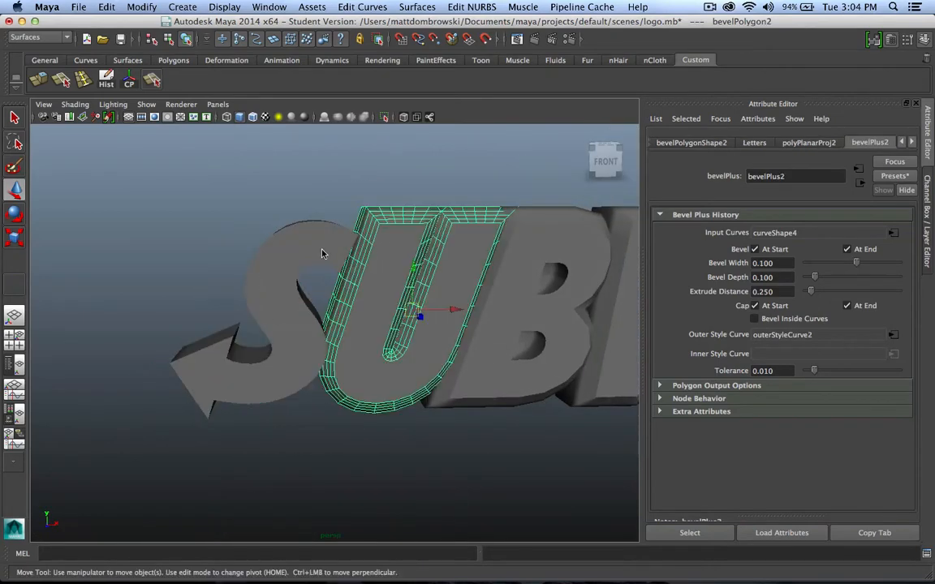
pyautogui.click(893, 175)
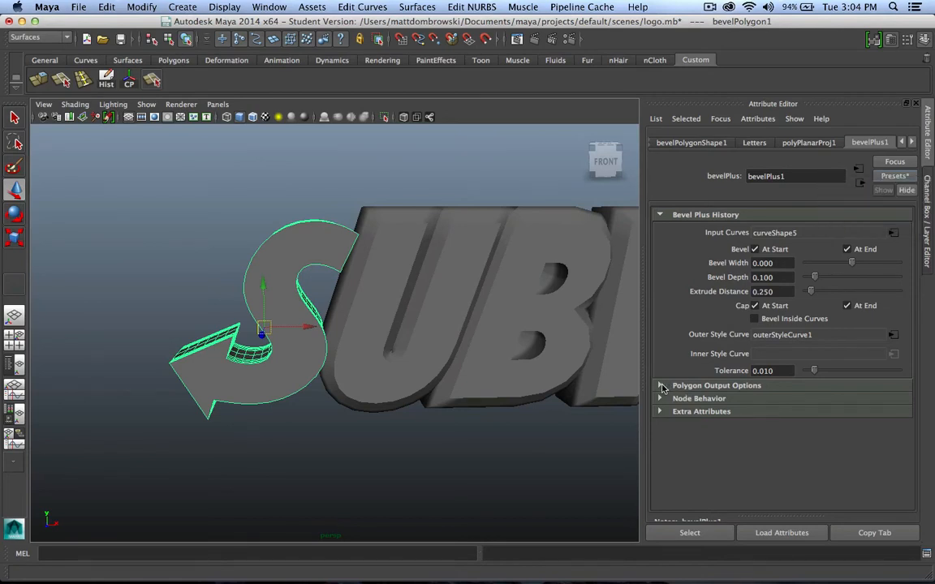
# Step: Expand Polygon Output Options showing sampling with 3 extrusion sections and 7 curve spans
pyautogui.click(662, 386)
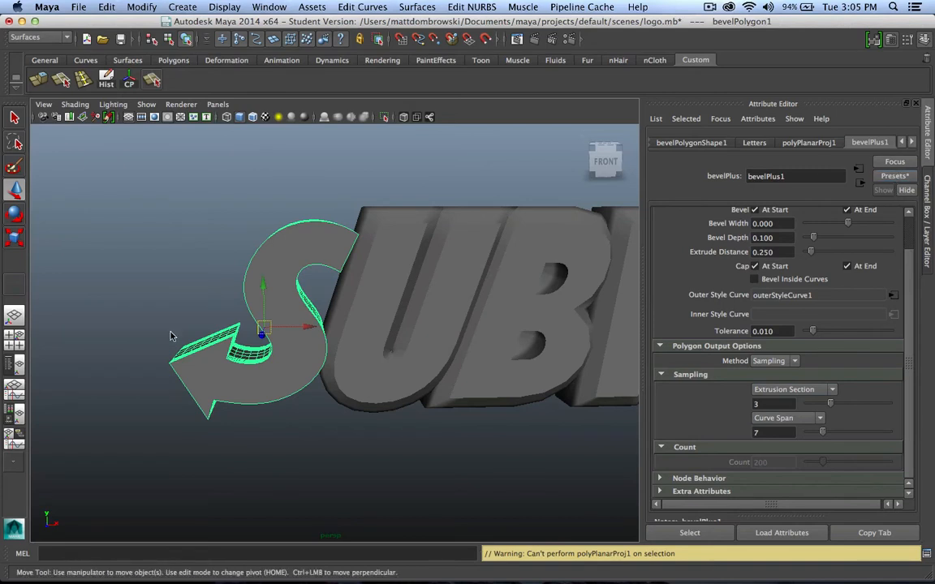
pyautogui.moveTo(874, 170)
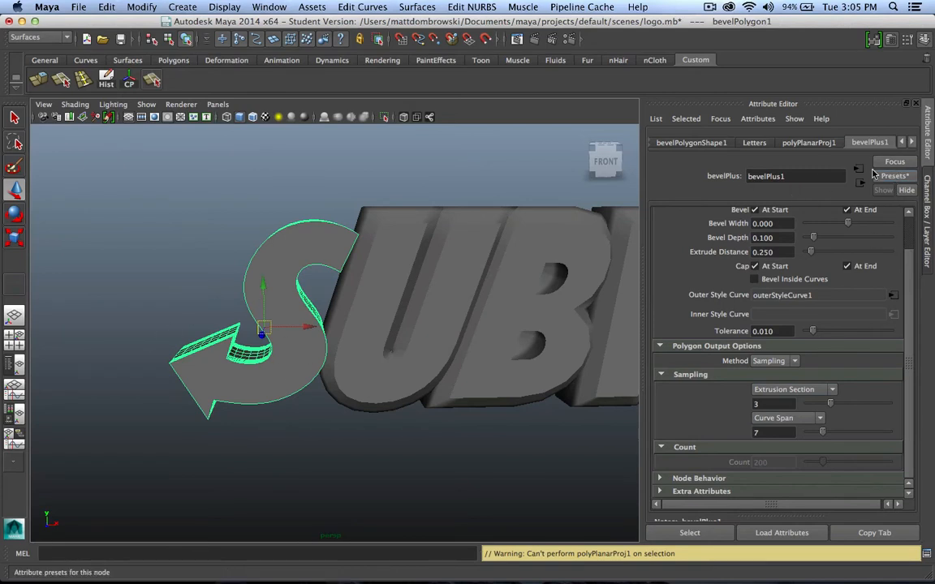
# Step: Save the bevelPlus settings as an attribute preset named SubWay
pyautogui.click(892, 175)
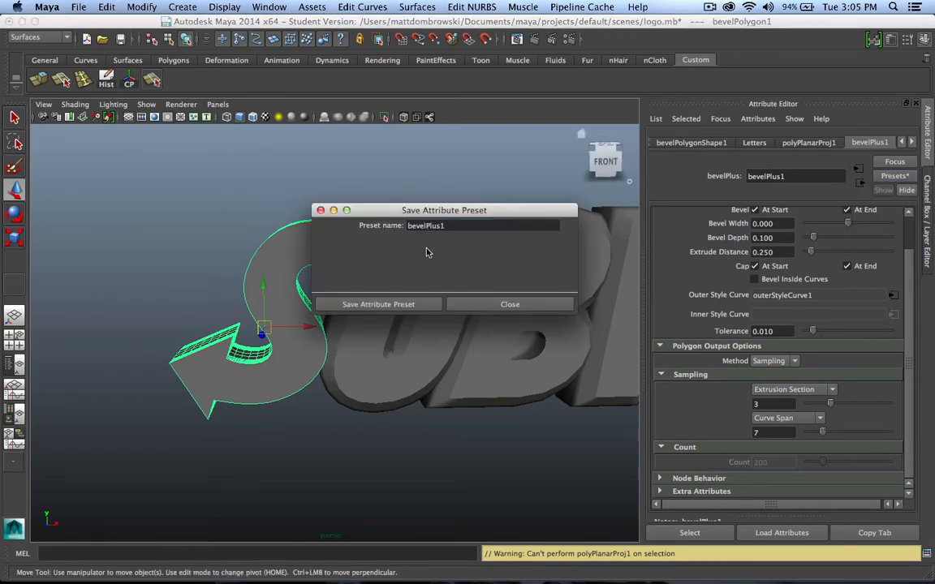
pyautogui.write('Sub')
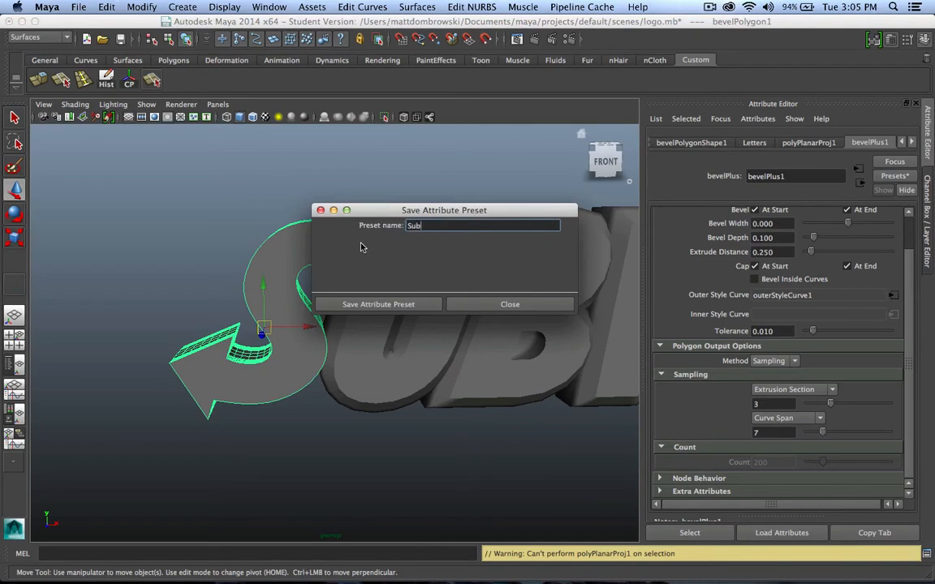
pyautogui.write('Way')
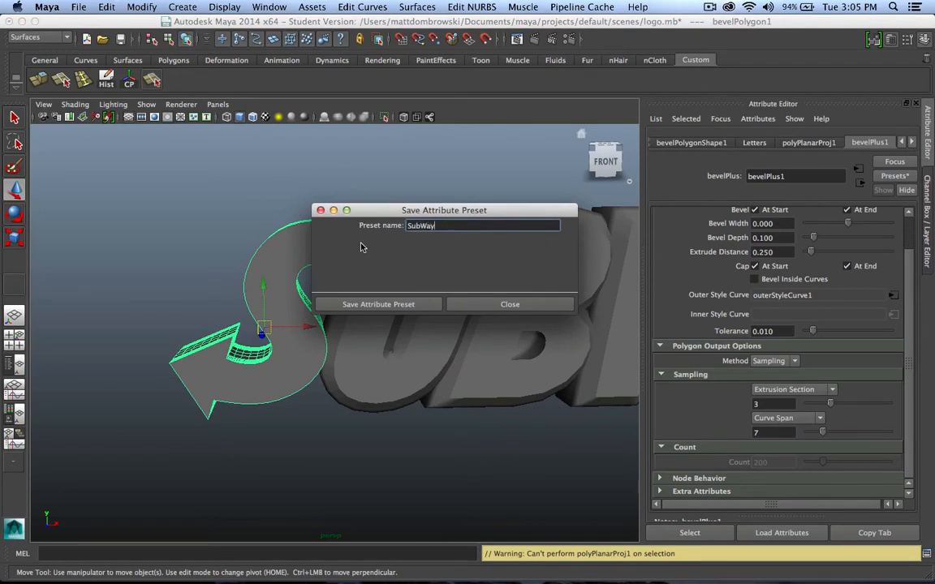
pyautogui.click(510, 303)
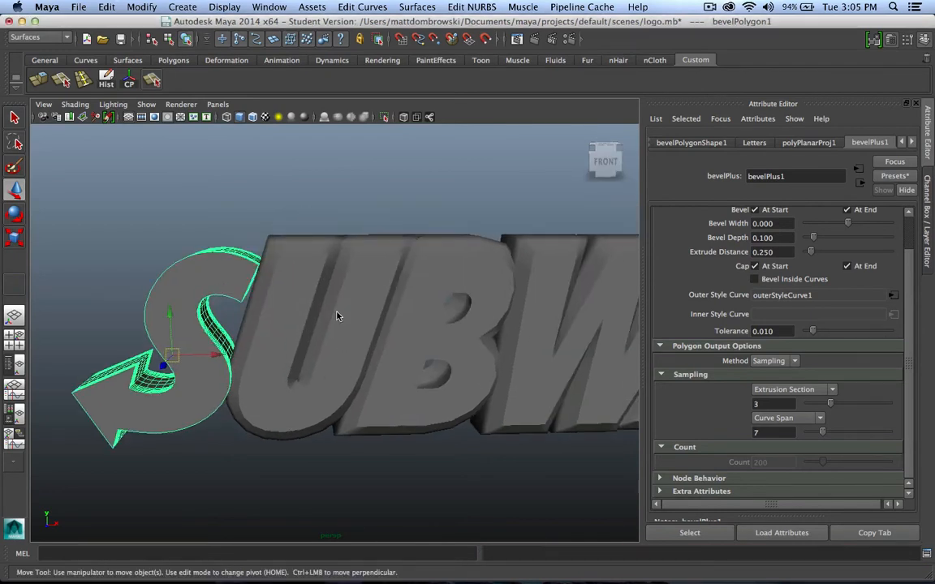
pyautogui.click(893, 176)
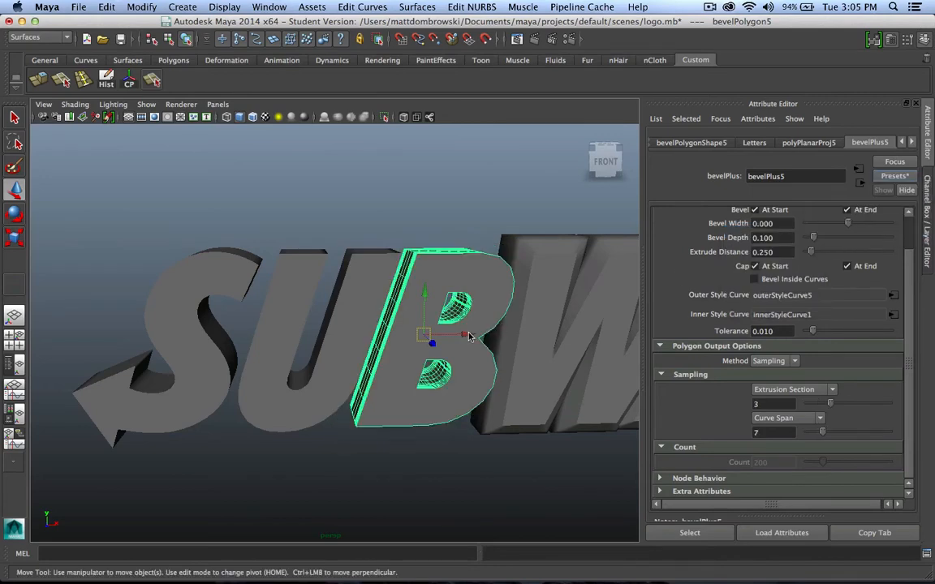
pyautogui.moveTo(467, 336); pyautogui.dragTo(512, 370)
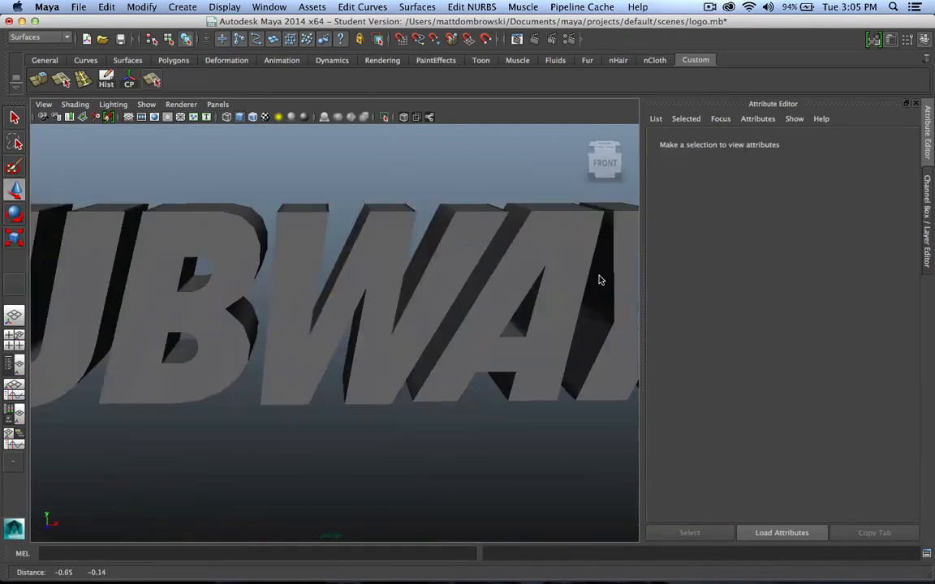
pyautogui.moveTo(487, 324); pyautogui.dragTo(296, 258)
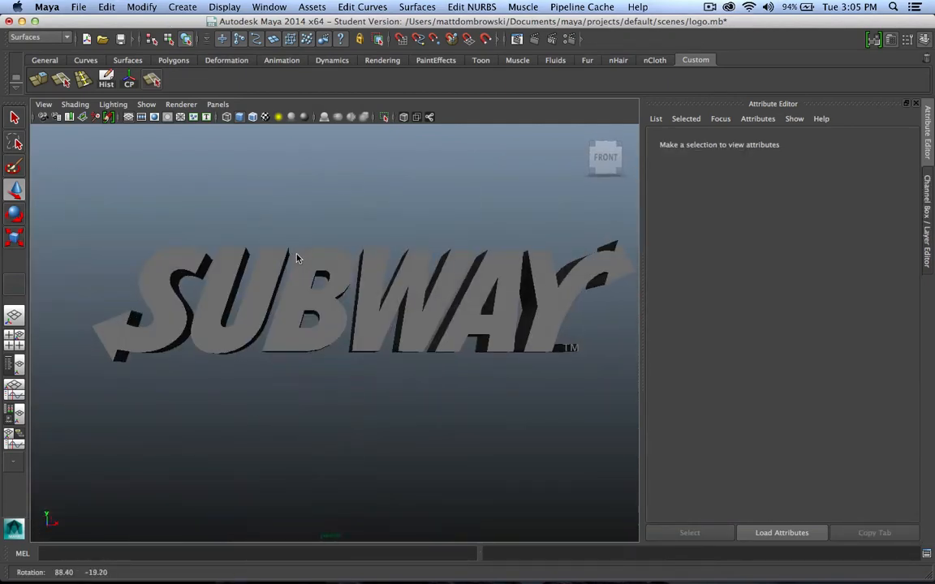
pyautogui.moveTo(295, 258); pyautogui.dragTo(302, 264)
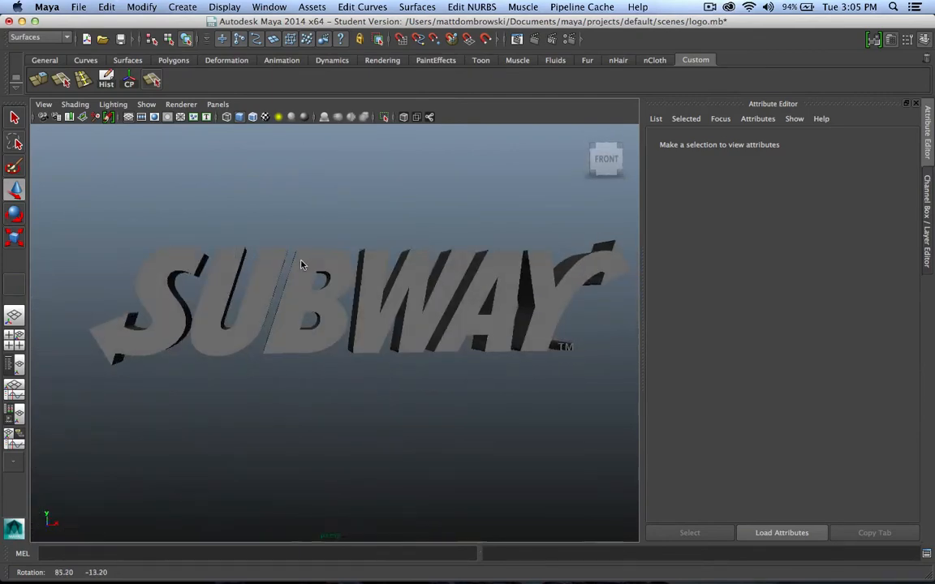
pyautogui.moveTo(300, 263); pyautogui.dragTo(441, 354)
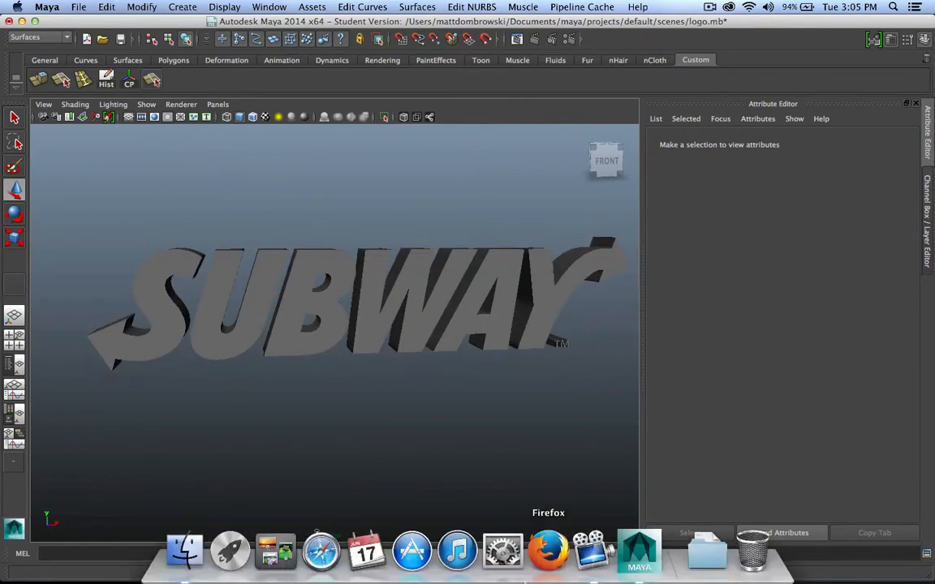
pyautogui.moveTo(548, 551)
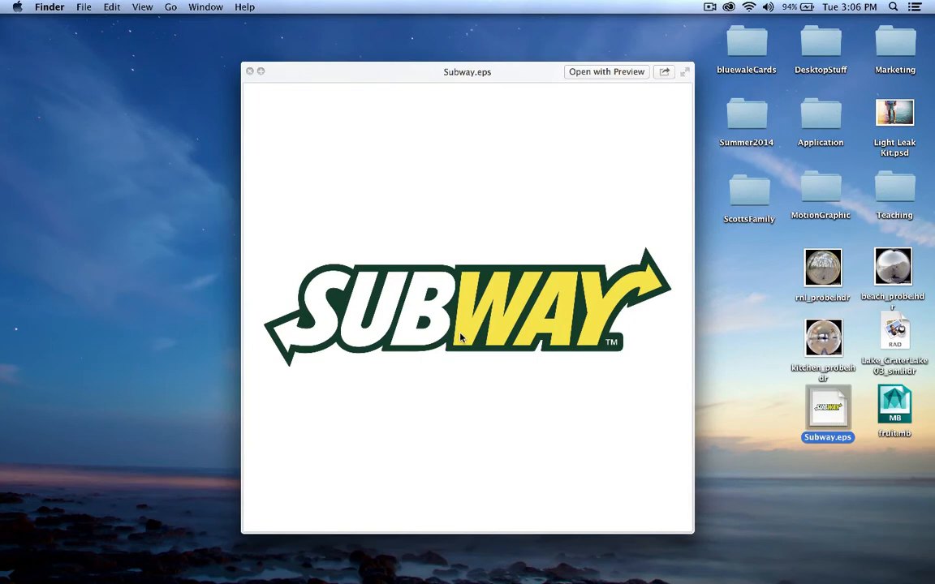
pyautogui.click(250, 71)
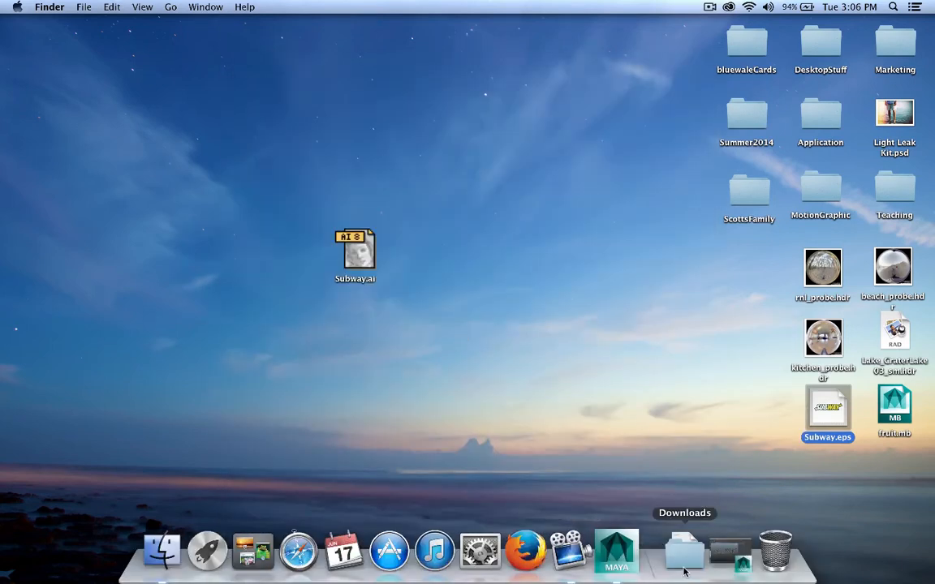
pyautogui.click(617, 550)
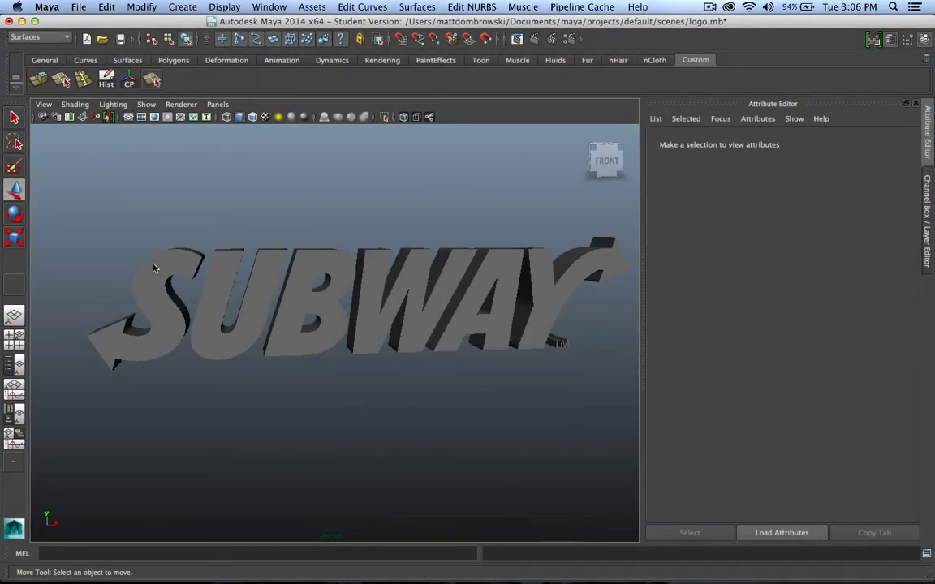
# Step: Assign a new white Lambert material to the SUB letters
pyautogui.rightClick(312, 305)
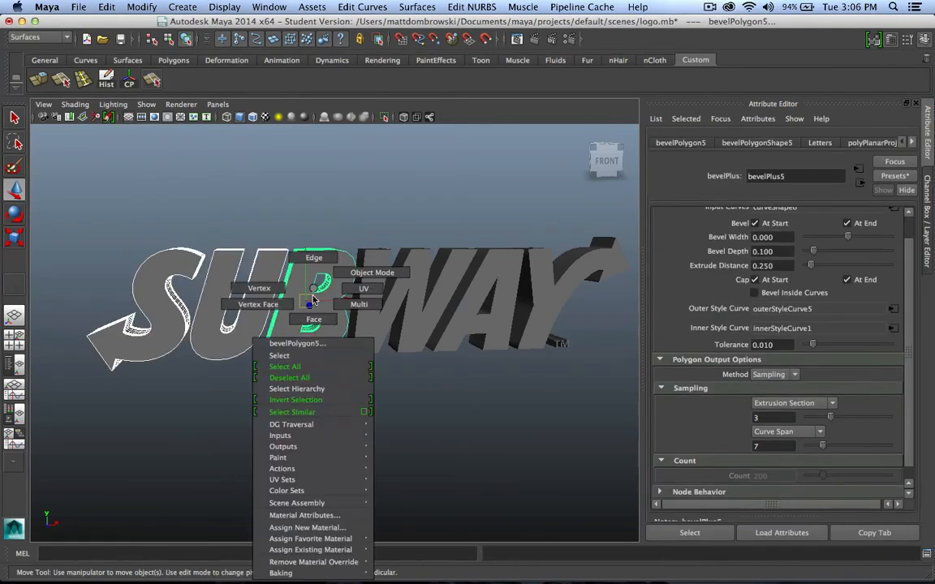
pyautogui.click(306, 527)
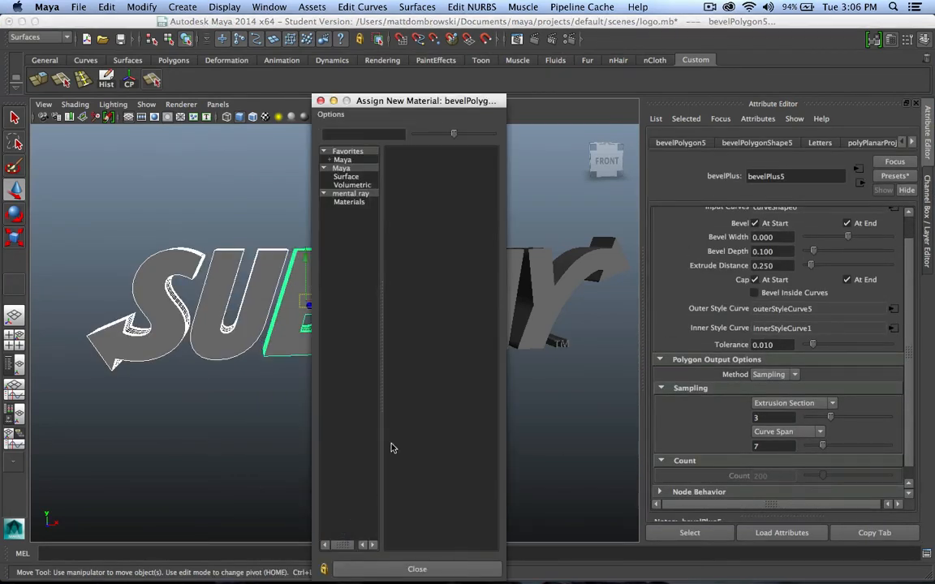
pyautogui.click(350, 193)
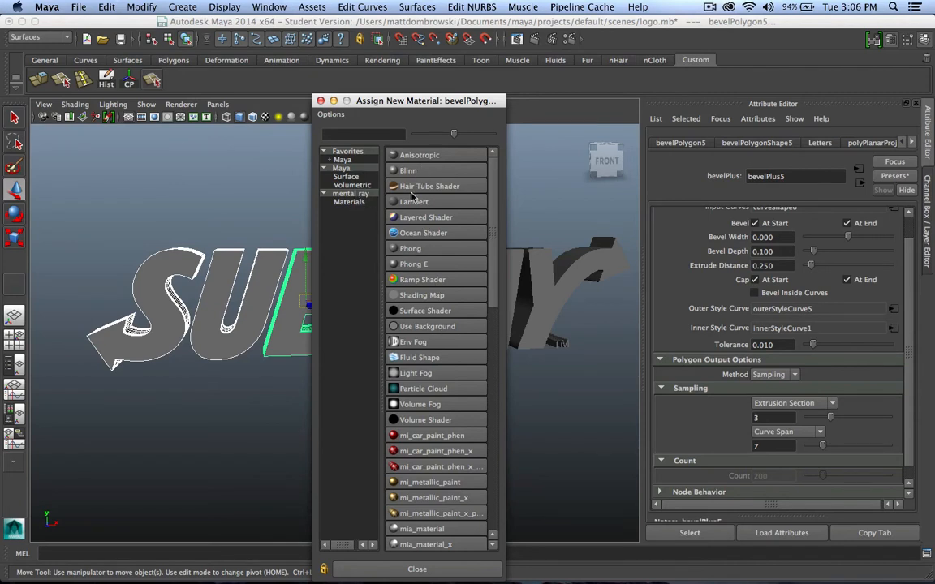
pyautogui.click(409, 201)
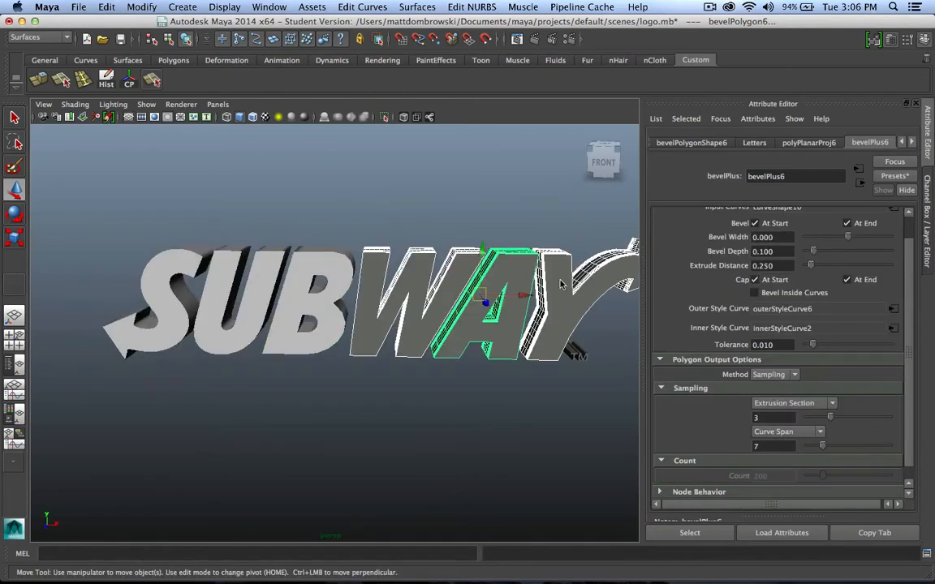
# Step: Assign a new yellow Lambert material to the WAY letters
pyautogui.rightClick(487, 305)
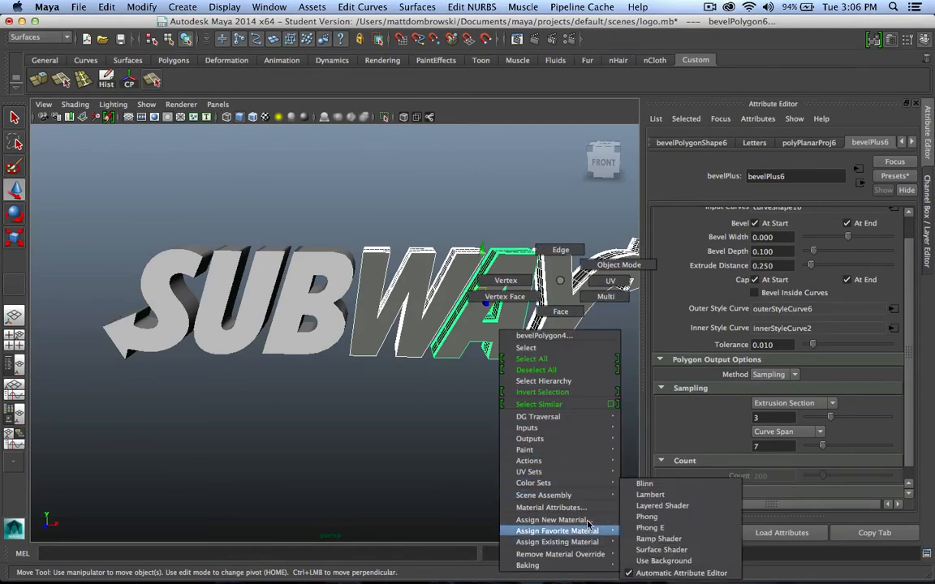
pyautogui.click(551, 519)
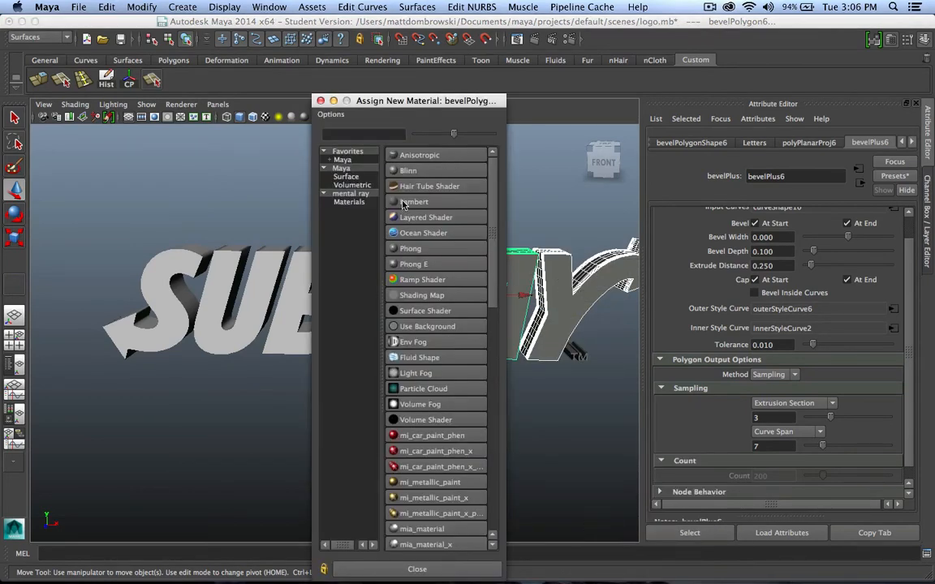
pyautogui.click(412, 201)
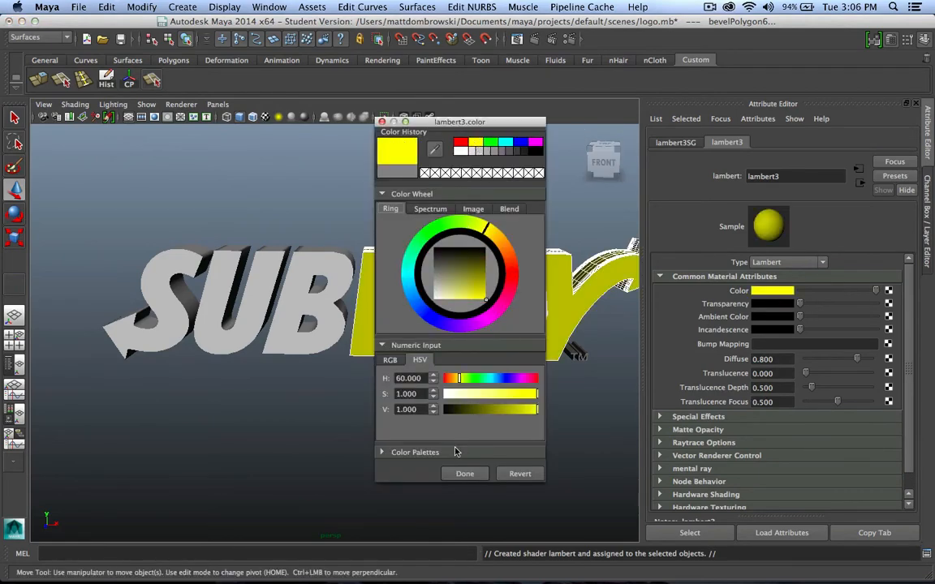
pyautogui.click(464, 474)
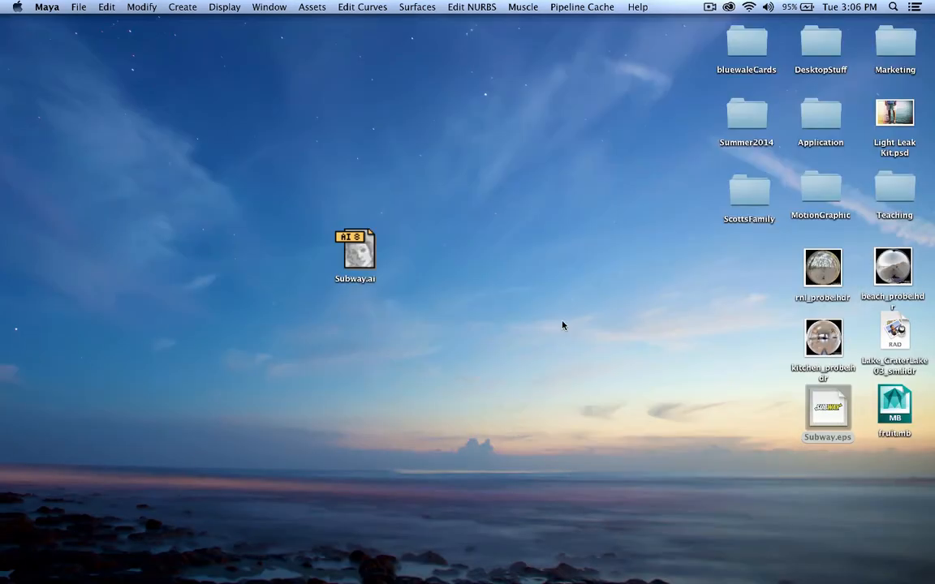
# Step: Return from the desktop to the Maya window showing the white and yellow logo
pyautogui.doubleClick(828, 409)
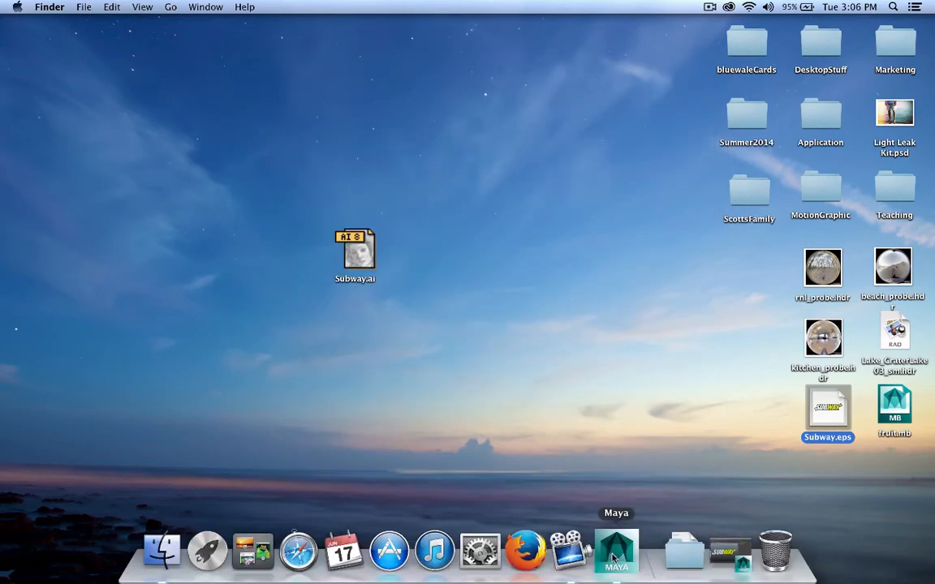
pyautogui.click(617, 552)
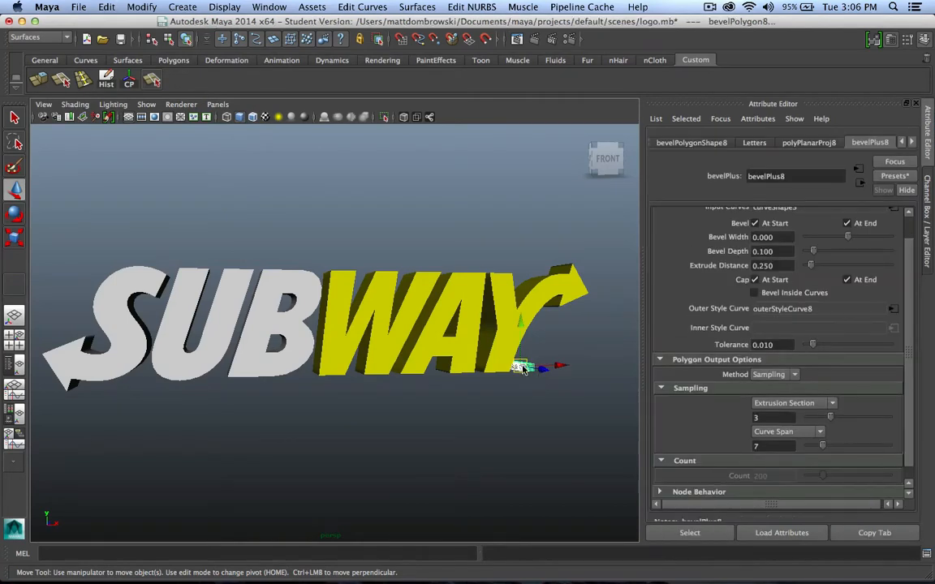
# Step: Rename the letter materials to WhiteShader and YellowShader, then deselect the logo
pyautogui.rightClick(523, 365)
pyautogui.write('S')
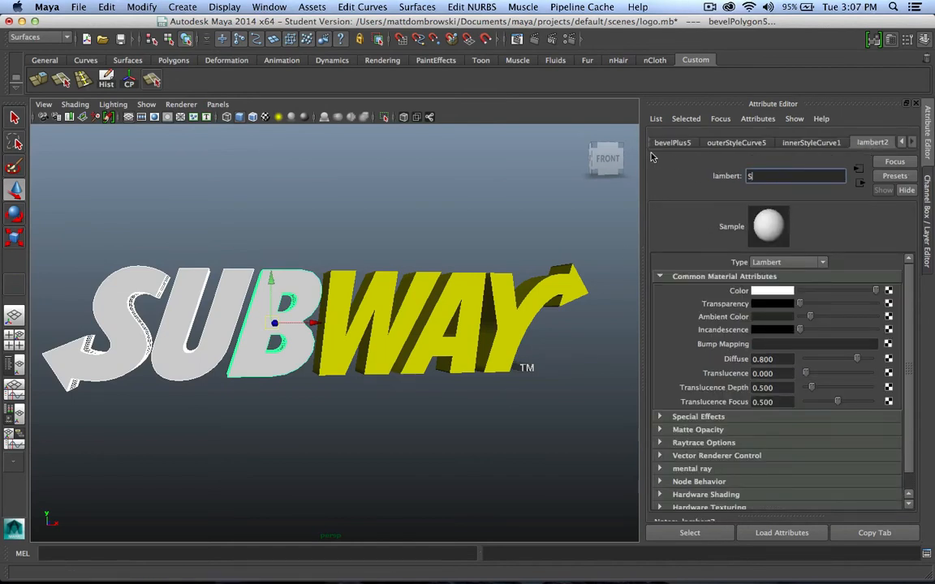
pyautogui.write('WhiteS')
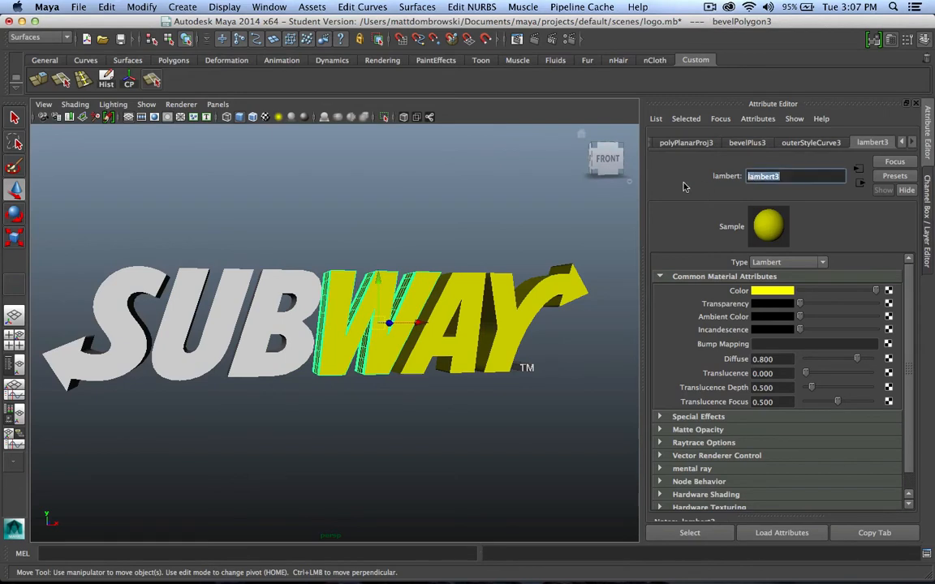
pyautogui.write('Yellows')
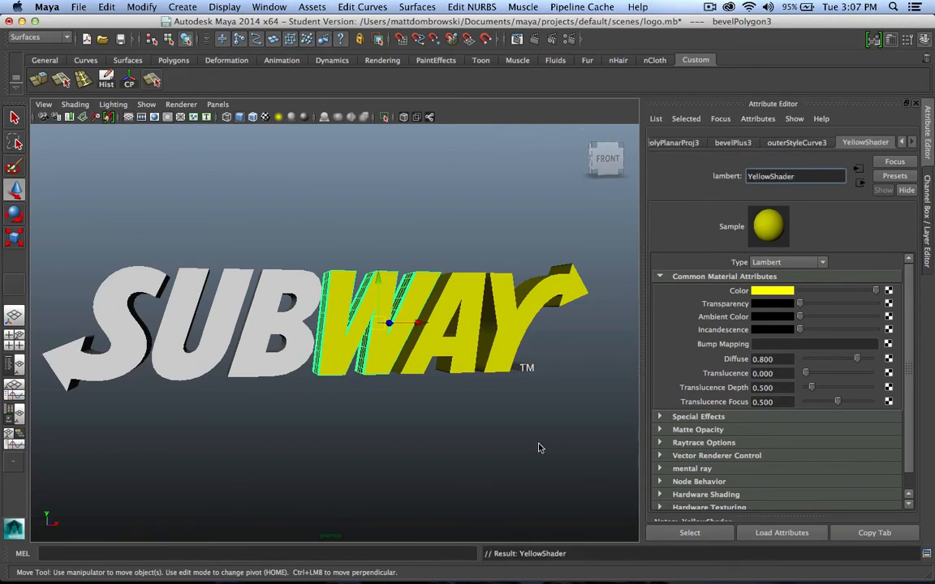
pyautogui.click(78, 6)
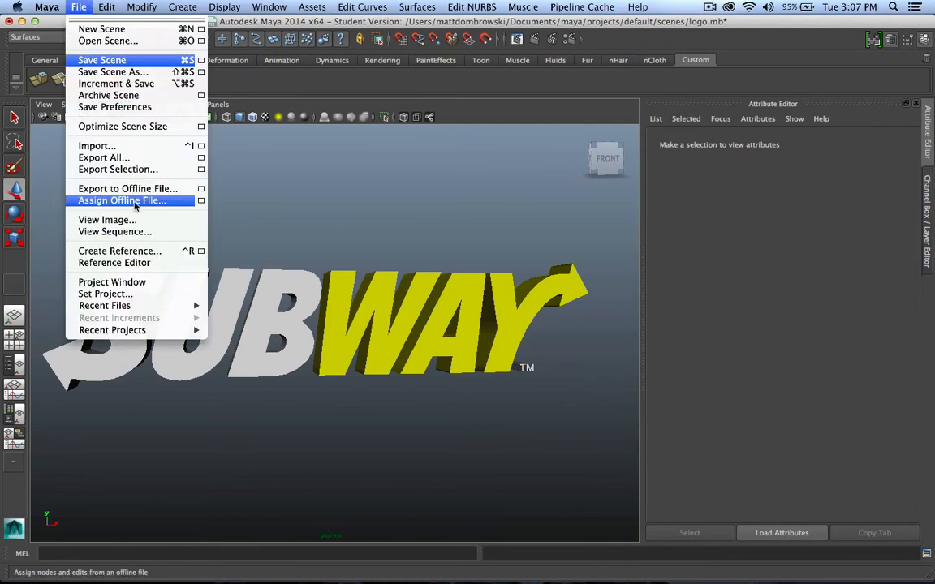
pyautogui.moveTo(127, 188)
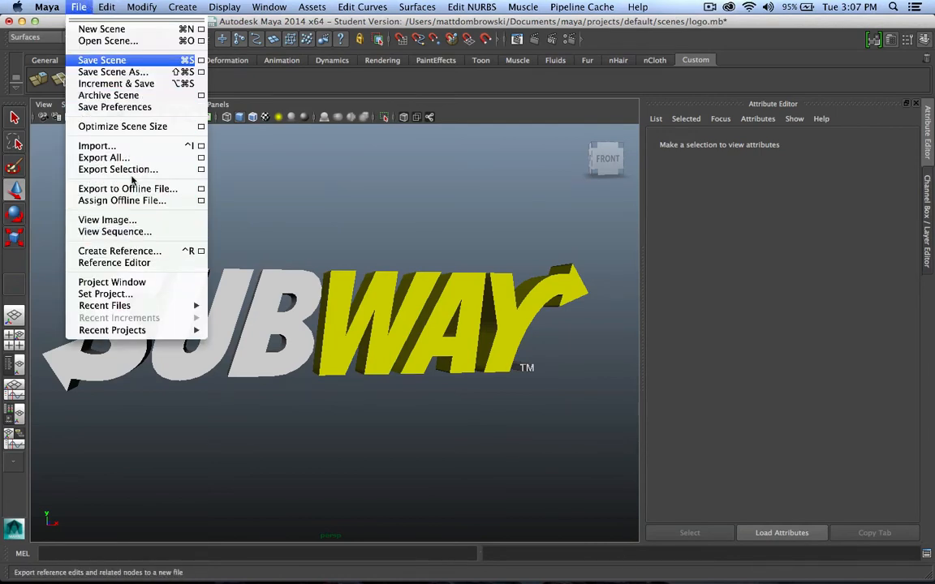
pyautogui.moveTo(117, 85)
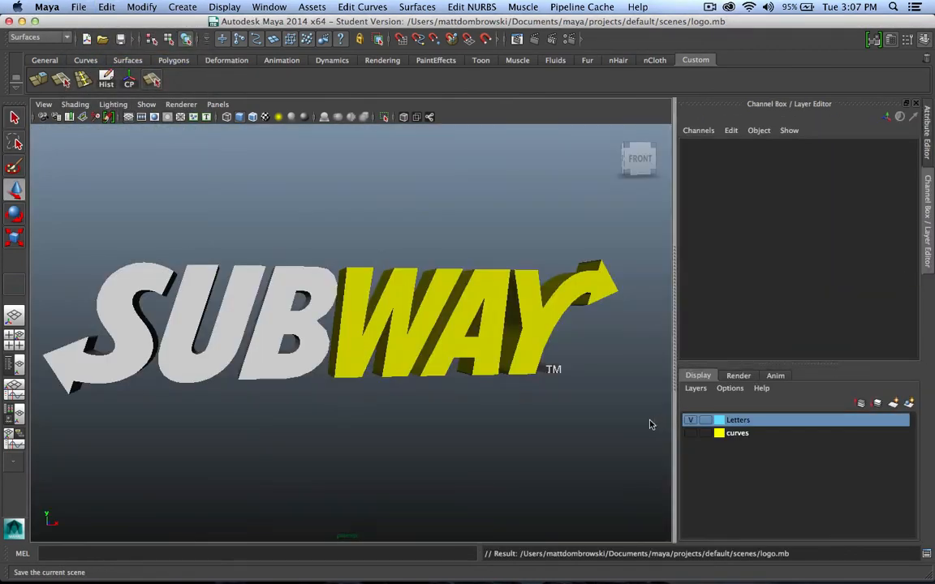
# Step: Make the outline curves layer visible again around the logo
pyautogui.click(691, 432)
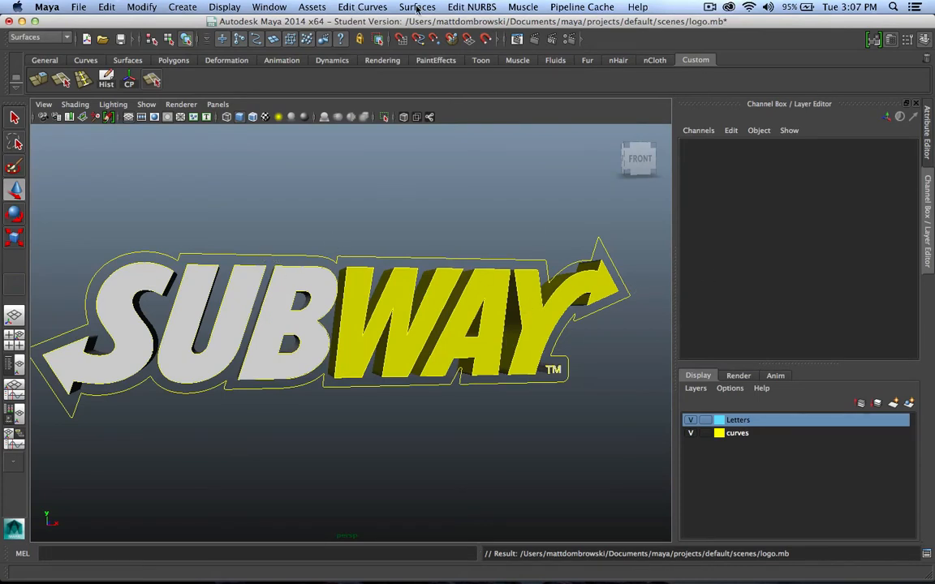
# Step: Extrude the outer outline curve with Bevel Plus into a solid backing behind the letters
pyautogui.click(417, 6)
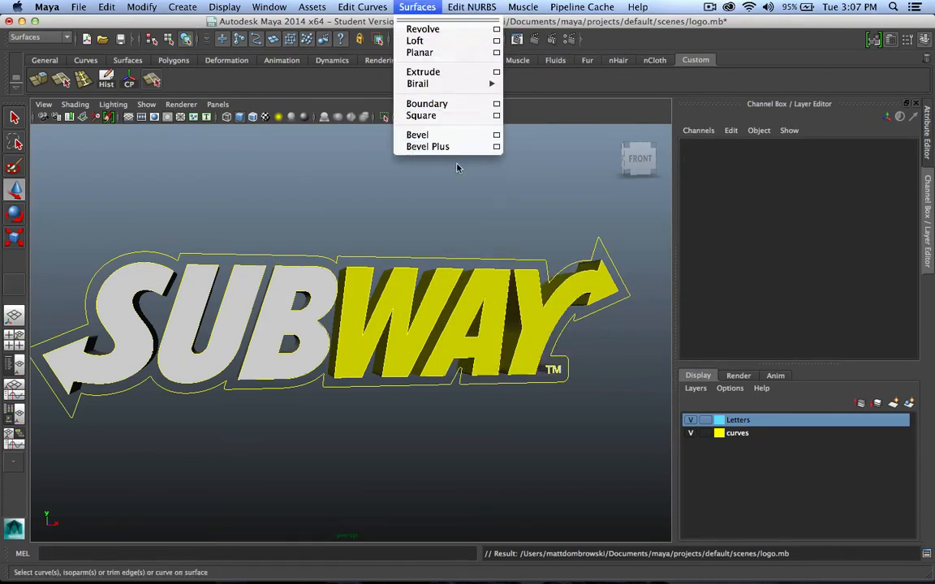
pyautogui.click(429, 147)
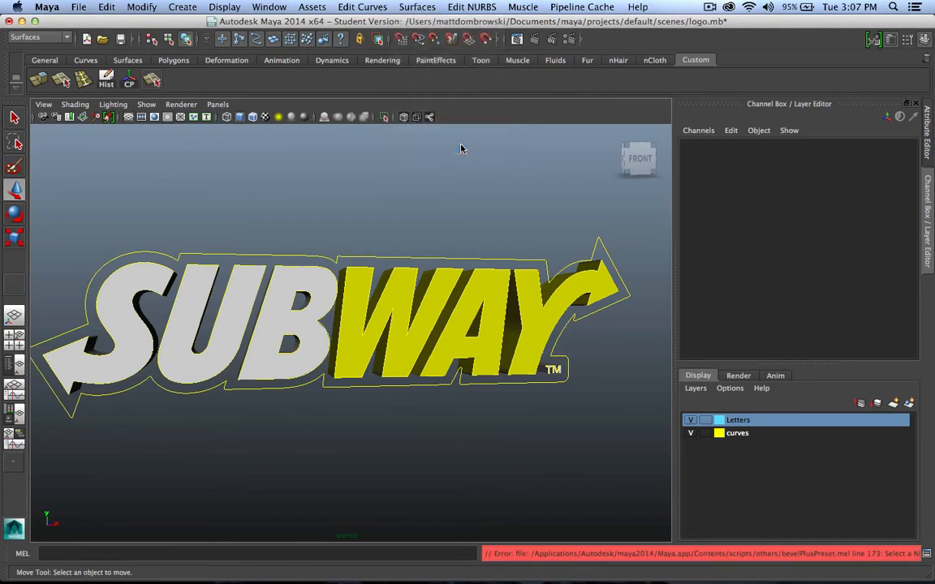
pyautogui.moveTo(445, 267)
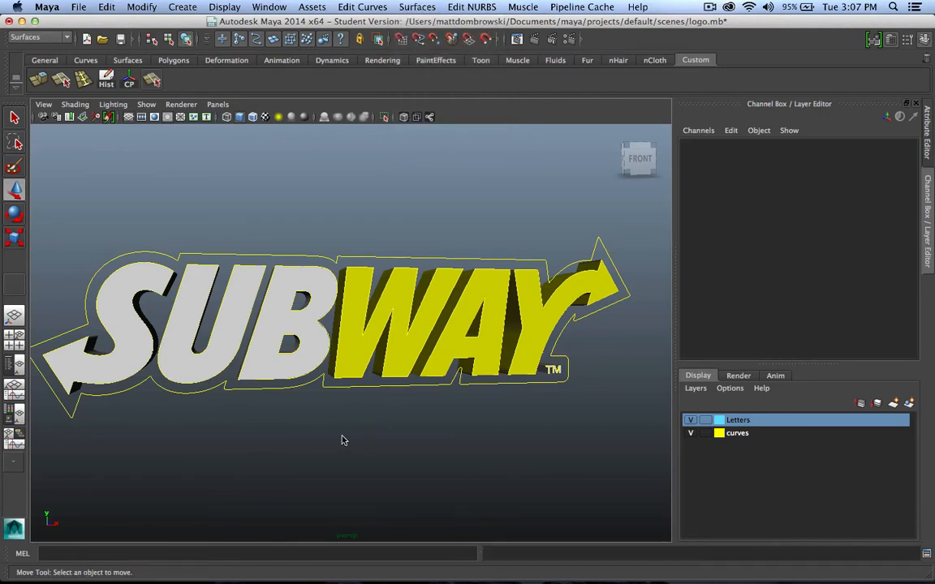
pyautogui.click(689, 419)
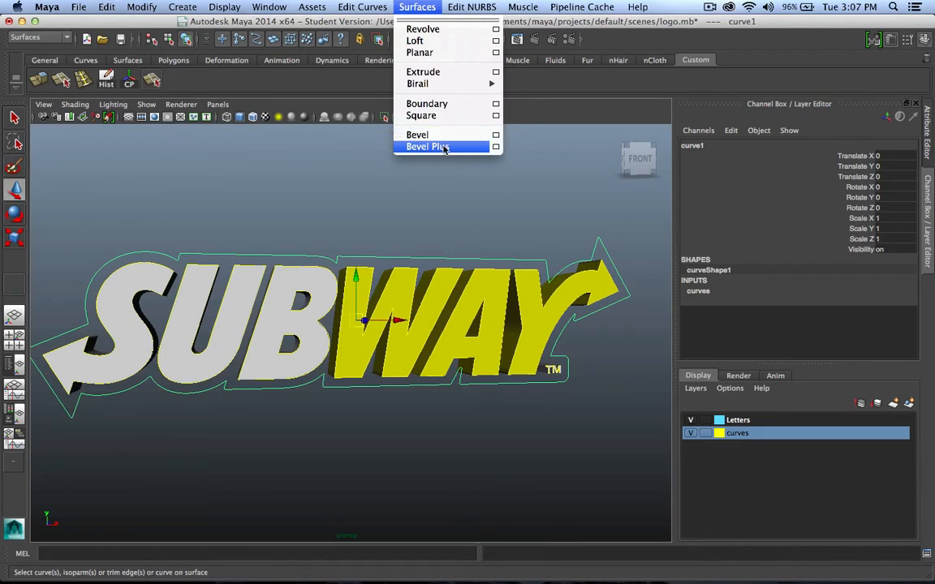
pyautogui.click(428, 146)
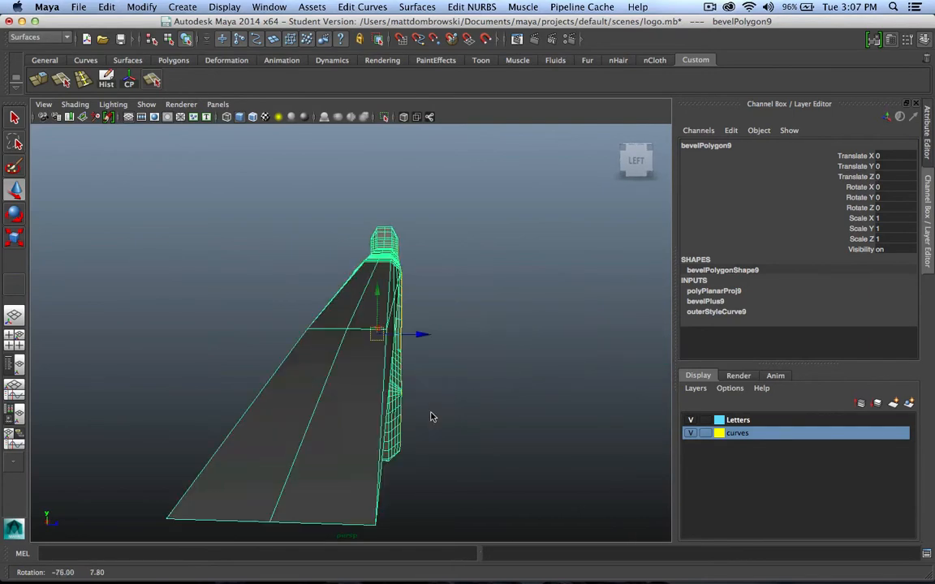
# Step: Review the new bevel's settings and inspect the extruded backing in depth
pyautogui.moveTo(430, 415); pyautogui.dragTo(218, 362)
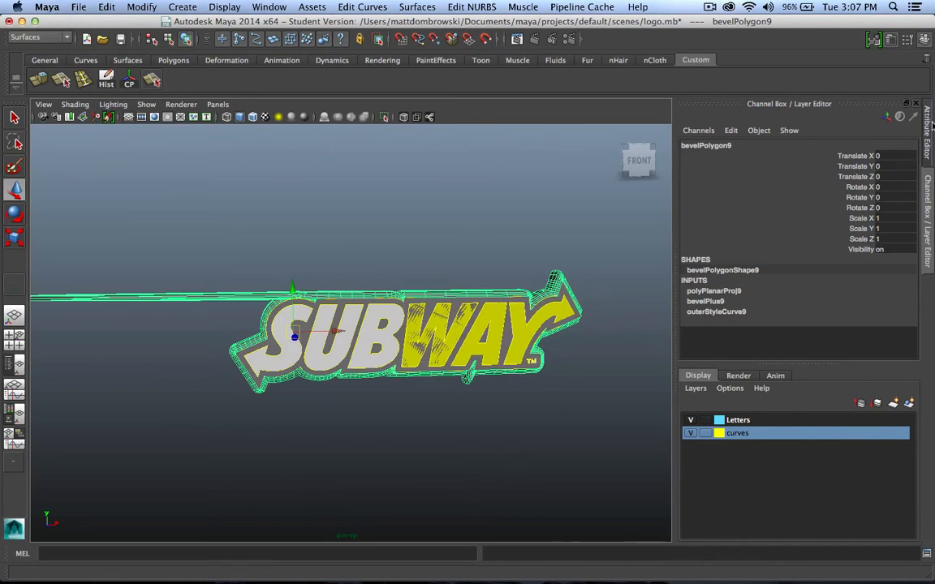
pyautogui.click(928, 154)
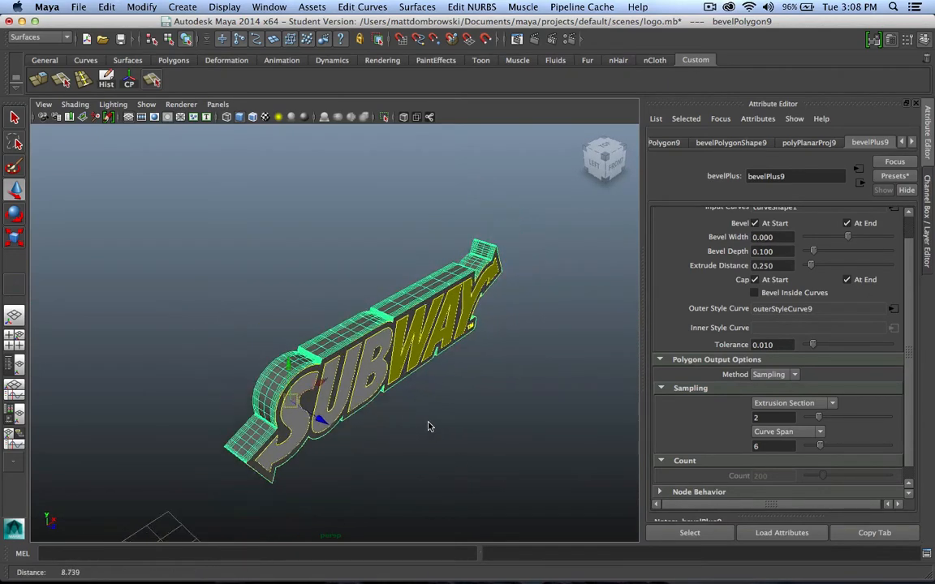
pyautogui.moveTo(847, 237); pyautogui.dragTo(842, 237)
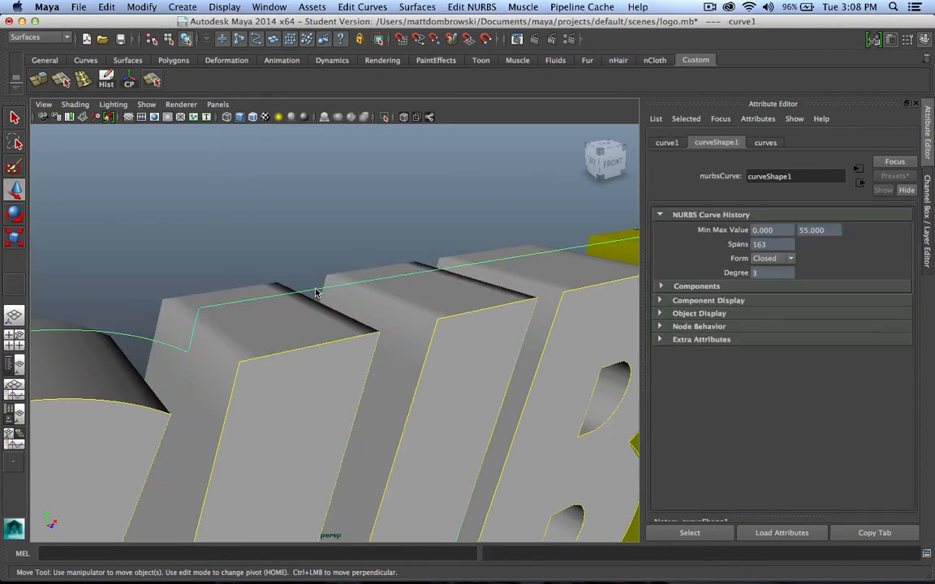
# Step: Edit the outline curve's control vertices, selecting stray points at the top corner
pyautogui.rightClick(317, 292)
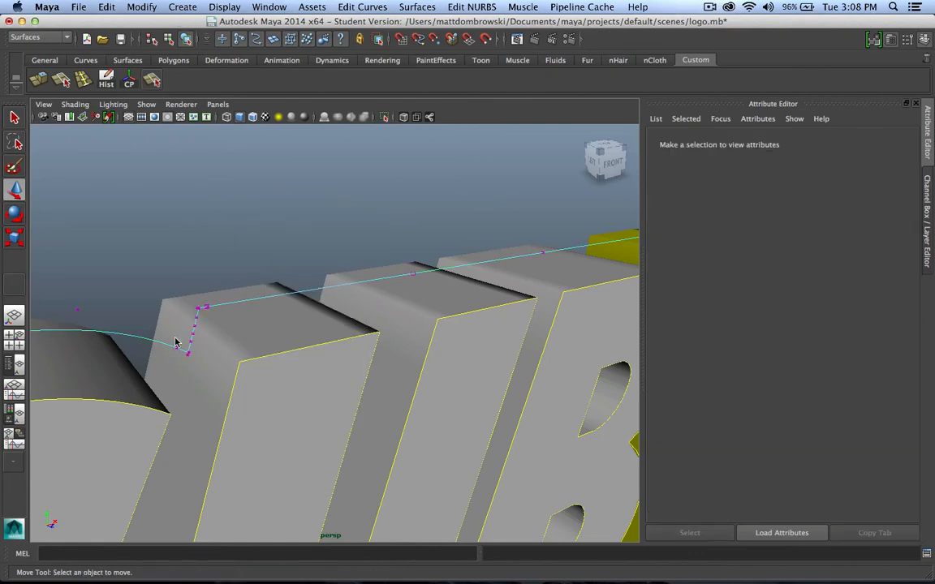
pyautogui.moveTo(325, 341); pyautogui.dragTo(324, 373)
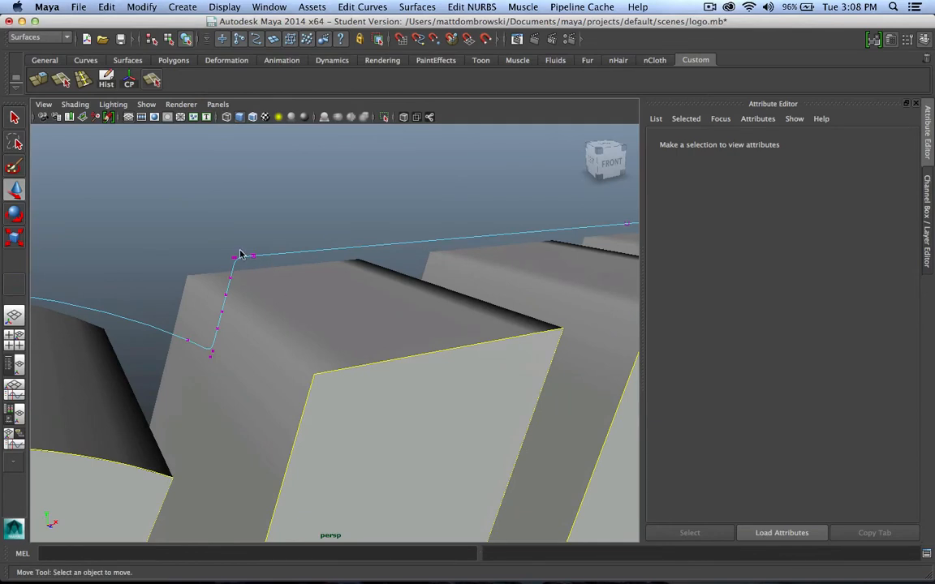
pyautogui.click(230, 256)
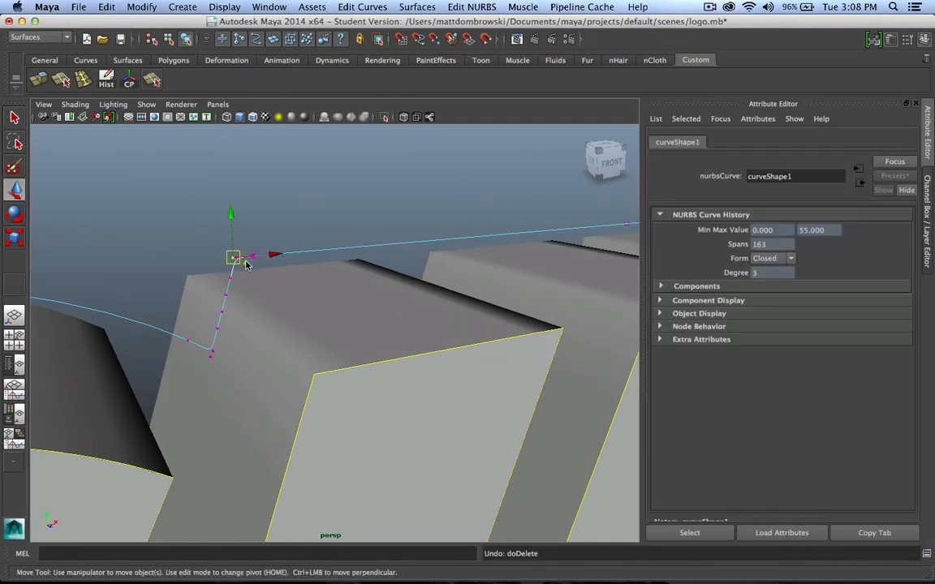
pyautogui.click(214, 354)
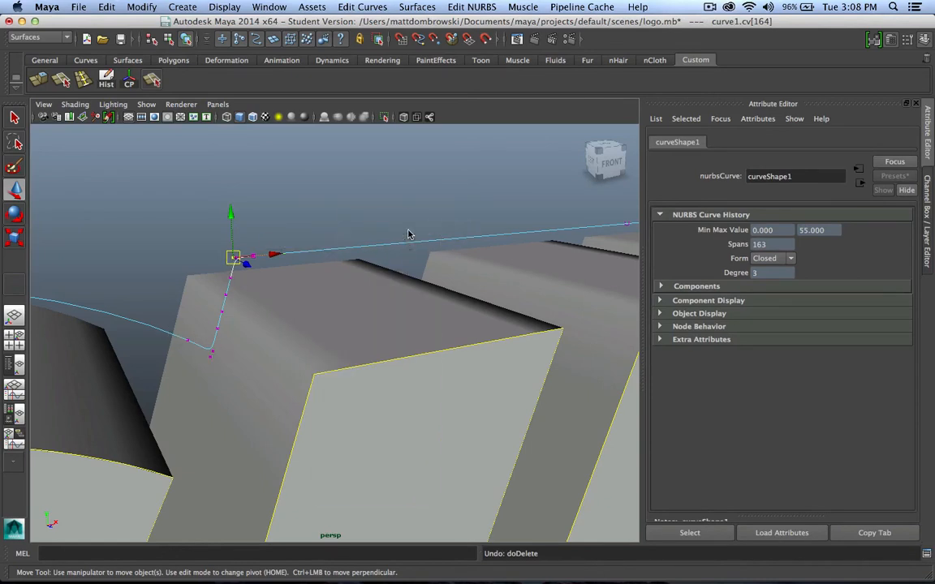
pyautogui.click(417, 6)
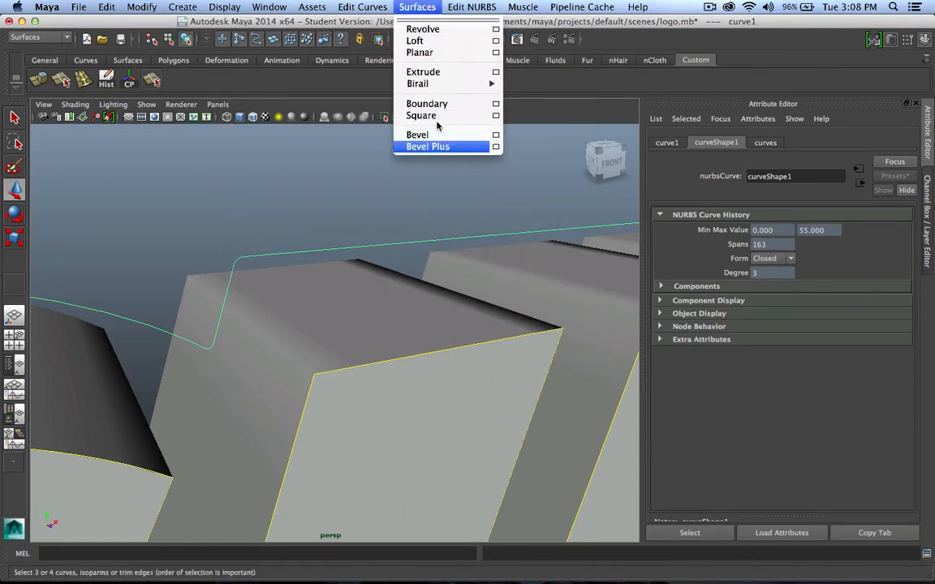
# Step: Re-extrude the corrected outline with Bevel Plus and inspect the backing slab from several angles
pyautogui.click(428, 146)
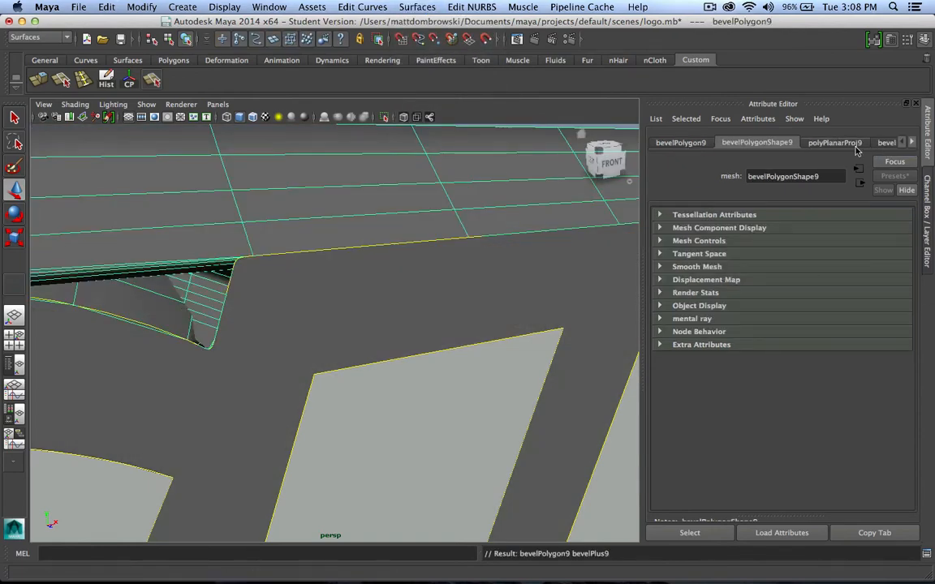
pyautogui.click(886, 143)
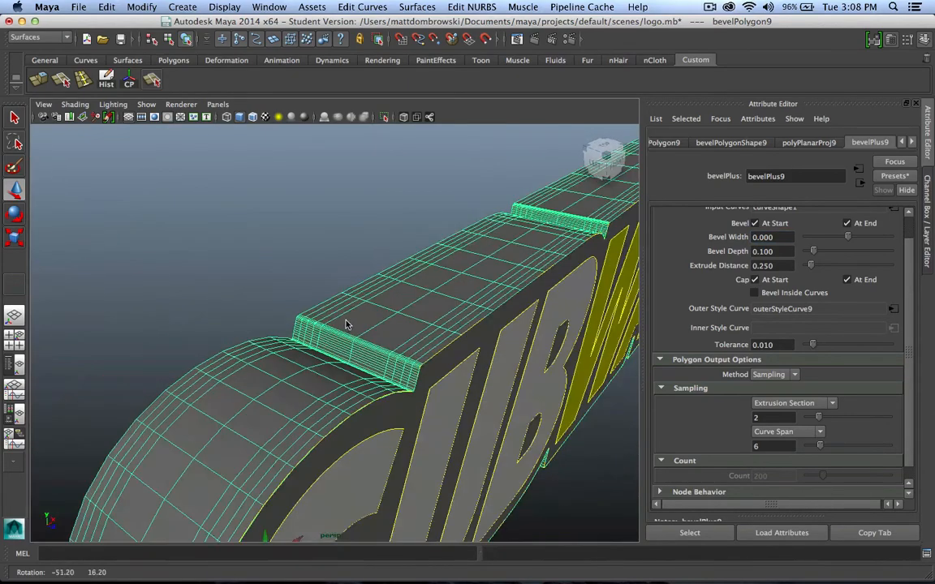
pyautogui.moveTo(344, 325); pyautogui.dragTo(325, 286)
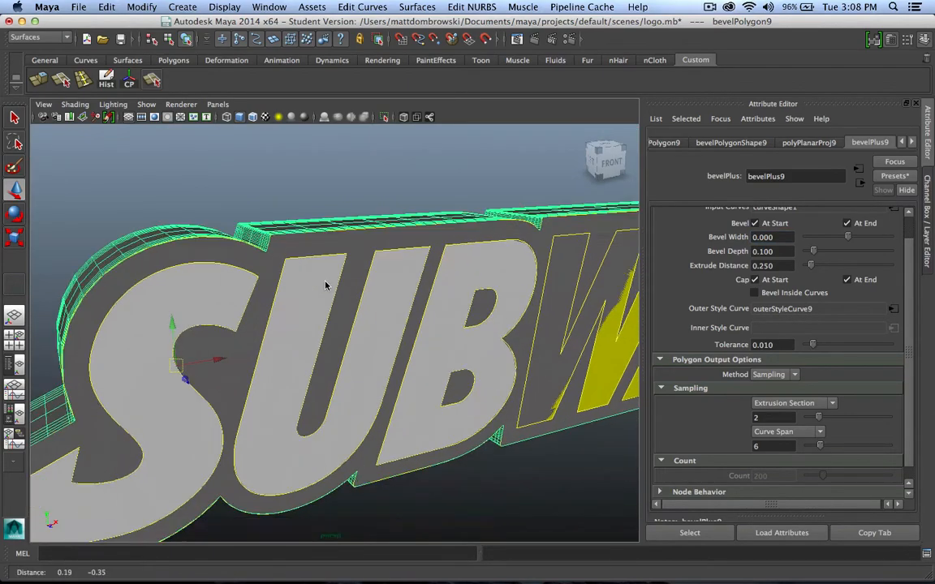
pyautogui.moveTo(325, 284); pyautogui.dragTo(386, 263)
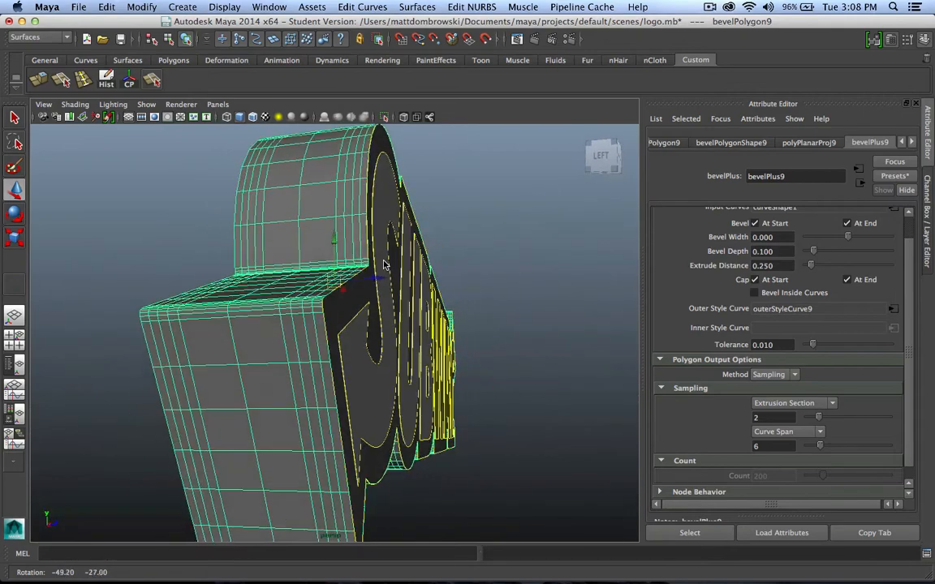
pyautogui.moveTo(381, 275); pyautogui.dragTo(285, 291)
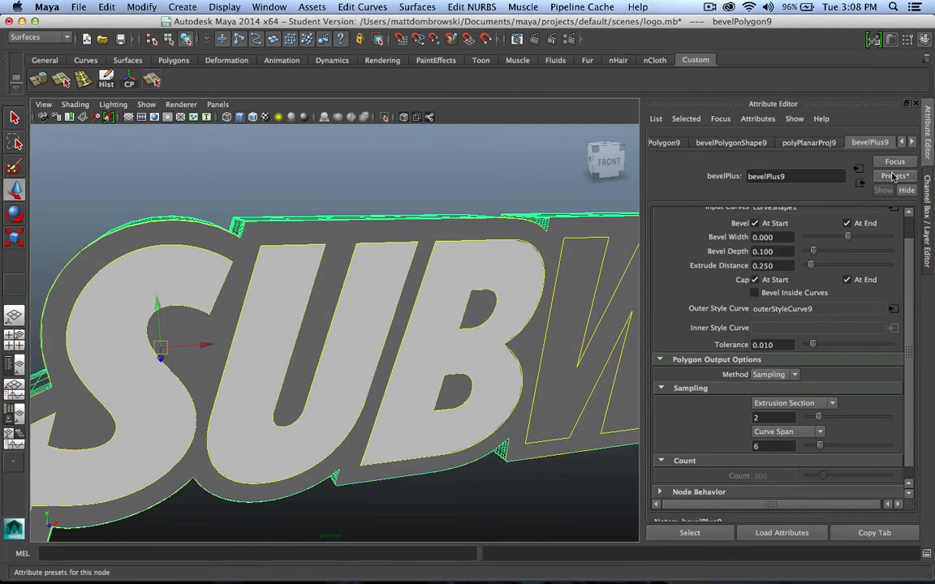
pyautogui.rightClick(379, 236)
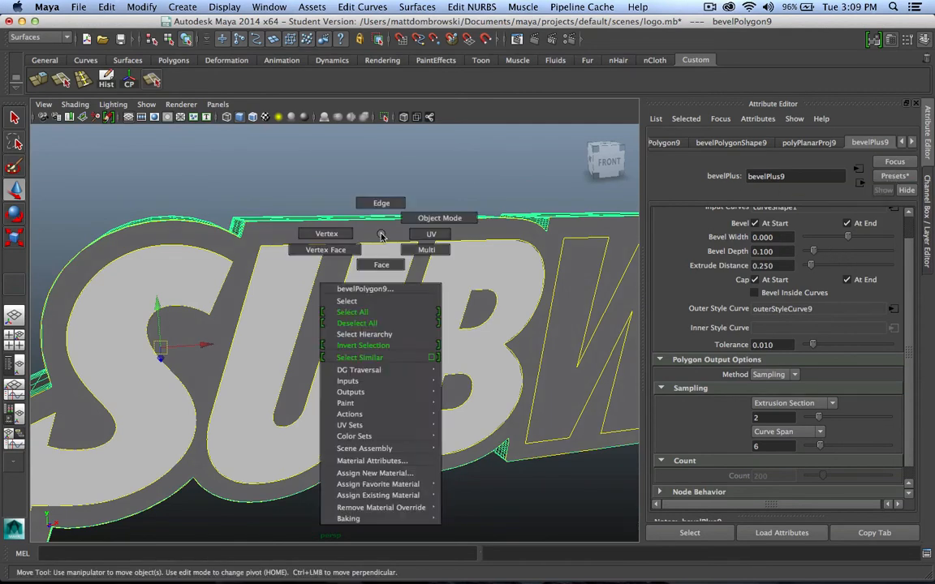
# Step: Assign a new Lambert material to the backing and set its colour to dark green
pyautogui.click(373, 472)
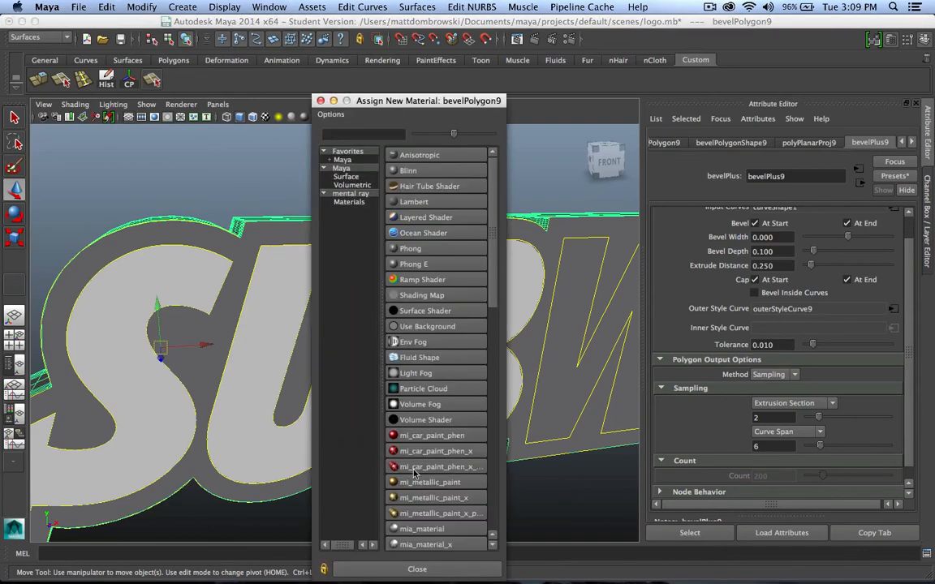
pyautogui.click(413, 201)
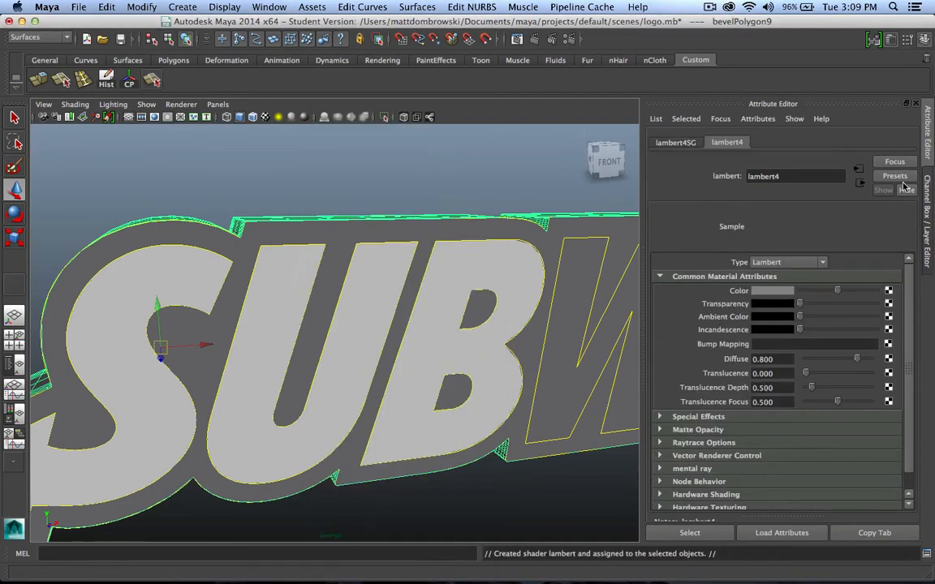
pyautogui.click(772, 290)
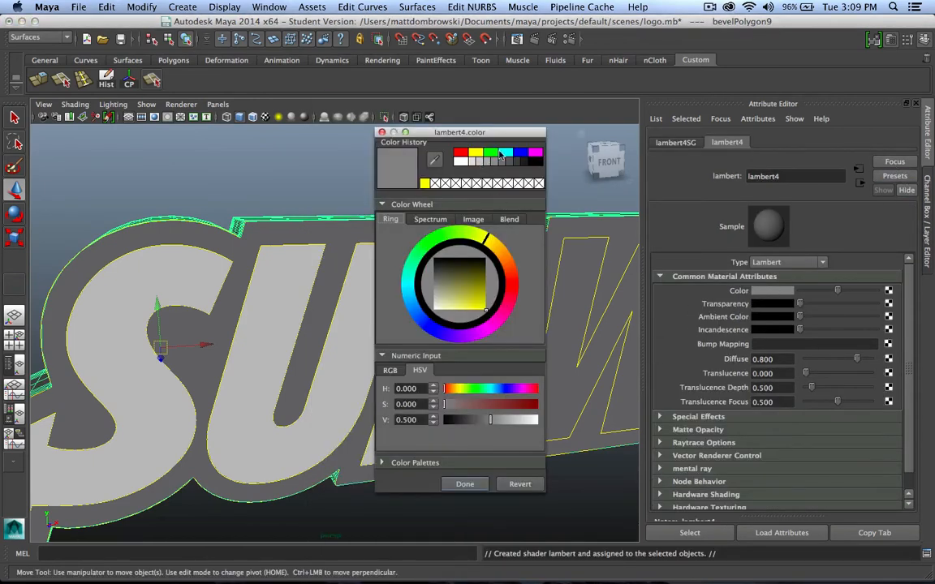
pyautogui.click(479, 292)
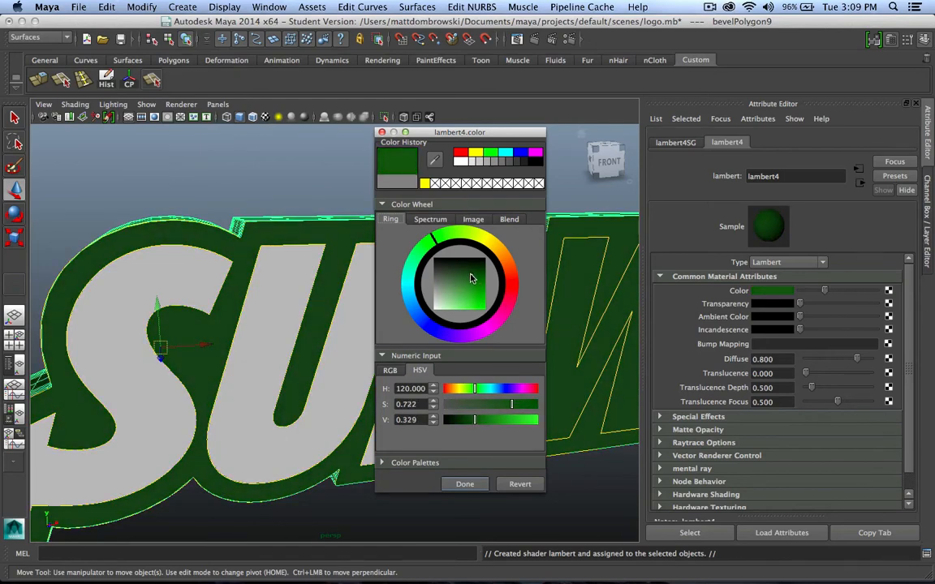
pyautogui.click(469, 279)
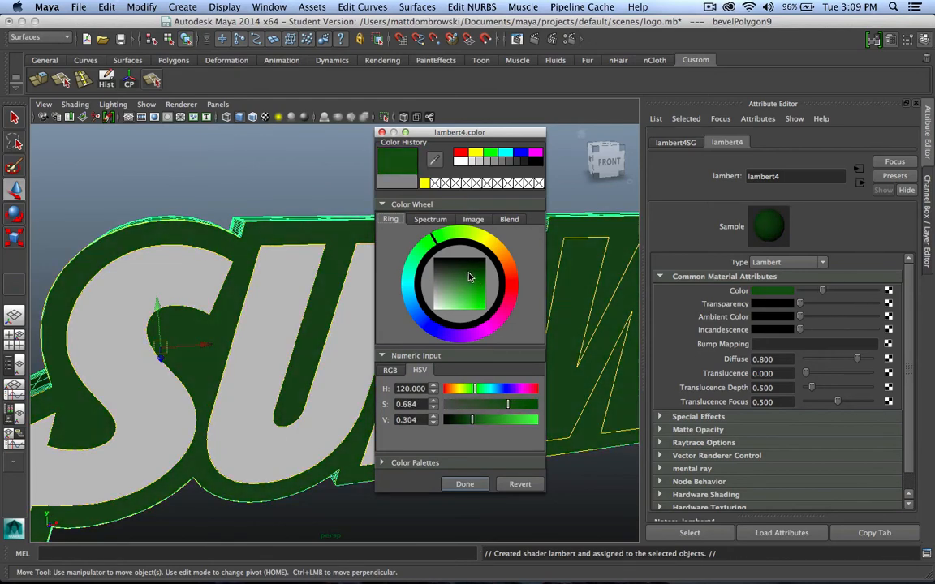
pyautogui.click(464, 483)
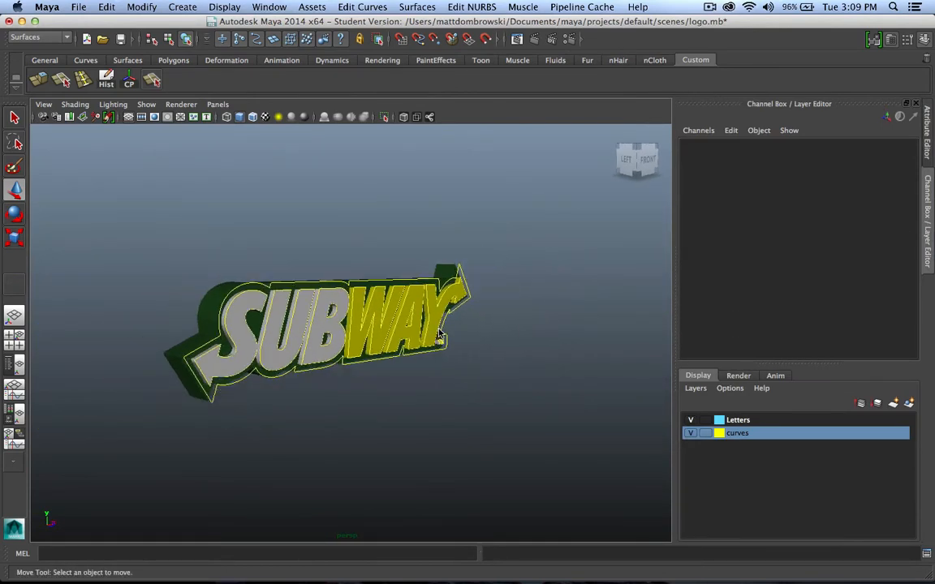
# Step: Adjust the green backing's bevel attributes and delete all construction history, then inspect from below
pyautogui.click(357, 333)
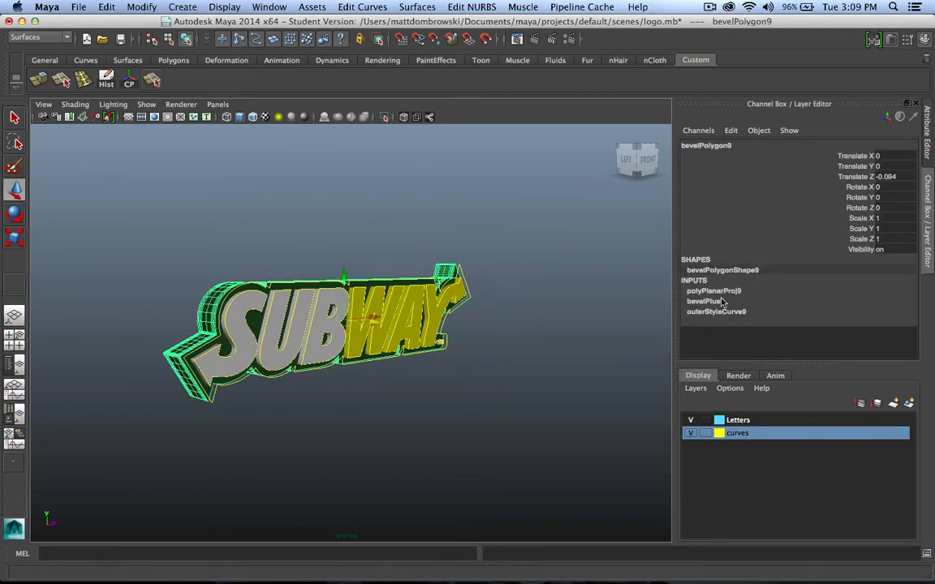
pyautogui.click(702, 301)
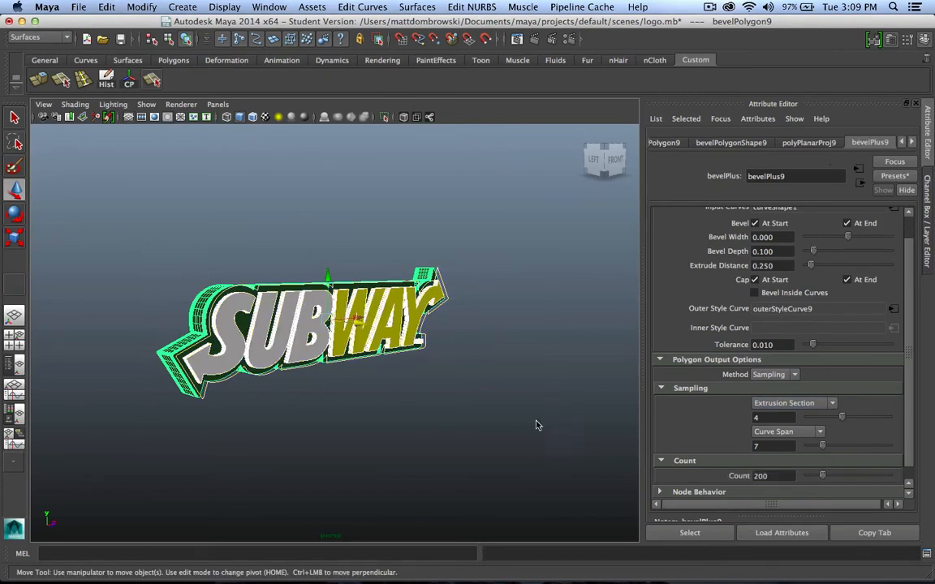
pyautogui.click(107, 7)
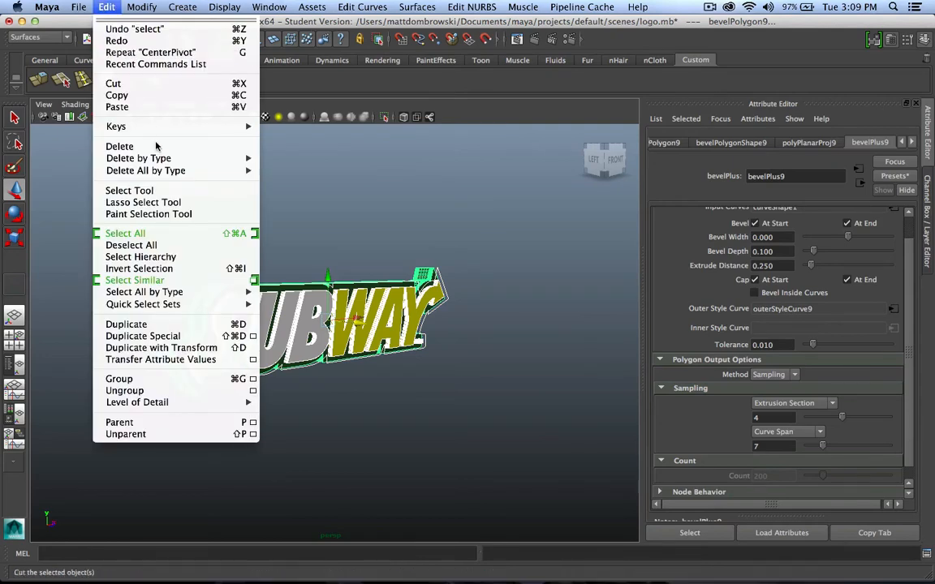
pyautogui.moveTo(146, 170)
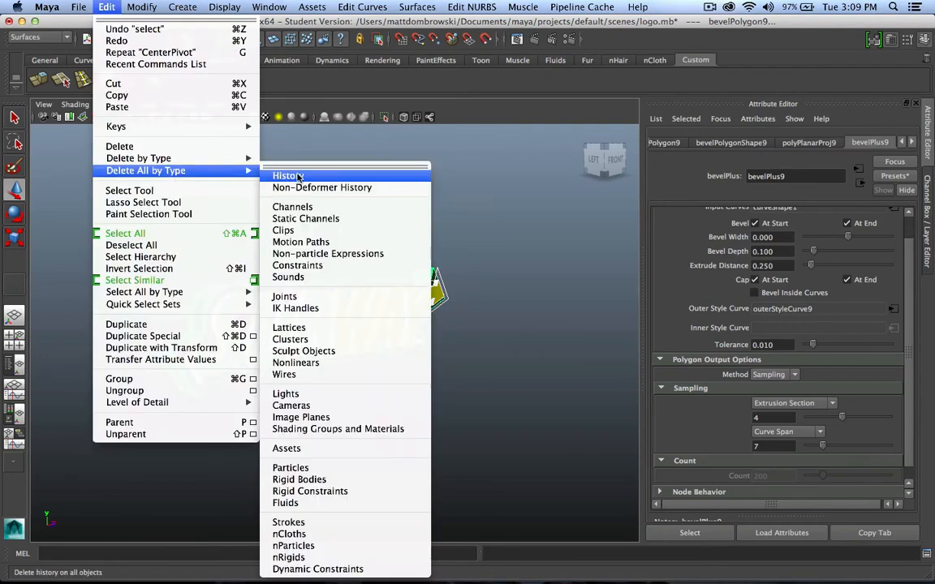
pyautogui.click(285, 175)
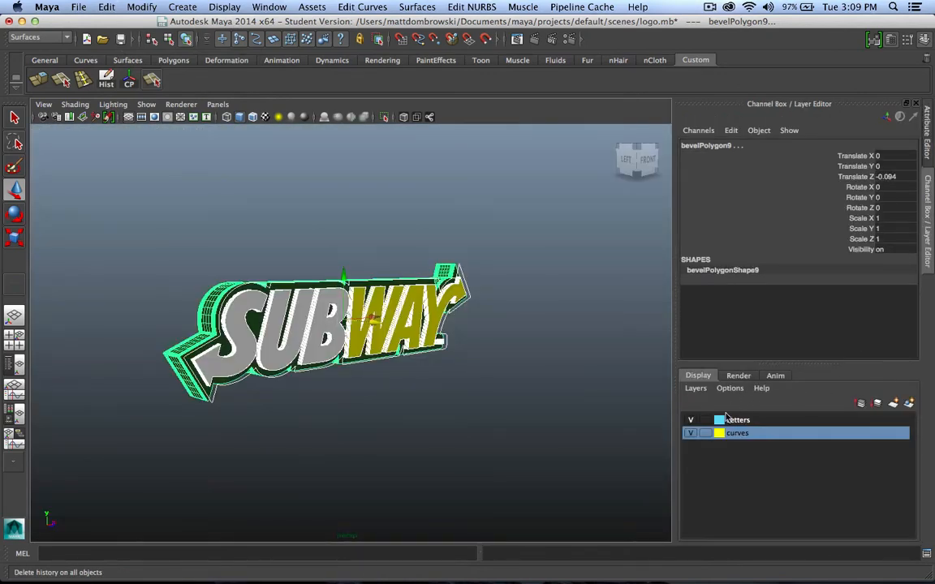
pyautogui.moveTo(340, 325); pyautogui.dragTo(435, 375)
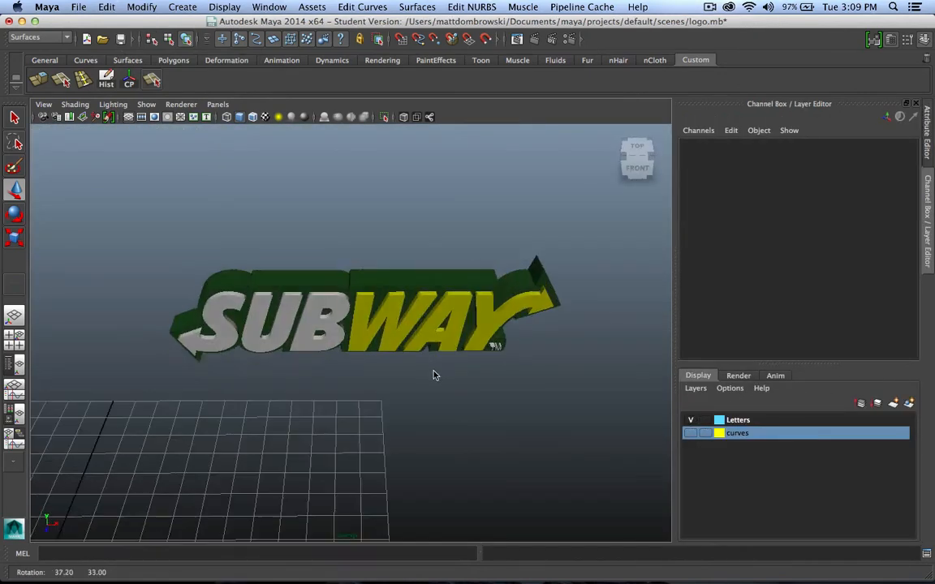
pyautogui.moveTo(435, 374); pyautogui.dragTo(349, 340)
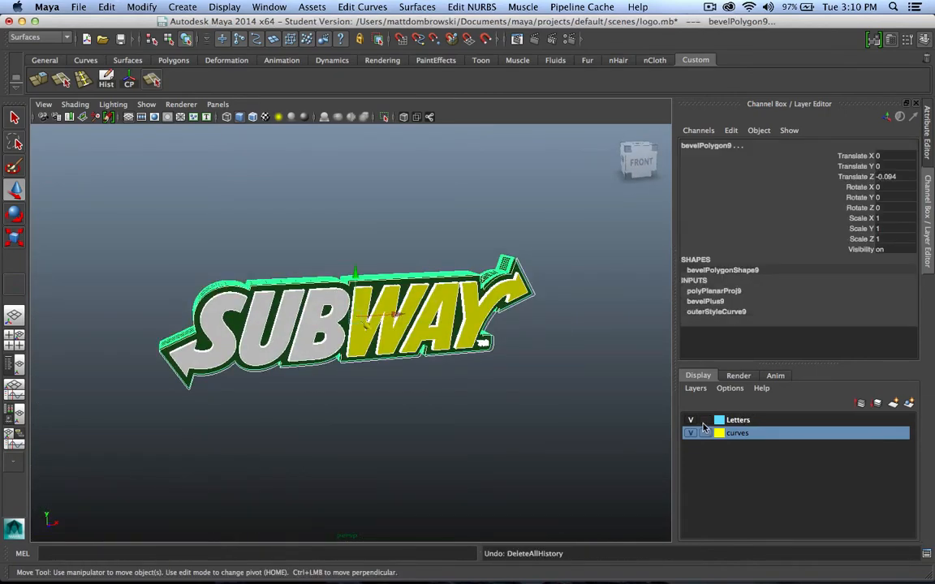
# Step: Hide the curves layer and run Delete All by Type > History on the selected logo
pyautogui.click(691, 419)
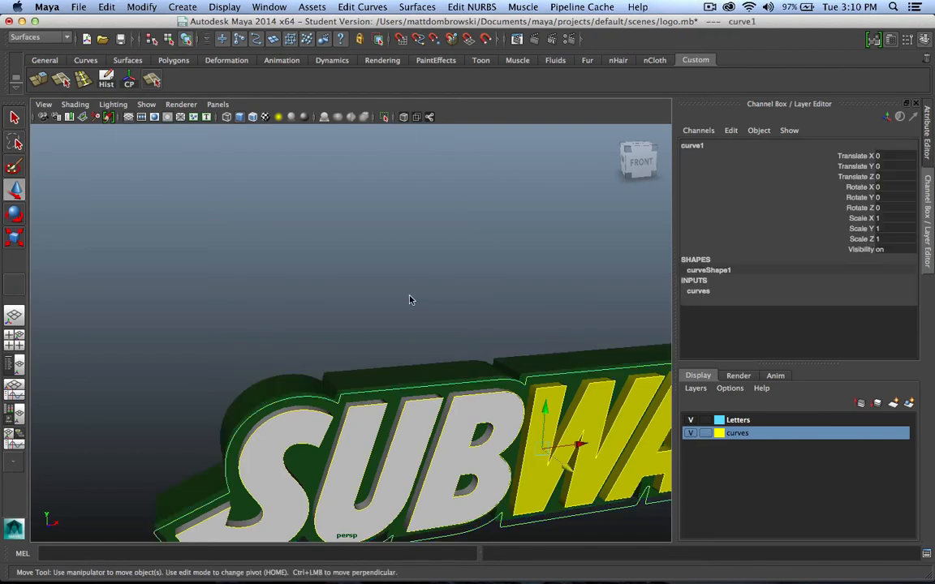
pyautogui.click(398, 388)
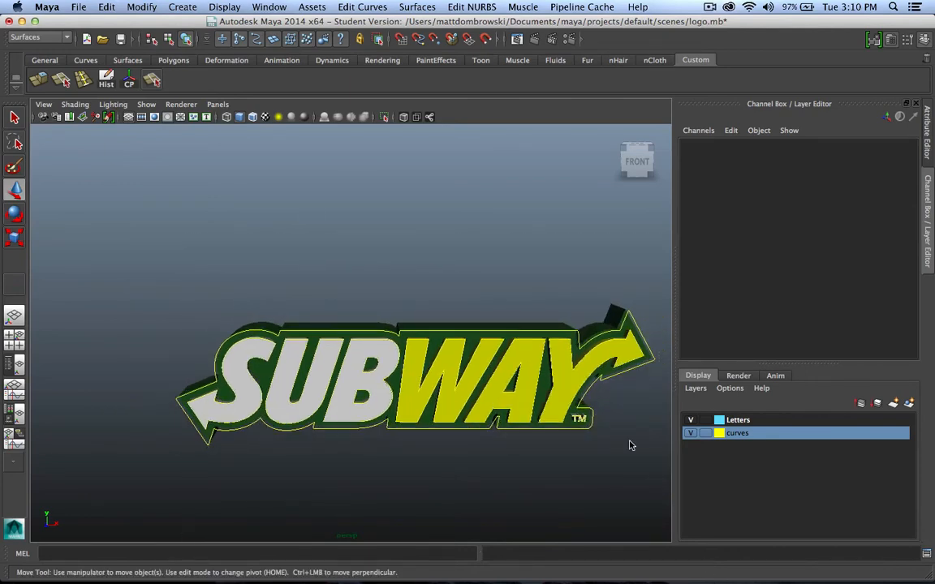
pyautogui.click(107, 6)
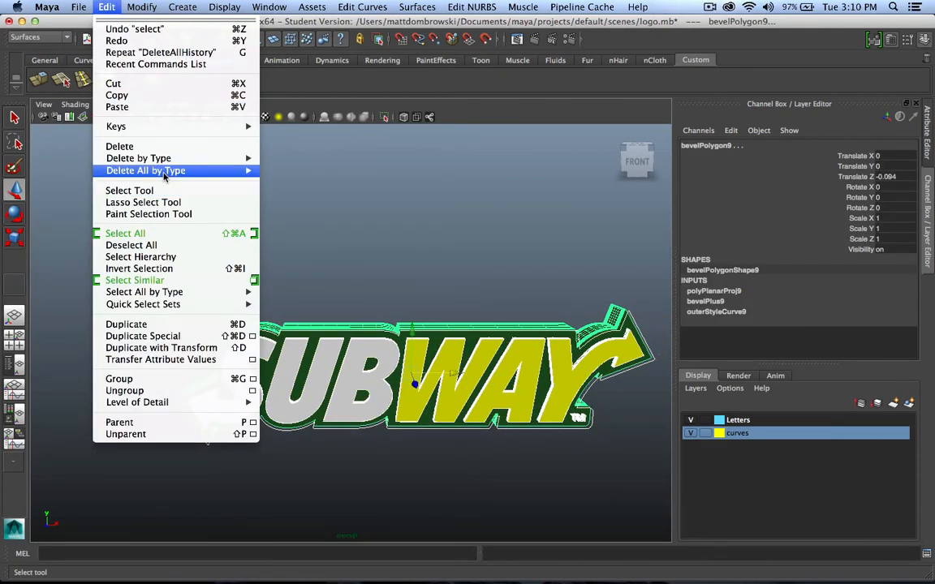
pyautogui.click(691, 432)
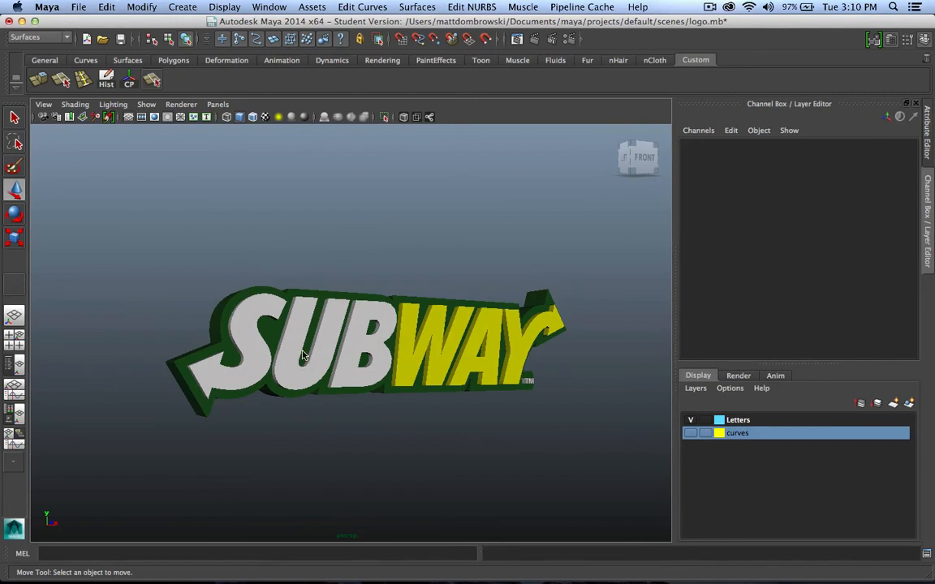
pyautogui.moveTo(261, 317)
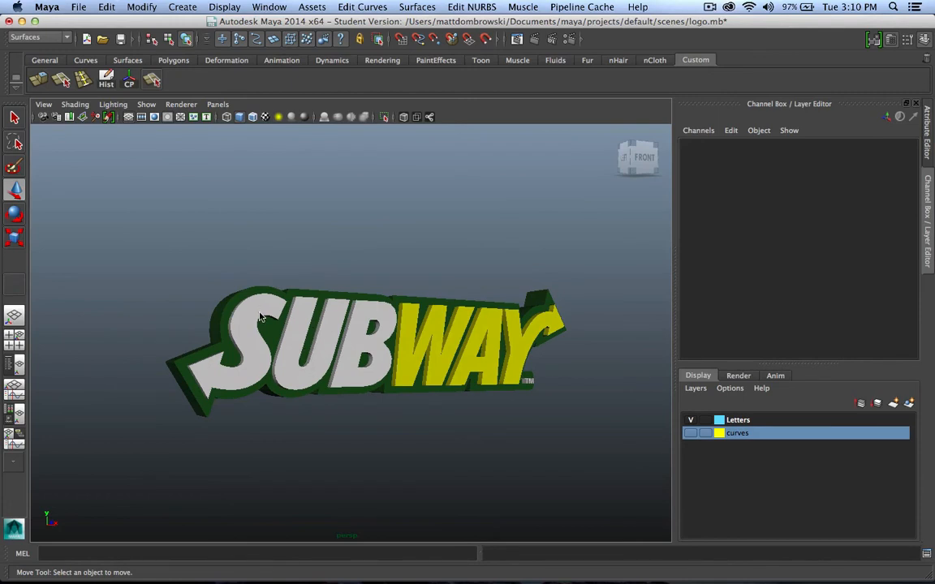
pyautogui.moveTo(305, 394)
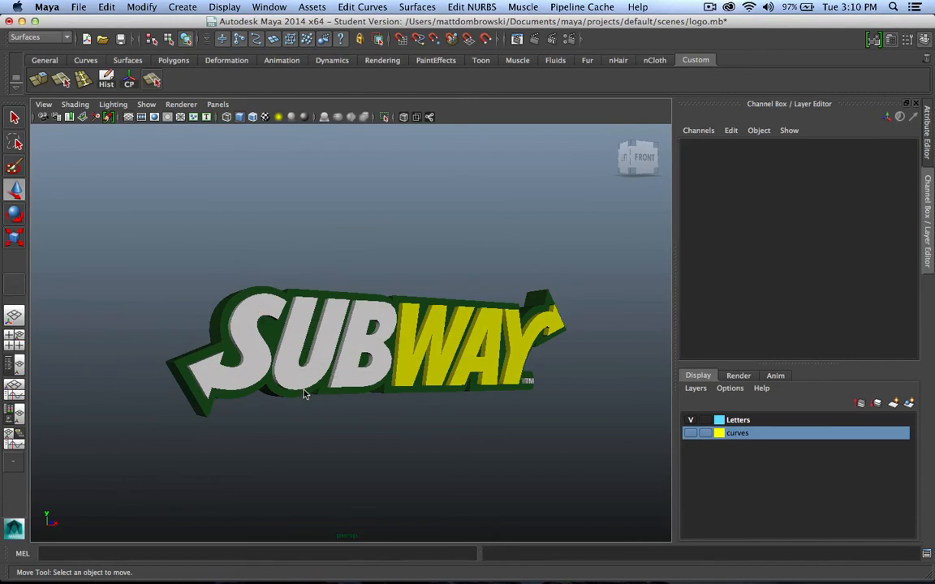
pyautogui.moveTo(315, 396)
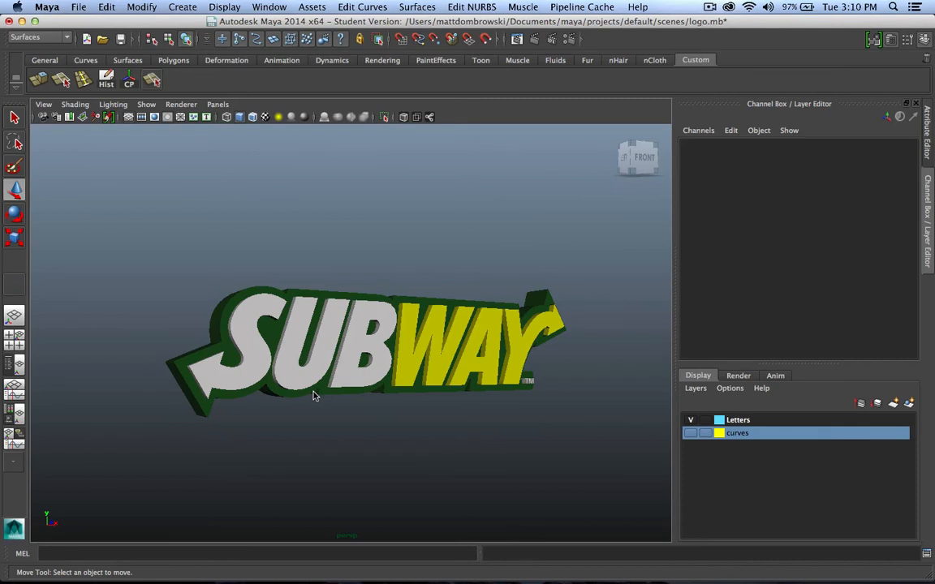
pyautogui.moveTo(415, 399)
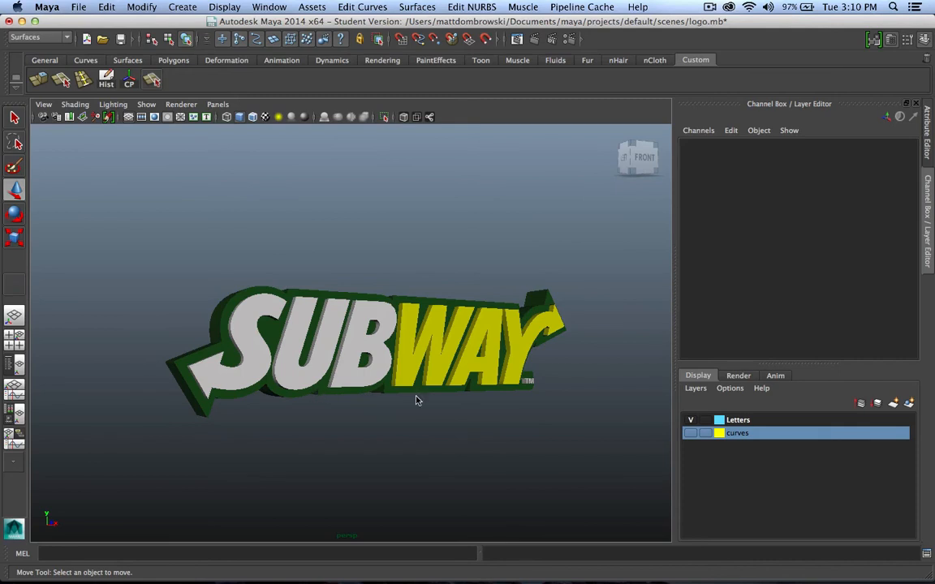
pyautogui.moveTo(418, 399); pyautogui.dragTo(341, 387)
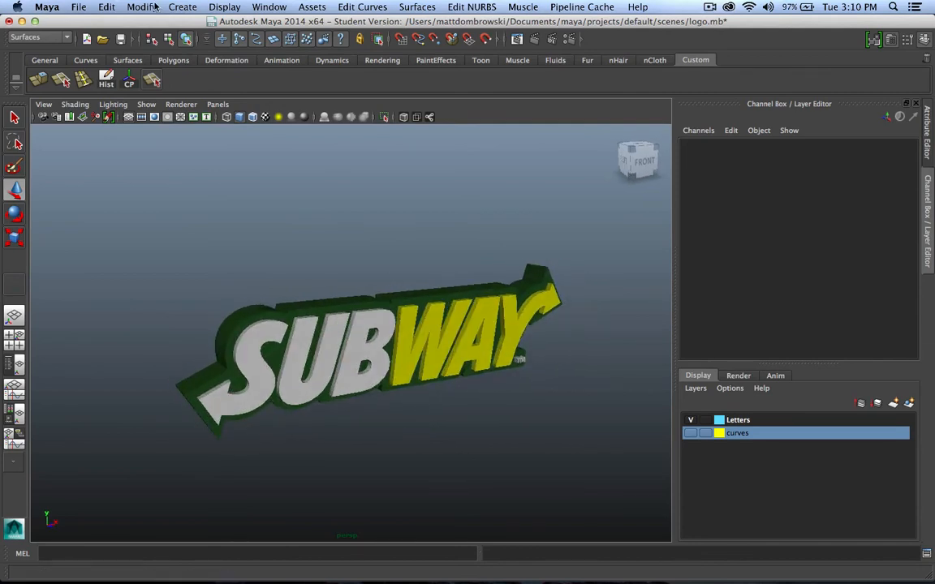
pyautogui.click(182, 6)
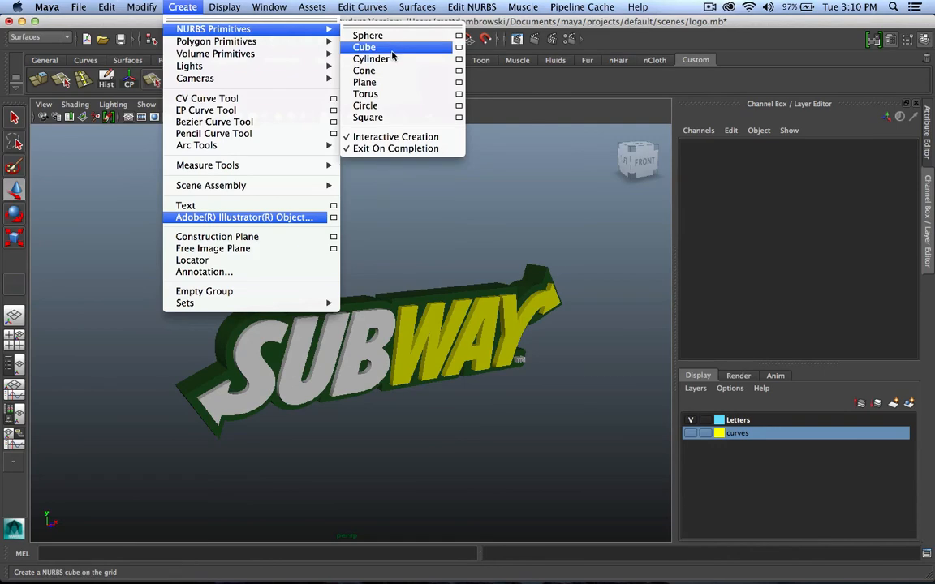
# Step: Create a NURBS plane, move it beneath the logo and group the letters as group1
pyautogui.click(364, 82)
pyautogui.write('20')
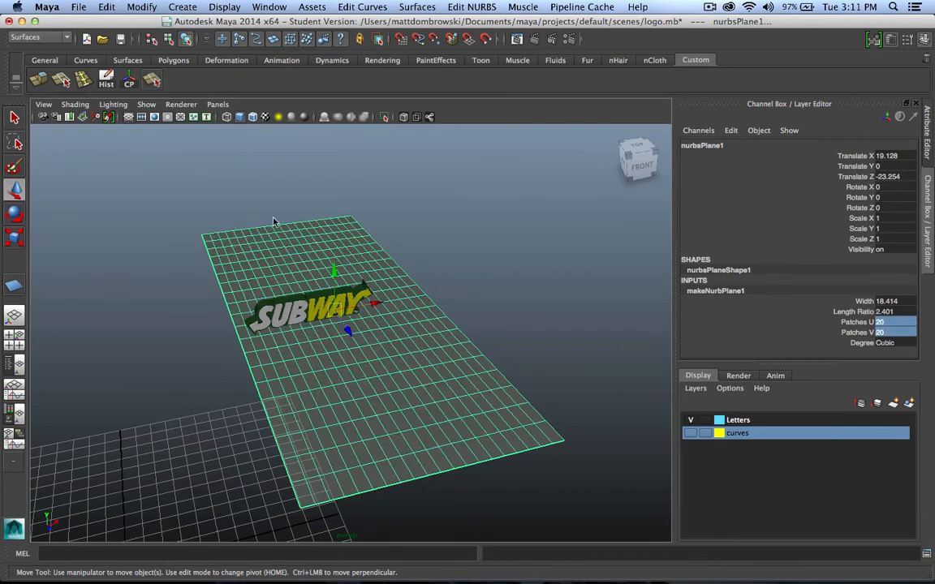
pyautogui.moveTo(332, 325); pyautogui.dragTo(438, 381)
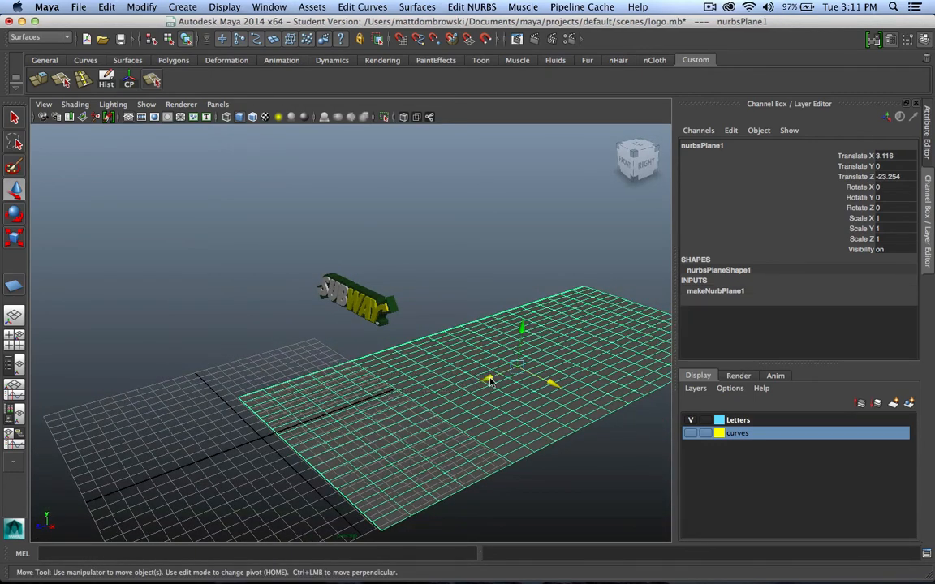
pyautogui.click(13, 237)
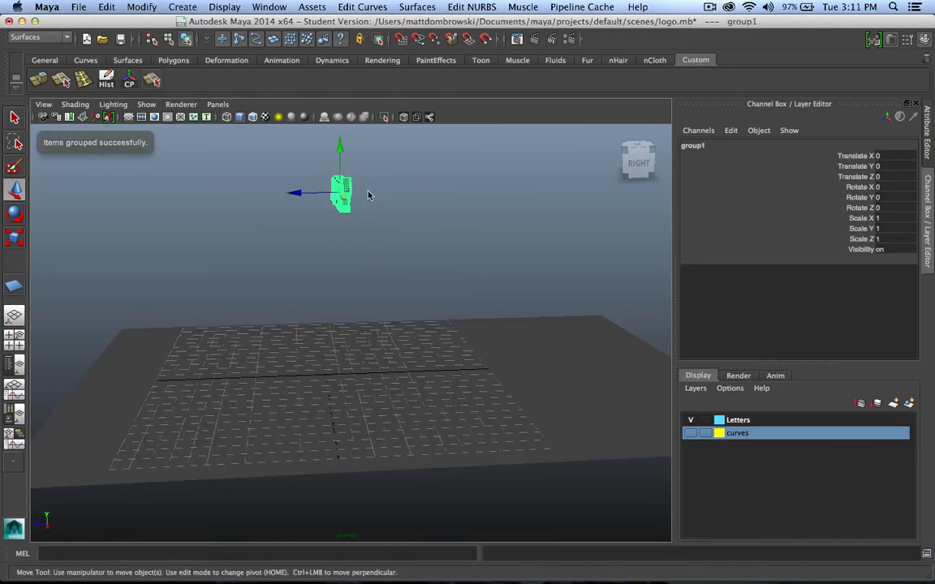
pyautogui.moveTo(370, 195); pyautogui.dragTo(486, 412)
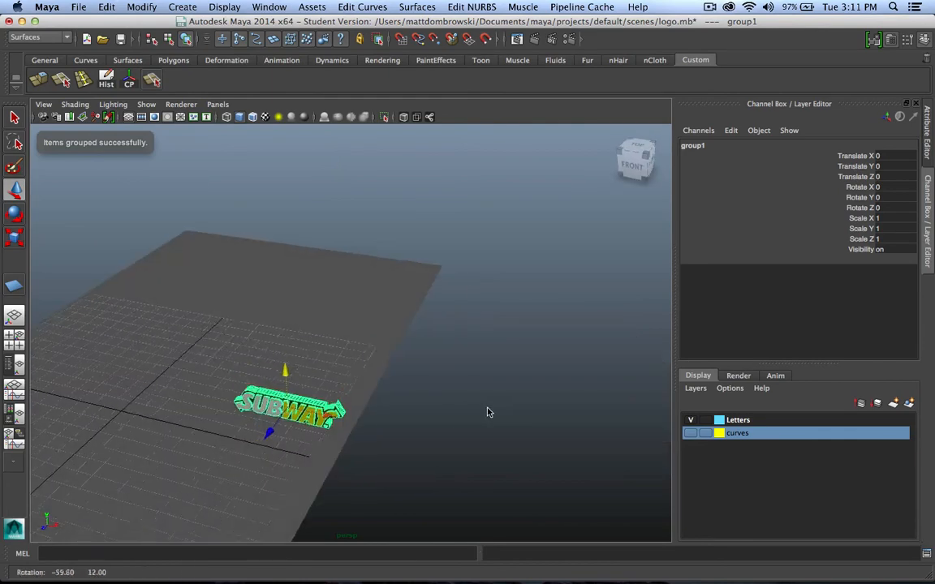
pyautogui.moveTo(289, 413); pyautogui.dragTo(175, 386)
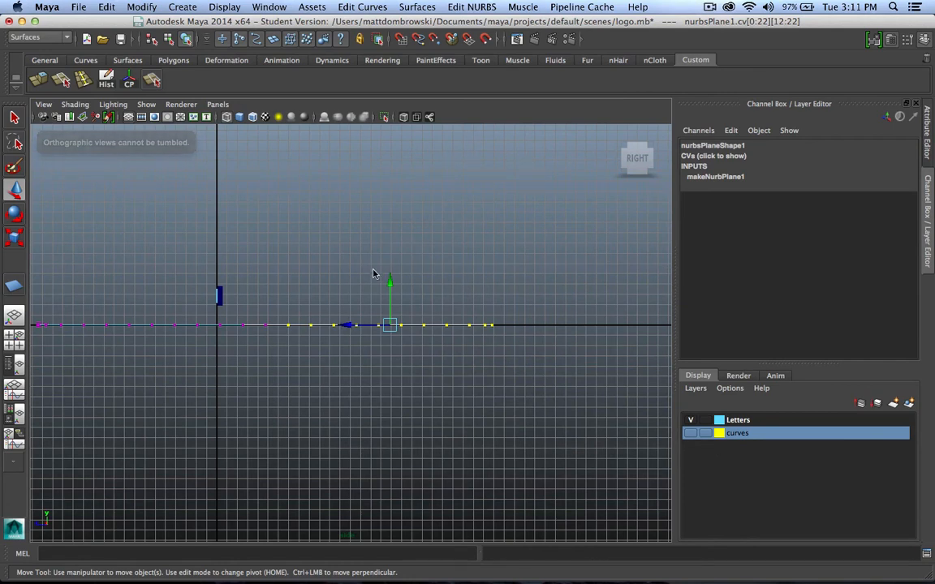
# Step: Raise the plane's back rows of CVs to lift its back edge into an upright wall
pyautogui.moveTo(389, 325); pyautogui.dragTo(389, 289)
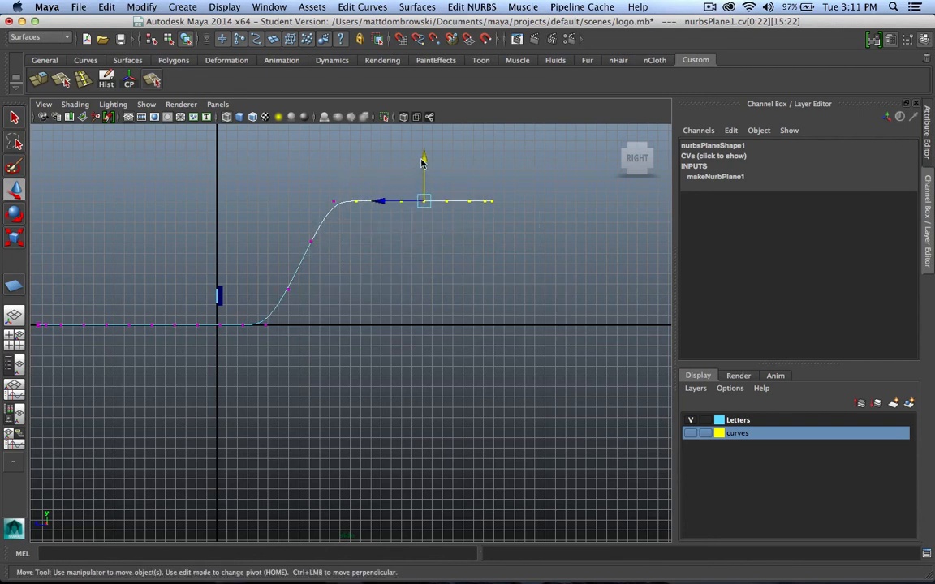
pyautogui.moveTo(423, 201); pyautogui.dragTo(435, 170)
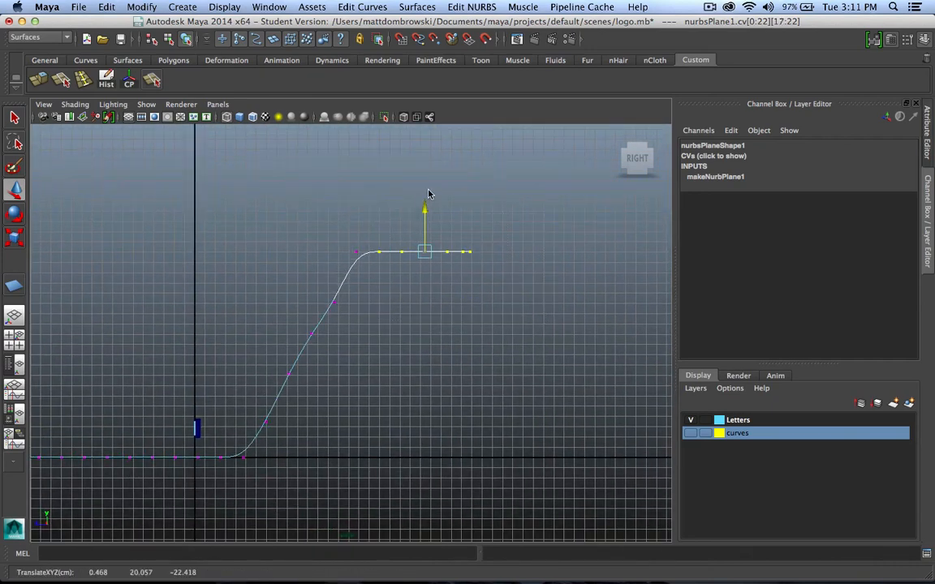
pyautogui.moveTo(425, 252); pyautogui.dragTo(435, 211)
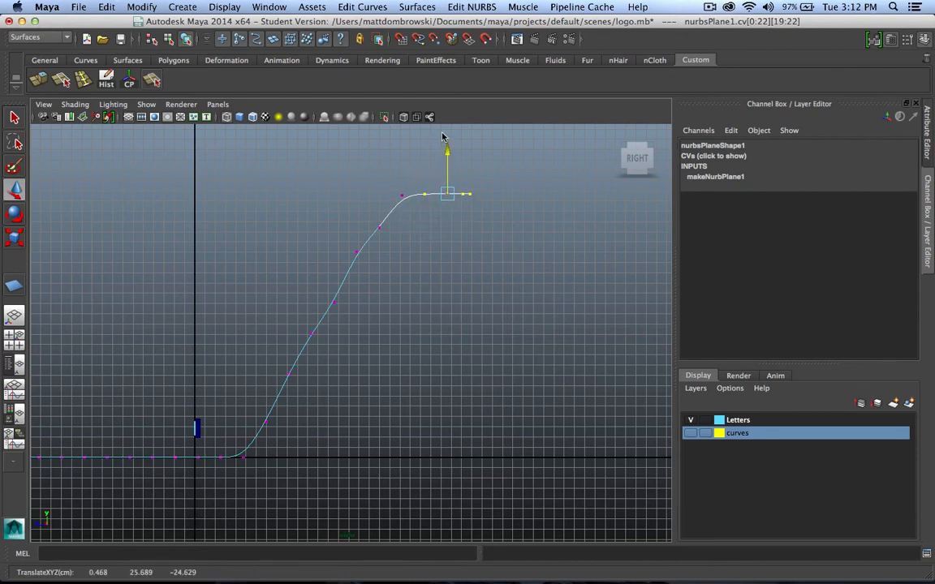
pyautogui.moveTo(448, 193); pyautogui.dragTo(458, 168)
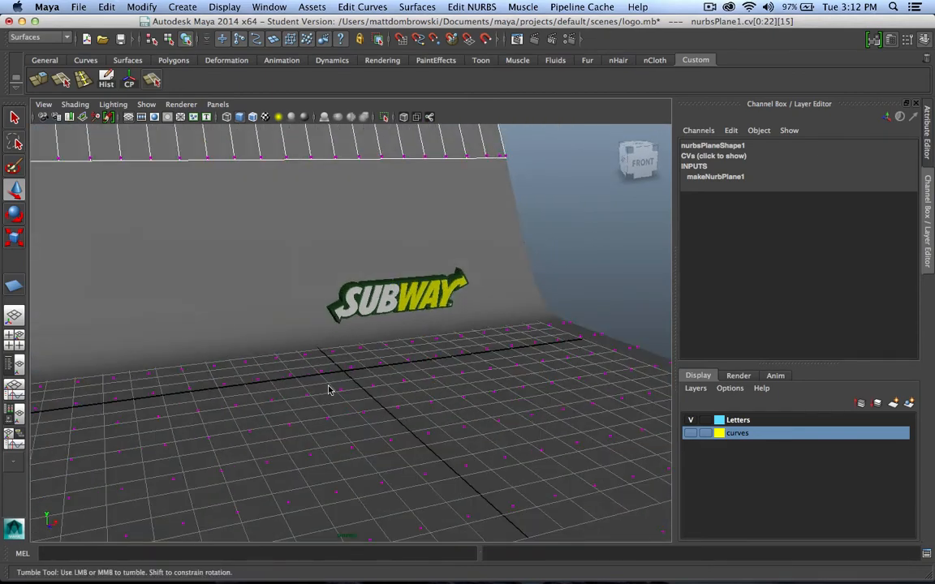
# Step: Reshape the lower bend so the backdrop curves smoothly, checking it from the front
pyautogui.moveTo(327, 389); pyautogui.dragTo(389, 498)
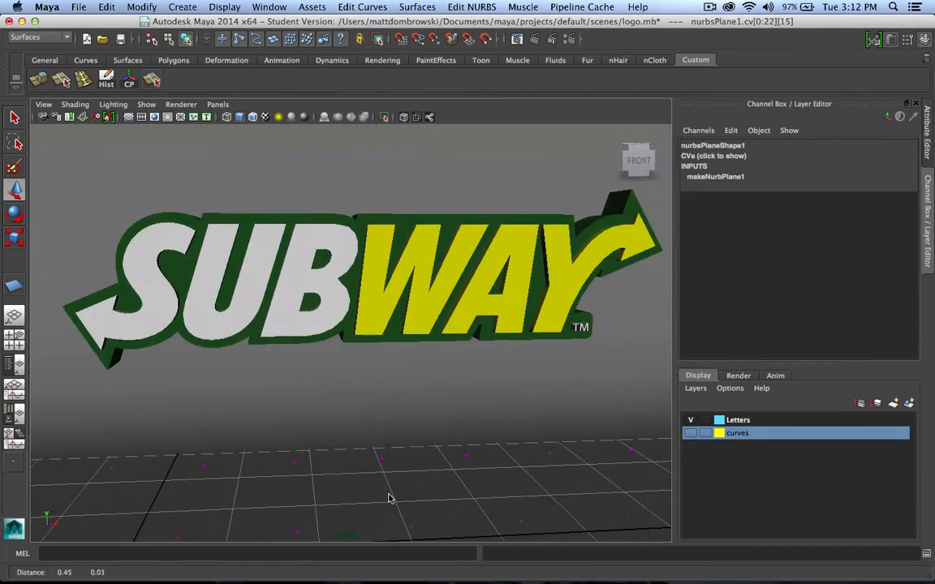
pyautogui.moveTo(389, 499); pyautogui.dragTo(413, 453)
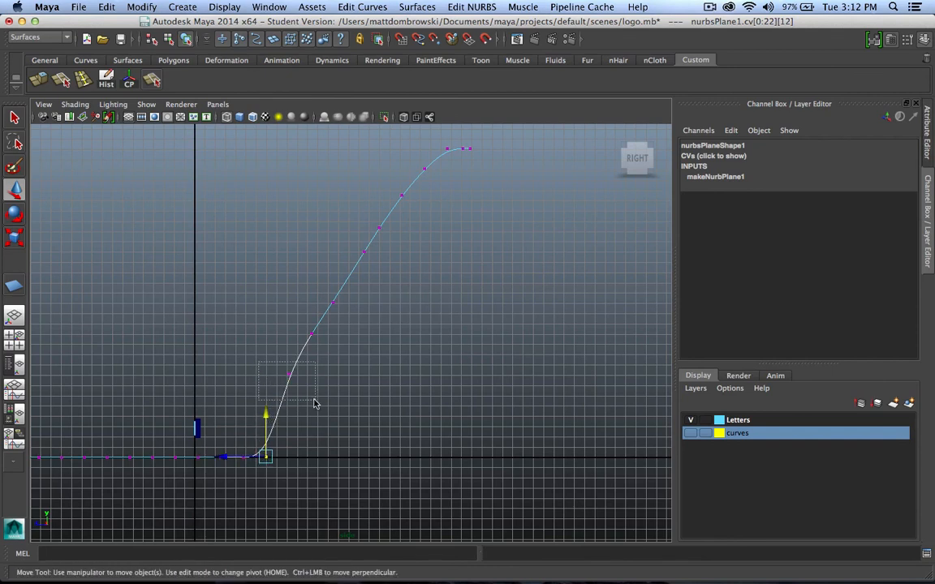
pyautogui.moveTo(267, 455); pyautogui.dragTo(288, 453)
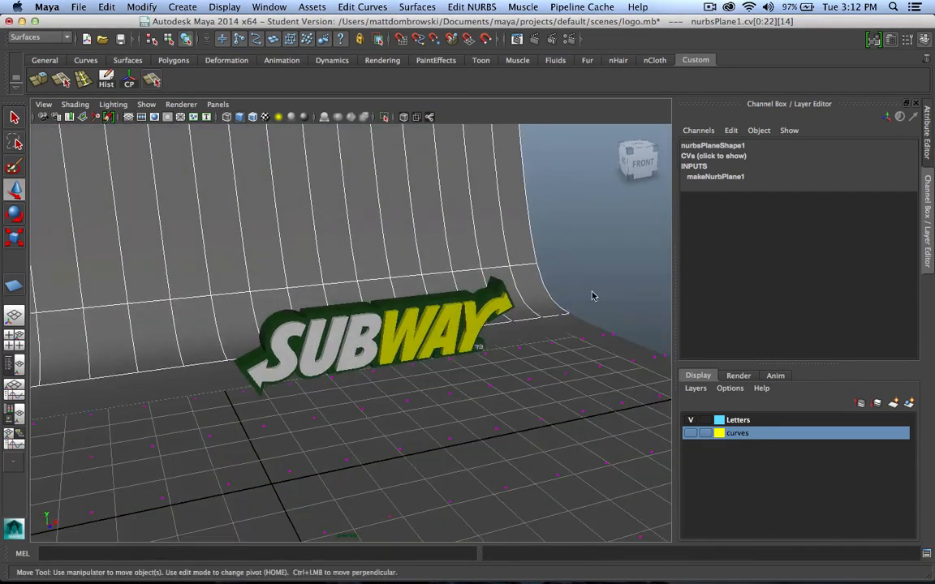
pyautogui.moveTo(593, 295); pyautogui.dragTo(542, 305)
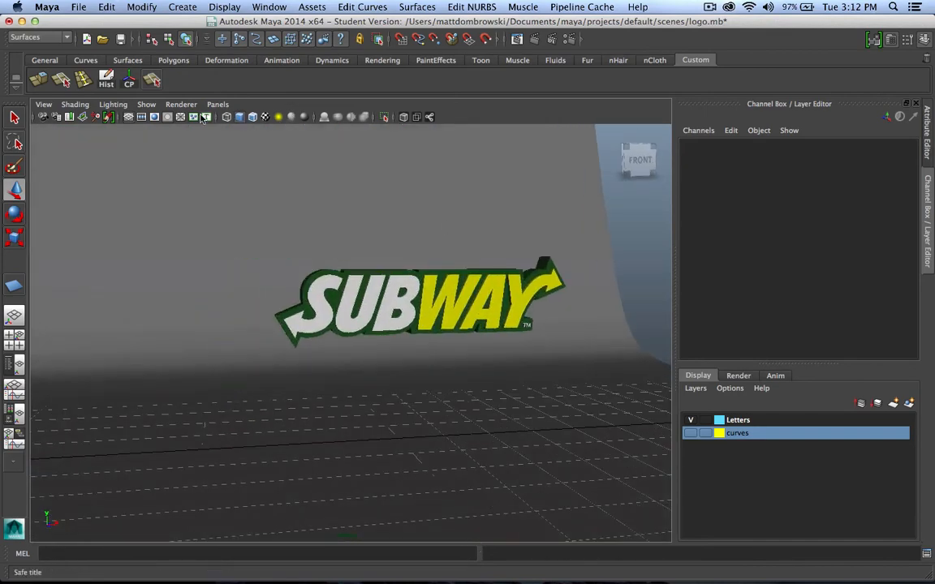
# Step: Show the camera's resolution gate, dolly in on the logo and assign an existing material to the backdrop
pyautogui.click(204, 117)
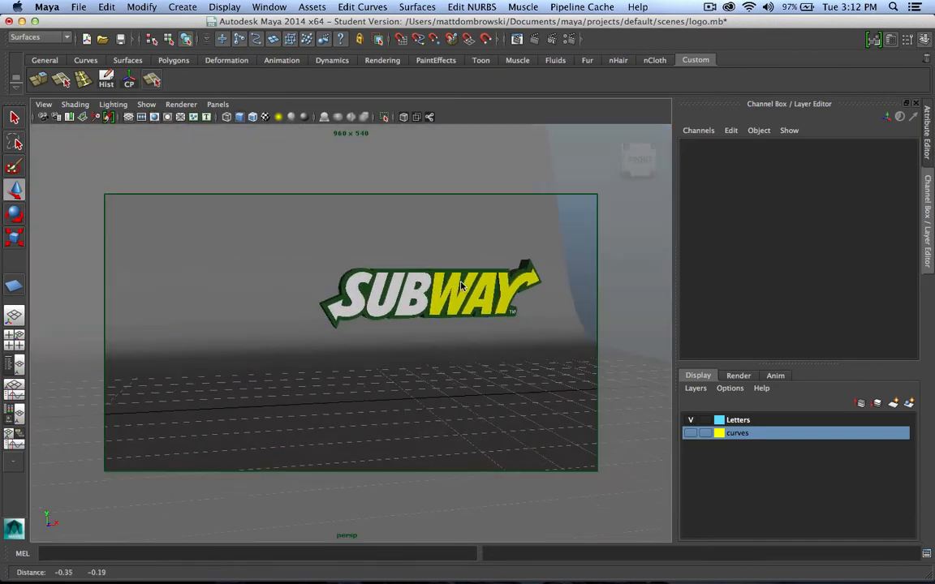
pyautogui.moveTo(462, 284); pyautogui.dragTo(467, 367)
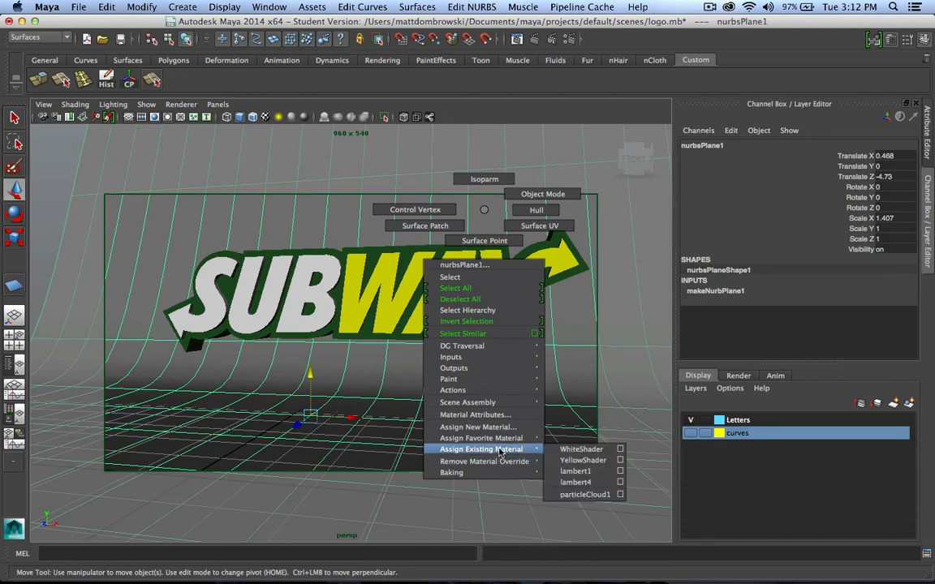
pyautogui.click(574, 471)
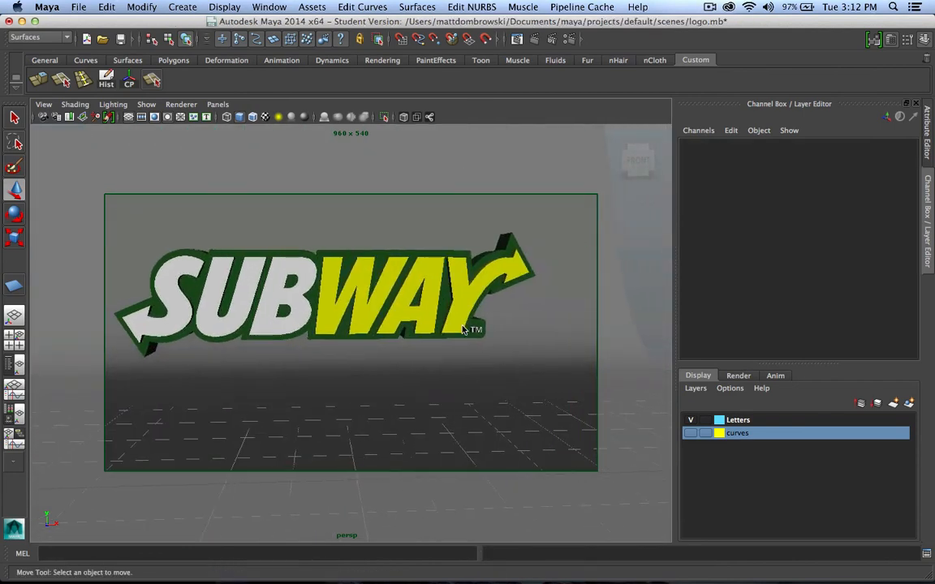
pyautogui.moveTo(463, 328); pyautogui.dragTo(430, 349)
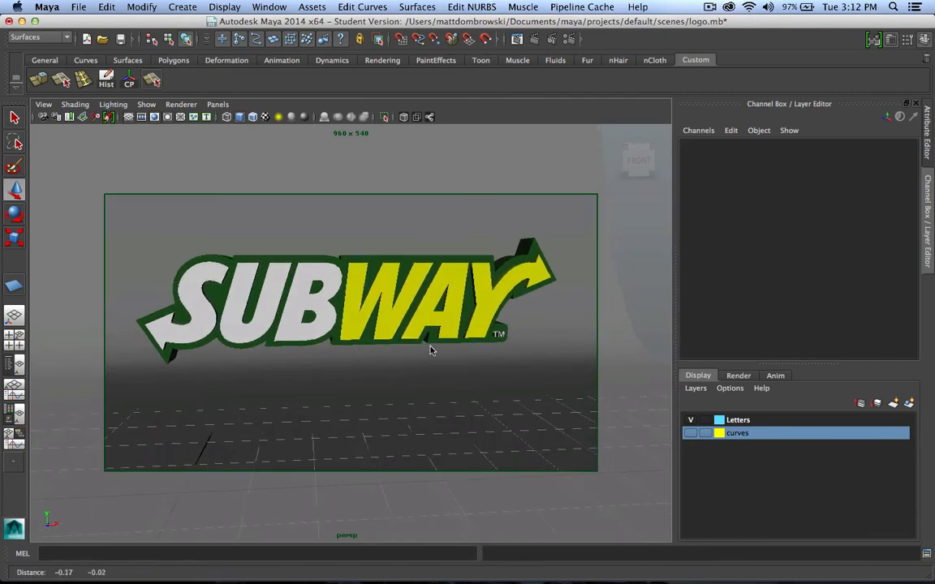
pyautogui.moveTo(430, 351); pyautogui.dragTo(353, 292)
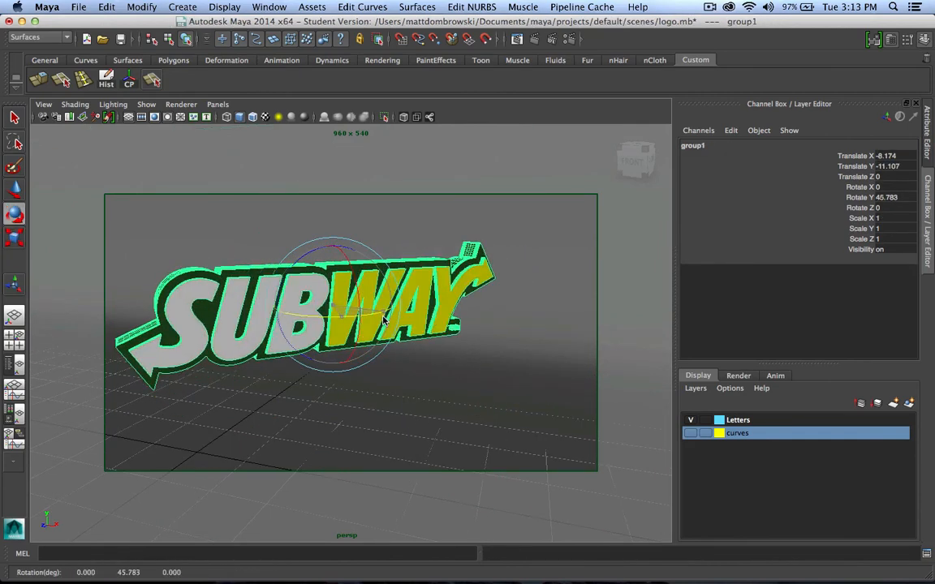
# Step: Rotate group1 about 45° around Y so the logo sits angled before the backdrop
pyautogui.moveTo(381, 321); pyautogui.dragTo(325, 321)
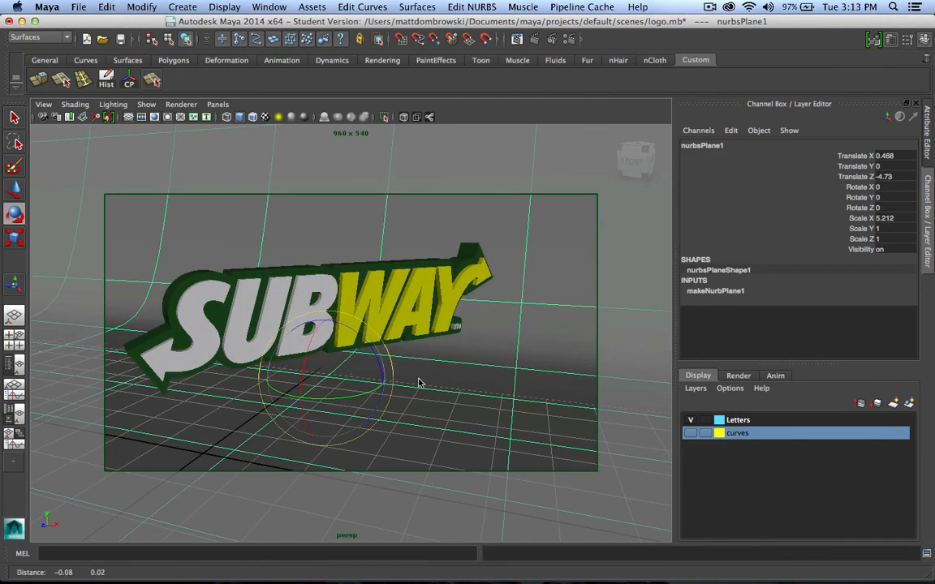
pyautogui.moveTo(418, 383); pyautogui.dragTo(430, 389)
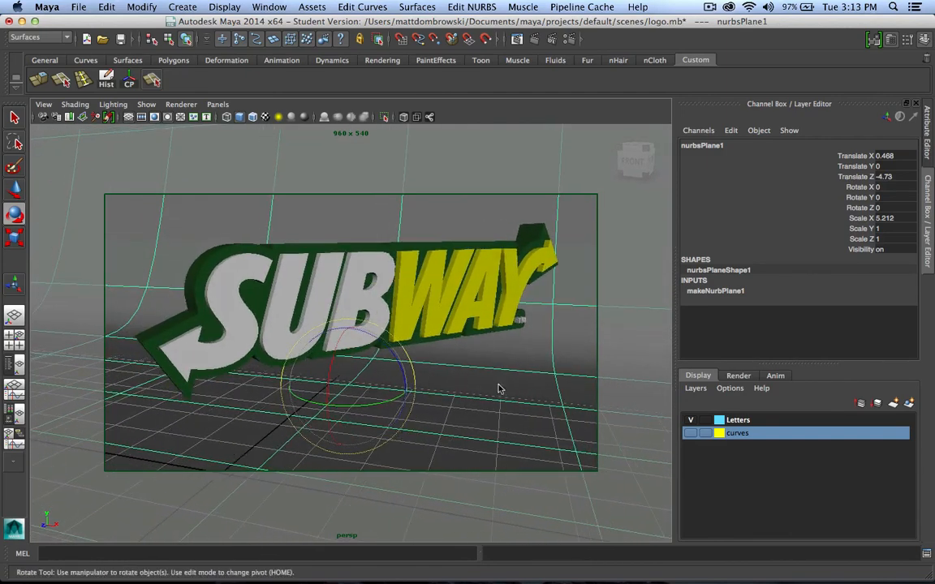
pyautogui.moveTo(630, 445)
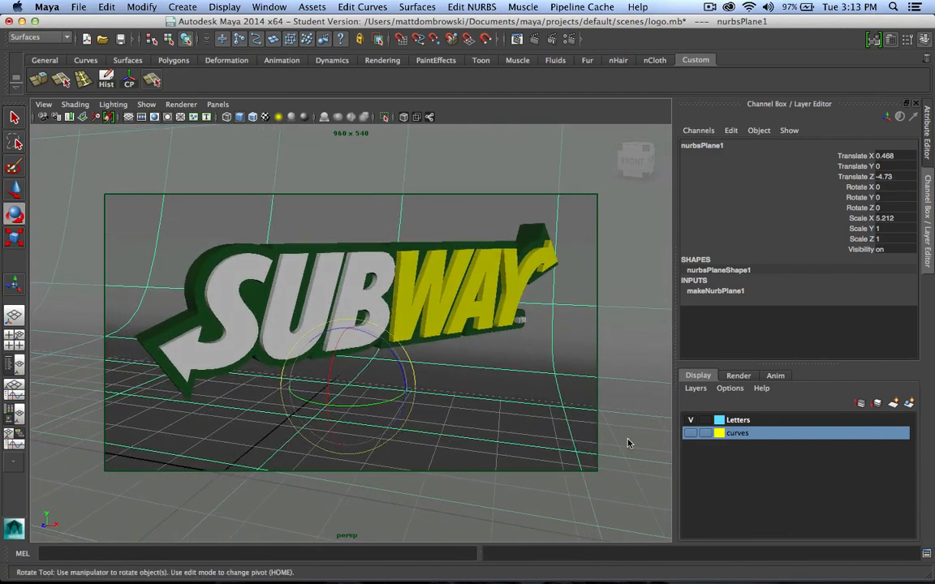